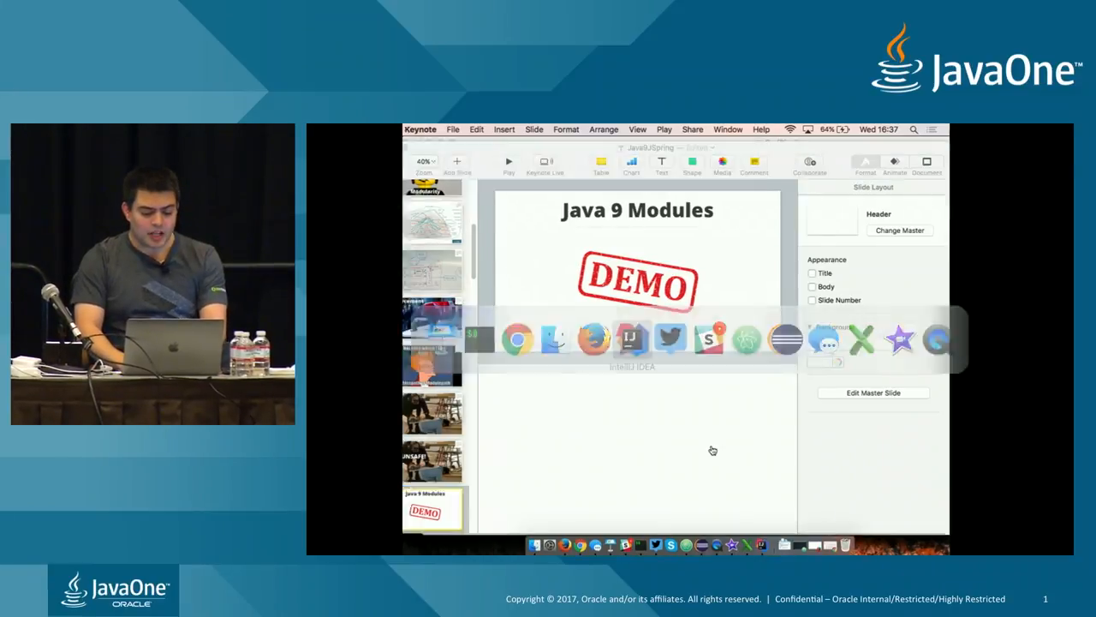
Step: Switch from Keynote's DEMO slide to the IntelliJ IDEA services project
left_click(633, 339)
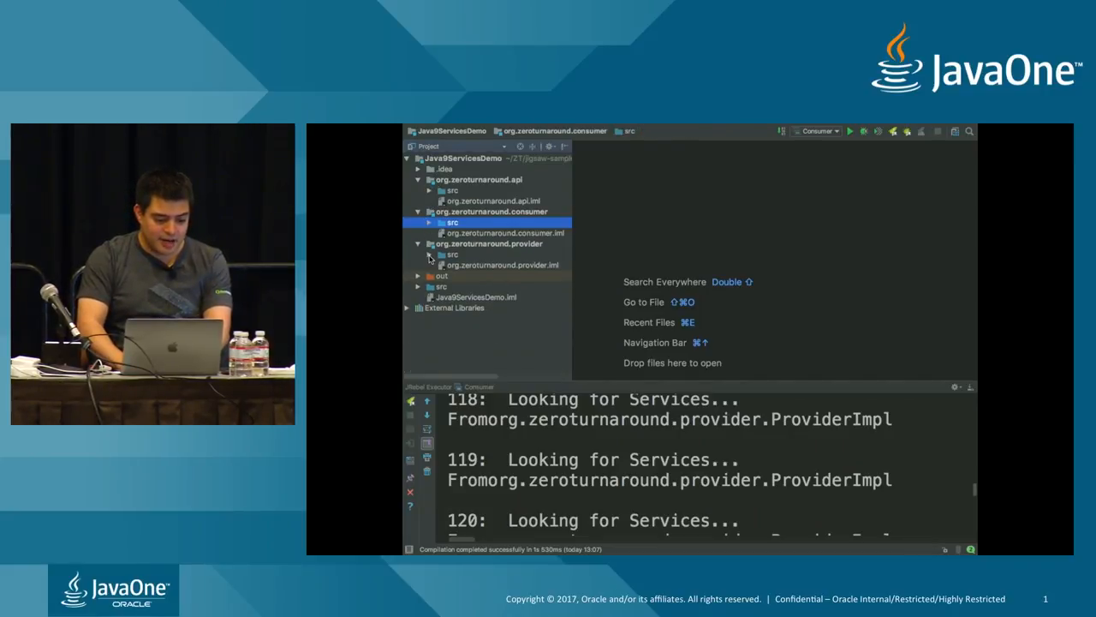
Step: Expand the consumer and api modules and reveal the api module's module-info declaring its exported package
left_click(484, 180)
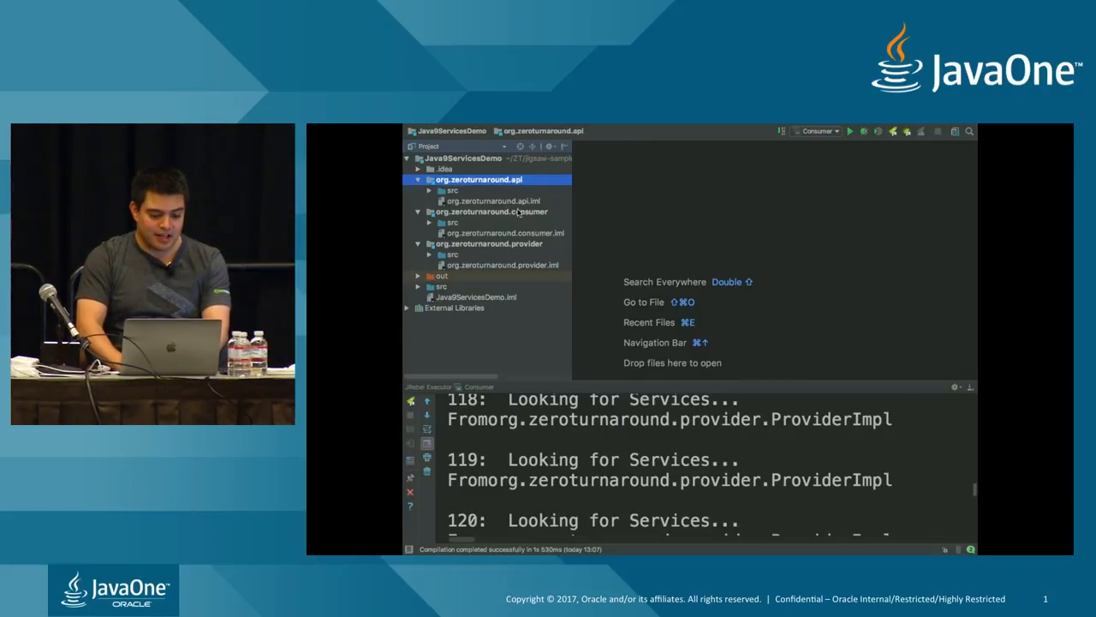
left_click(490, 212)
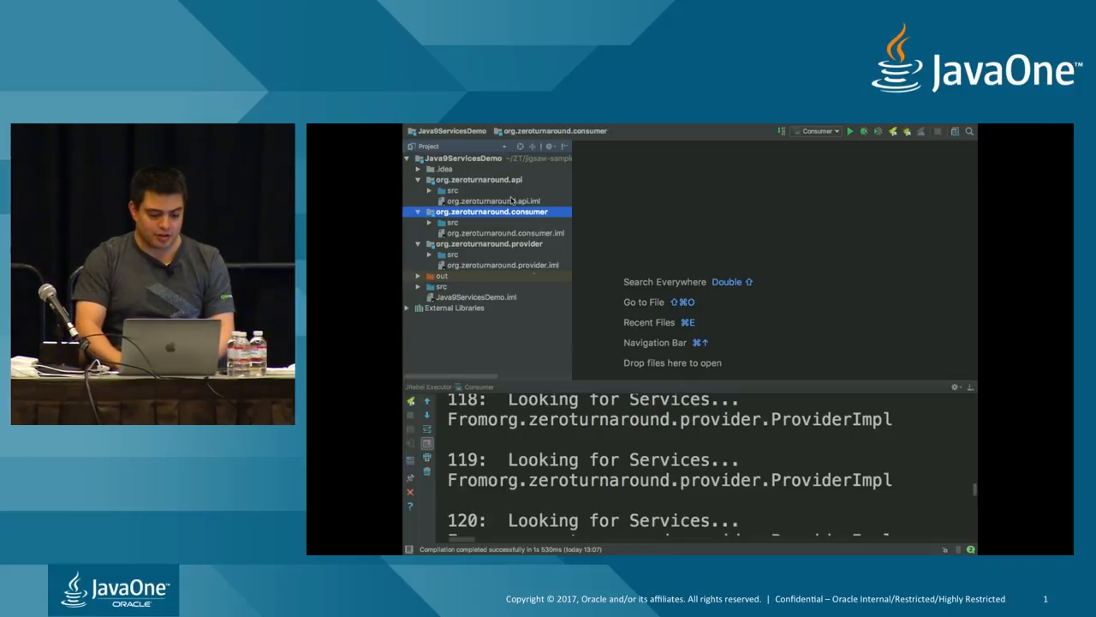
left_click(485, 180)
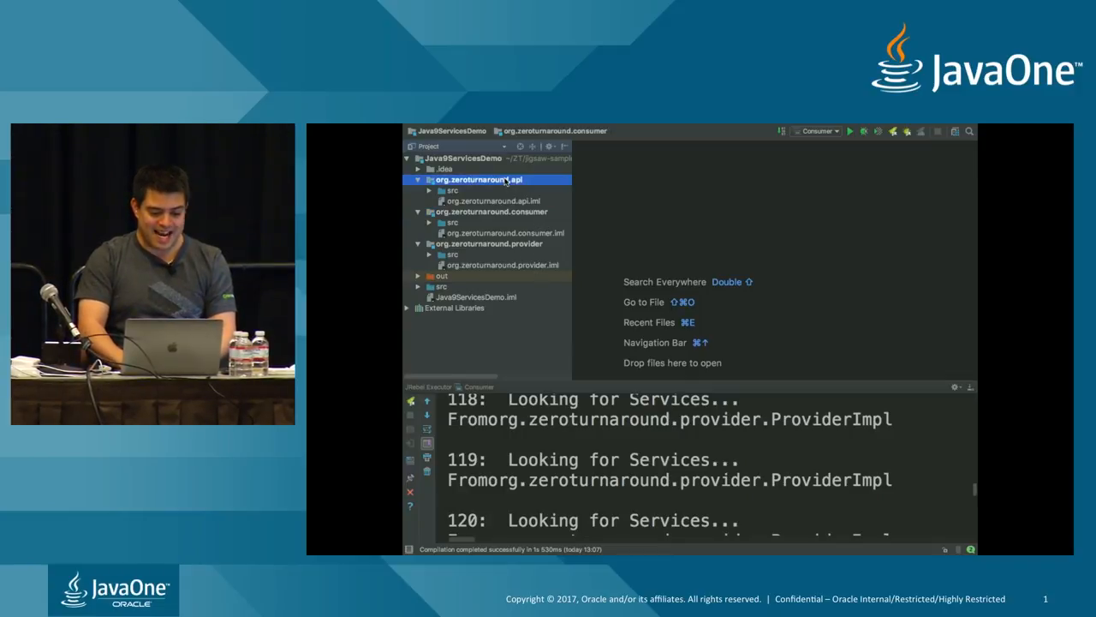
left_click(446, 190)
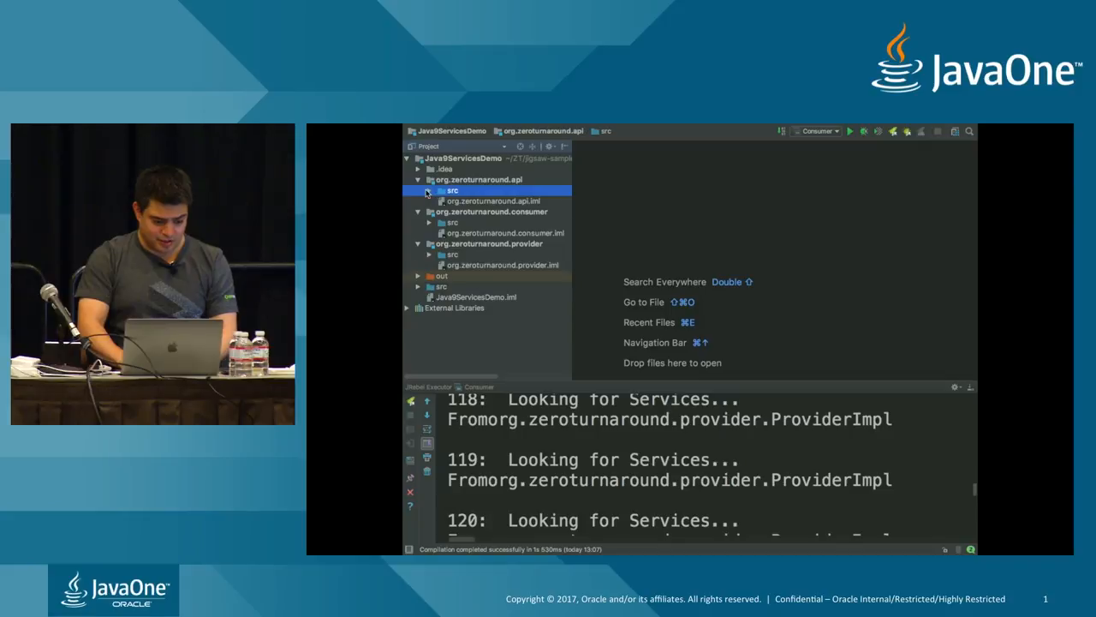
left_click(428, 190)
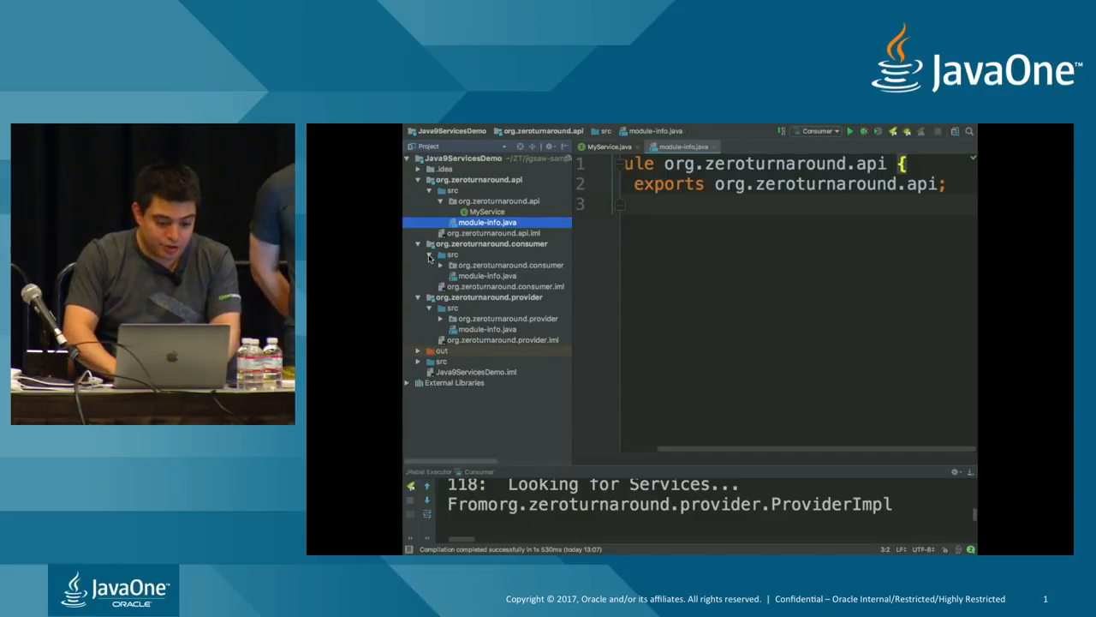
Step: Show Consumer.java's endless main loop that keeps calling callServices
double_click(487, 274)
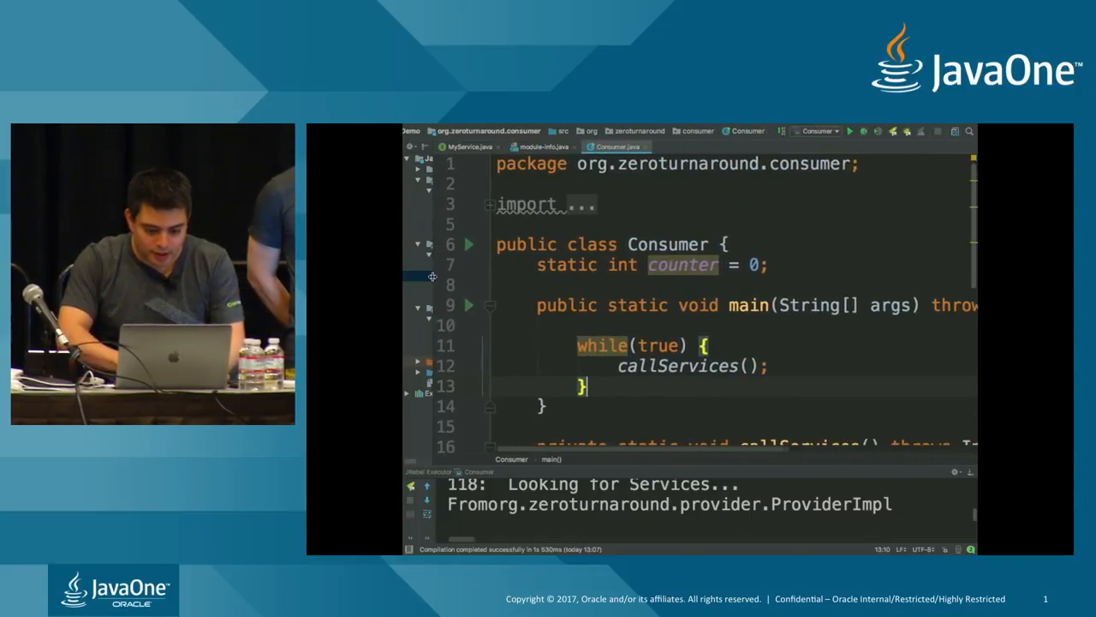
double_click(750, 305)
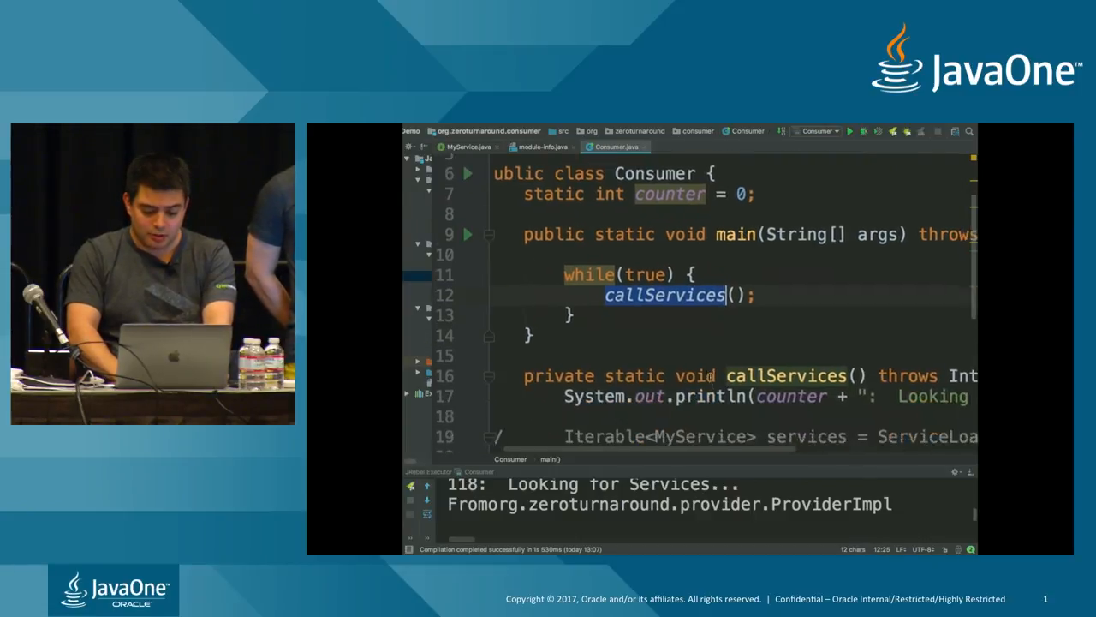
scroll("down", 3)
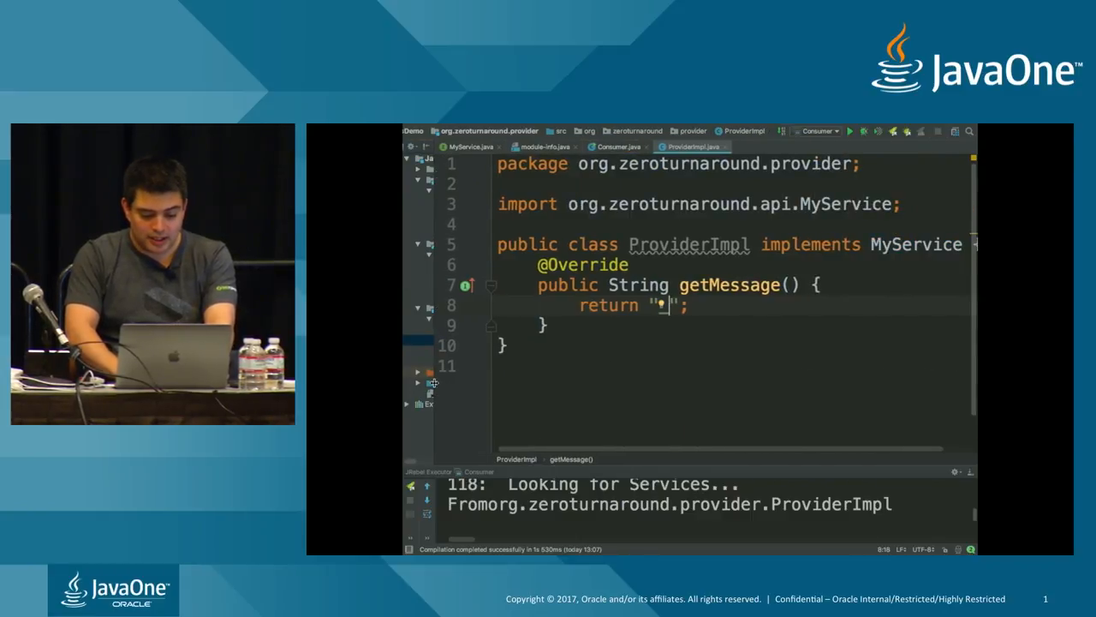
mouse_move(688, 243)
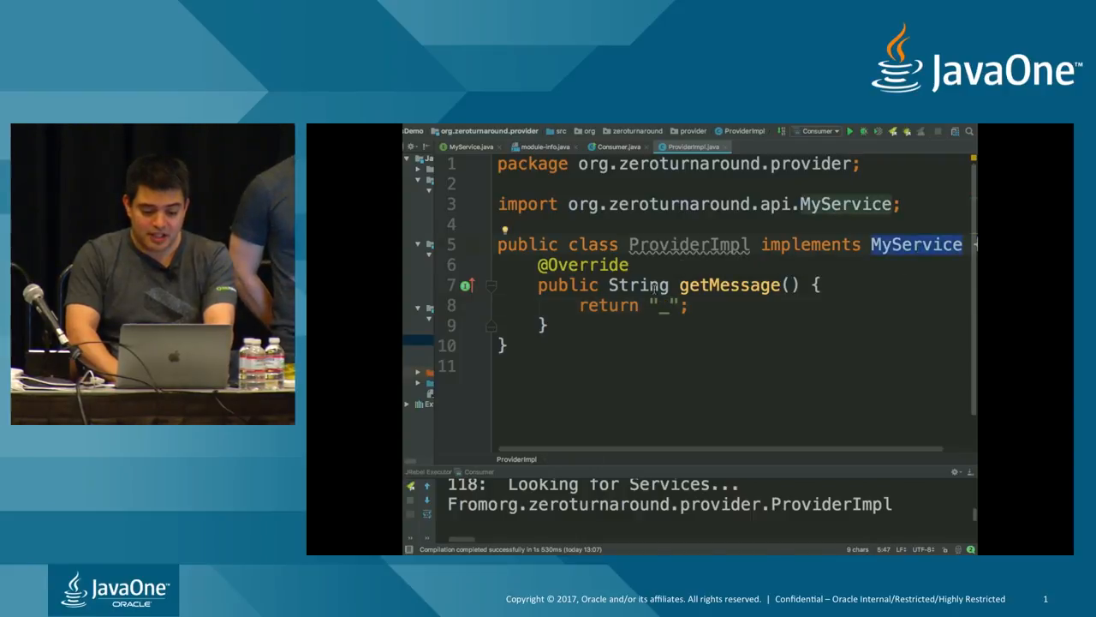
Step: Highlight the MyService interface that ProviderImpl implements
double_click(730, 284)
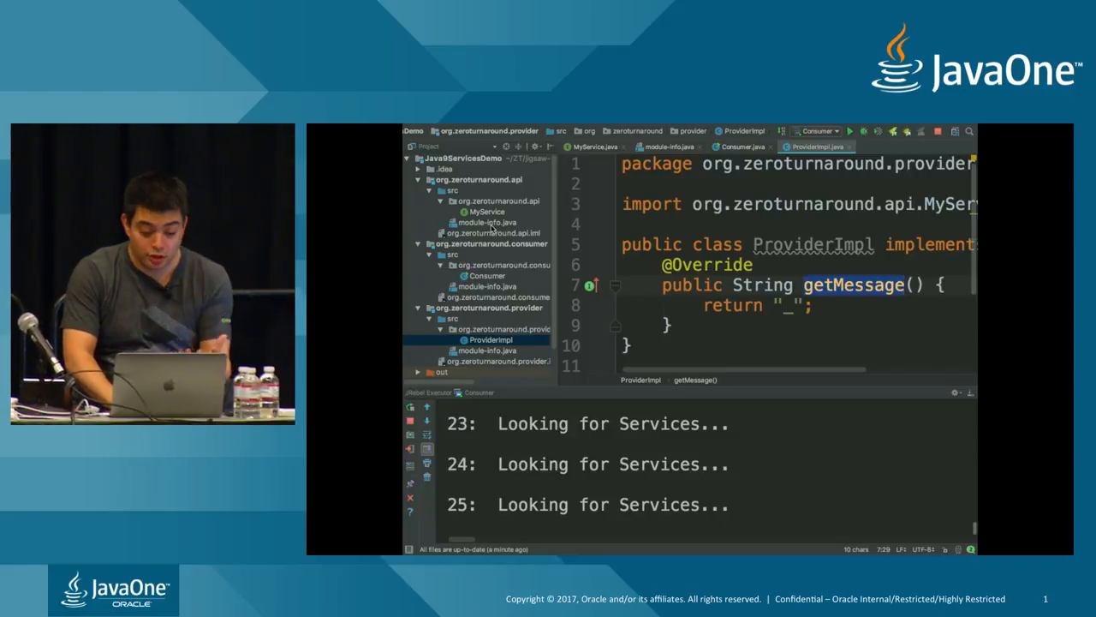
Step: Add 'uses org.zeroturnaround.api.MyService' to the consumer module's module-info
left_click(482, 284)
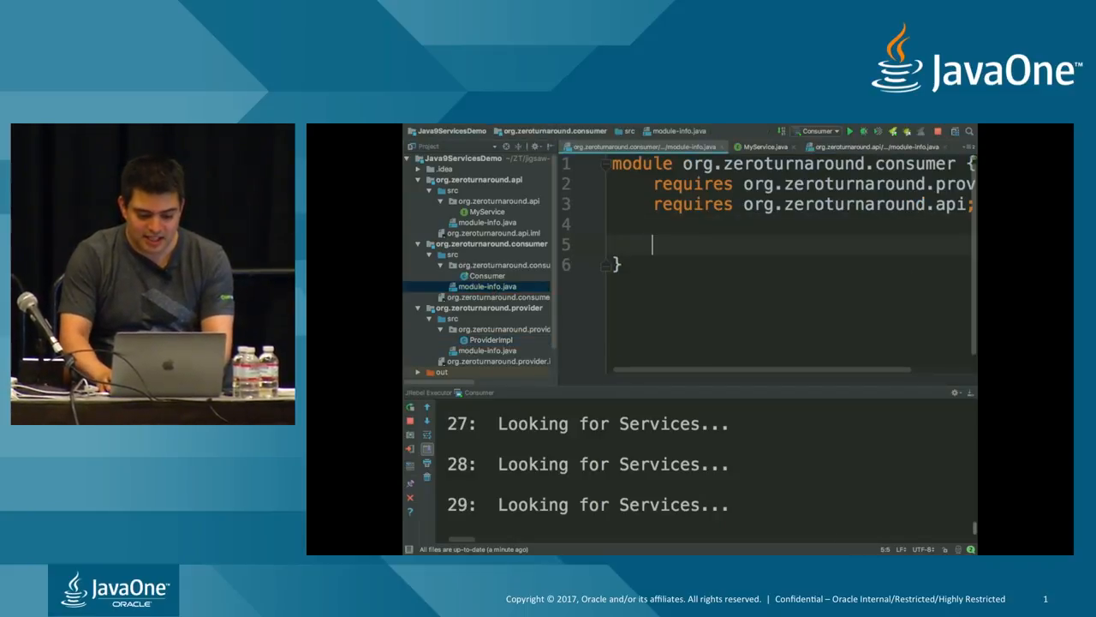
type("uses")
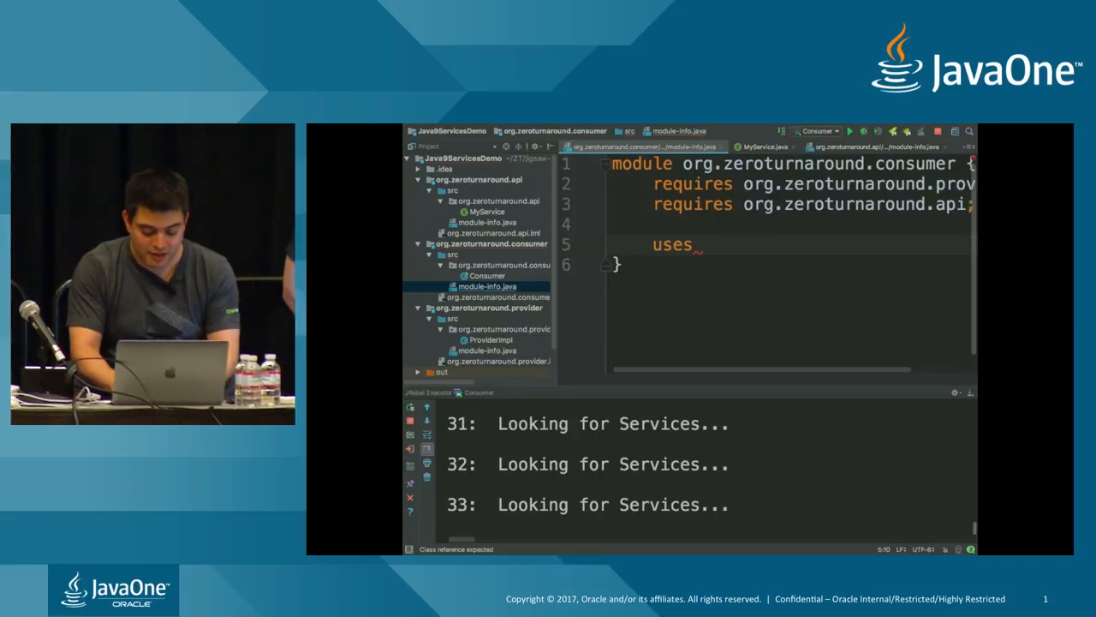
type("org.zeroturnaround.")
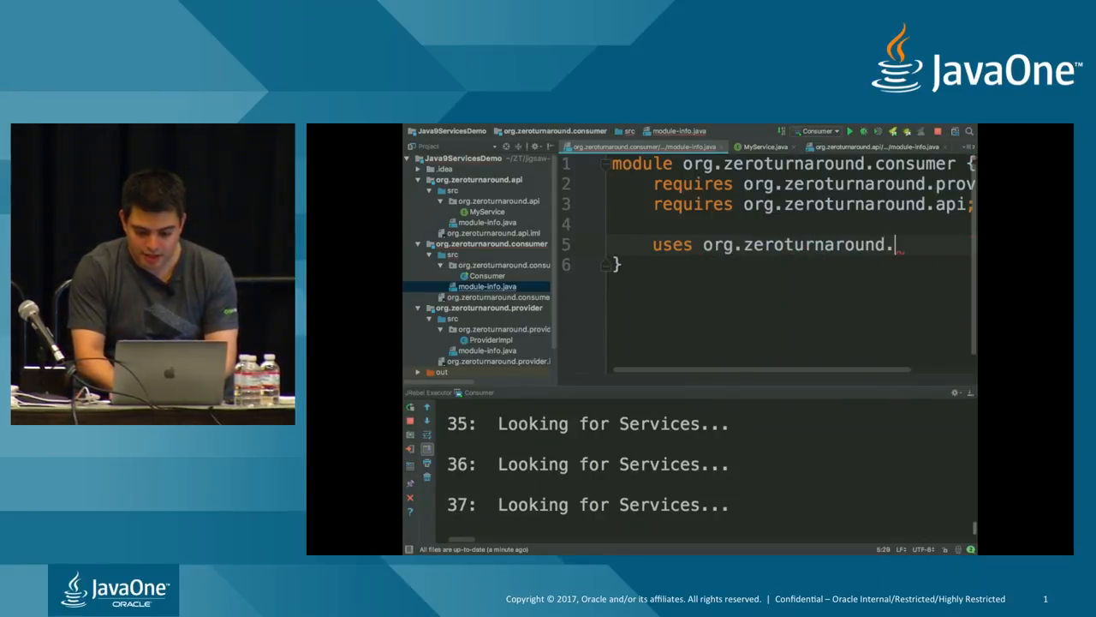
type("api.M")
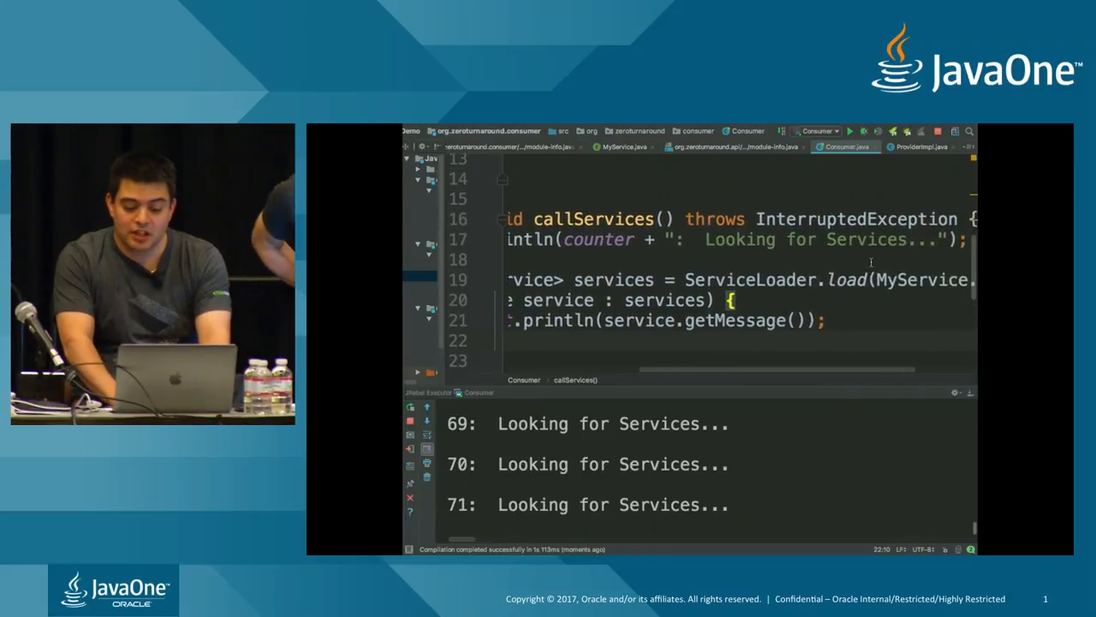
double_click(894, 279)
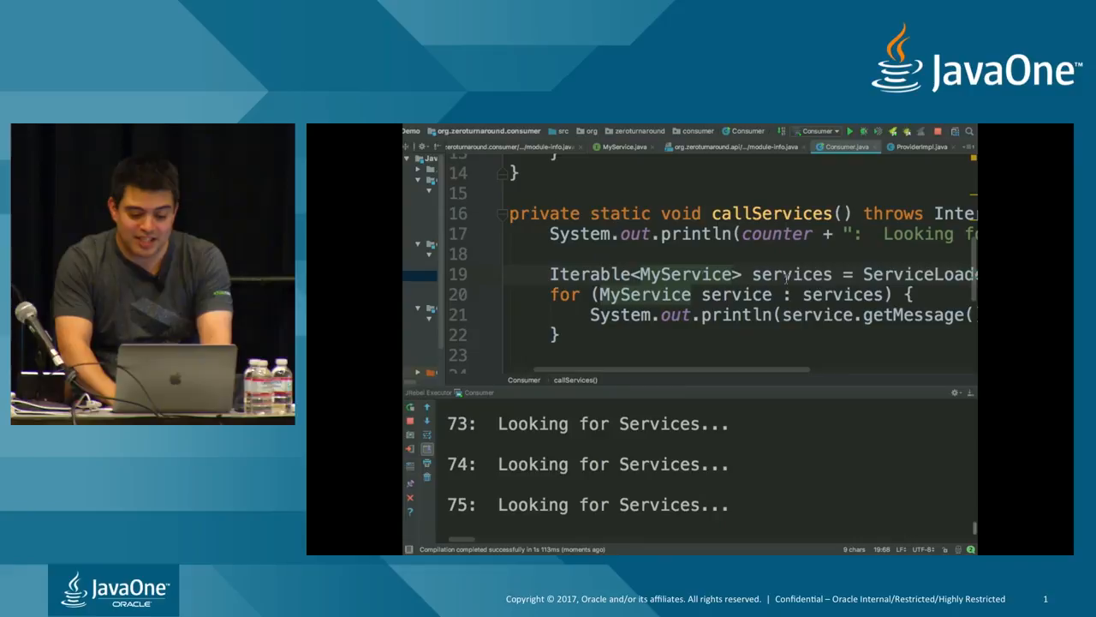
double_click(685, 274)
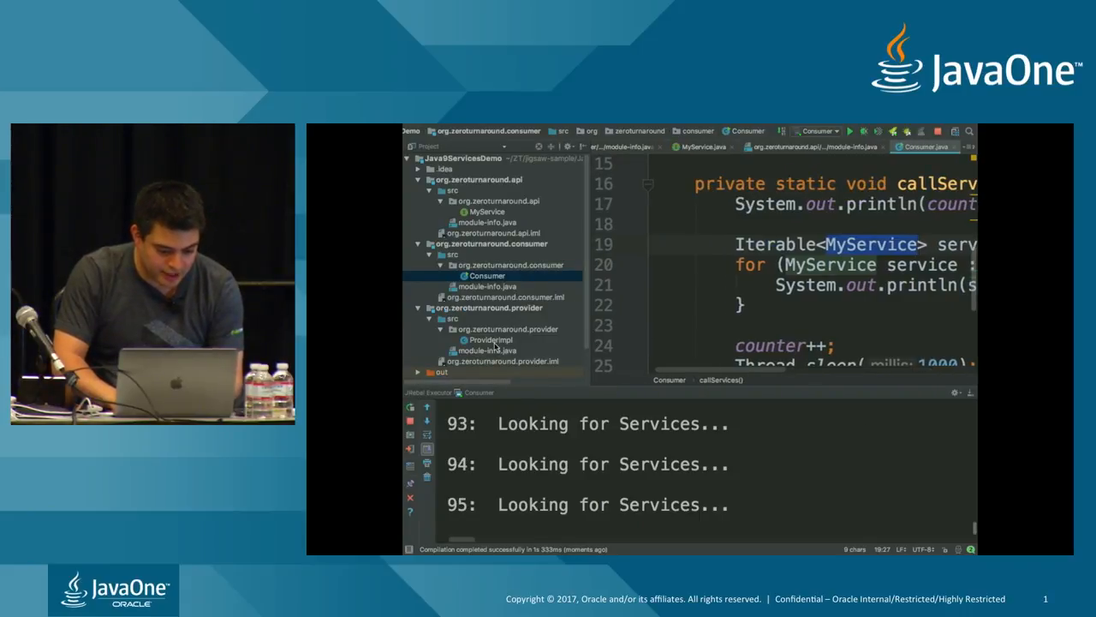
Step: Add 'provides org.zeroturnaround.api.MyService with org.zeroturnaround.provider...' to the provider module's module-info
left_click(481, 349)
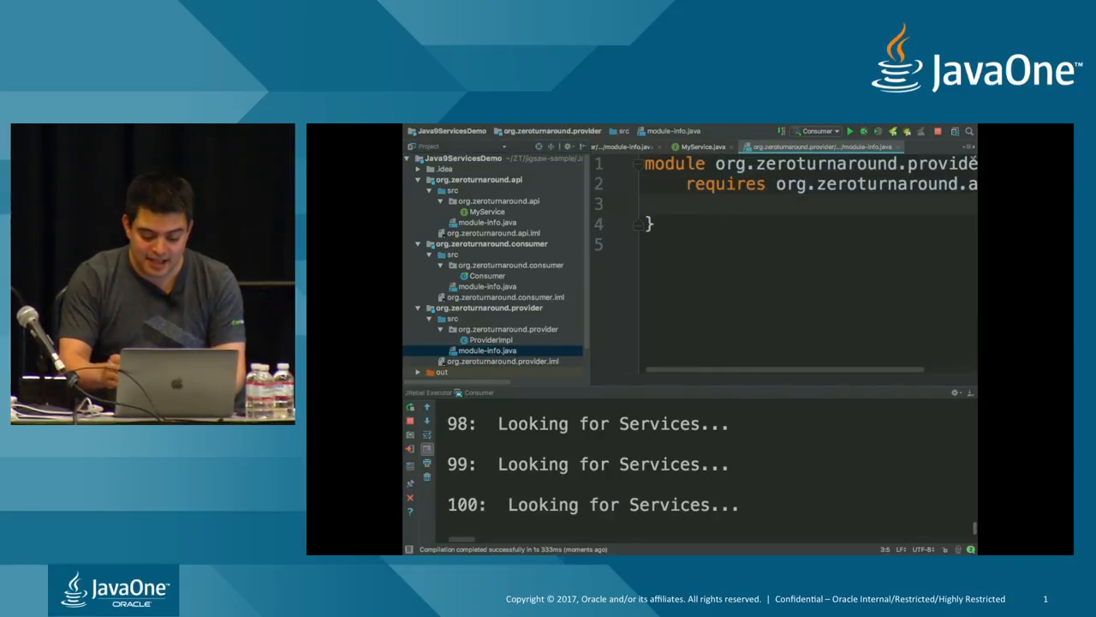
type("provides")
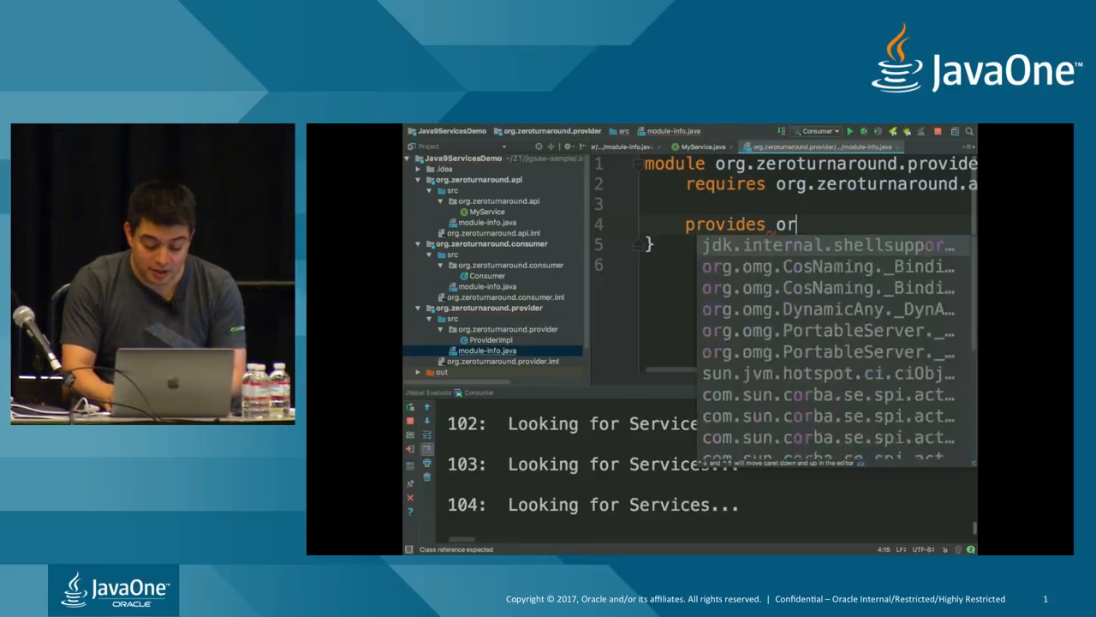
type("org.zerotu")
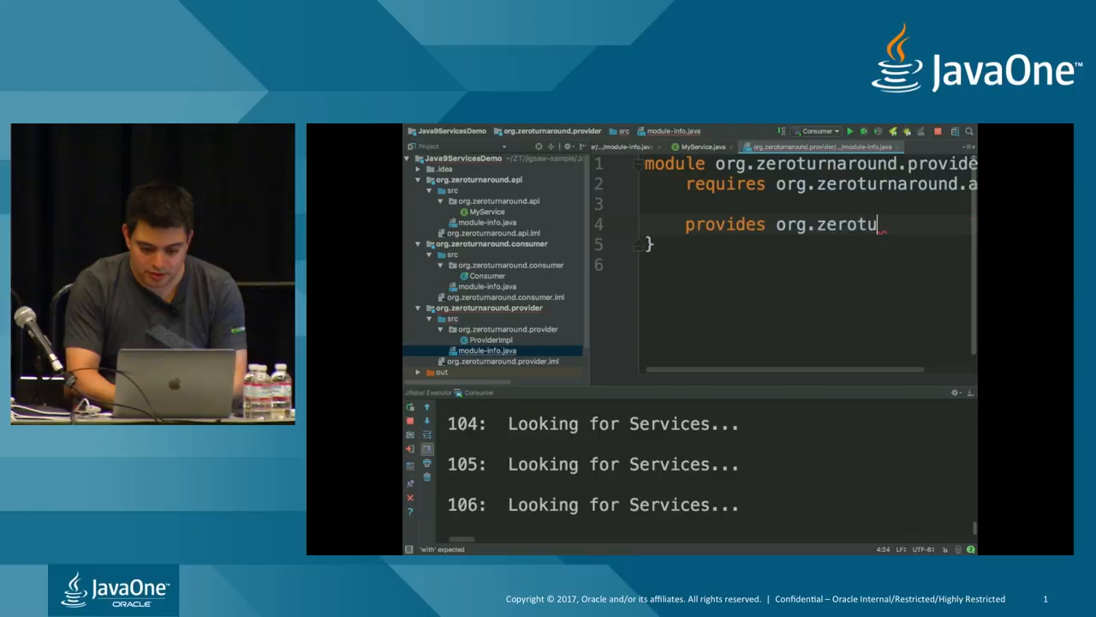
type("rnaround.")
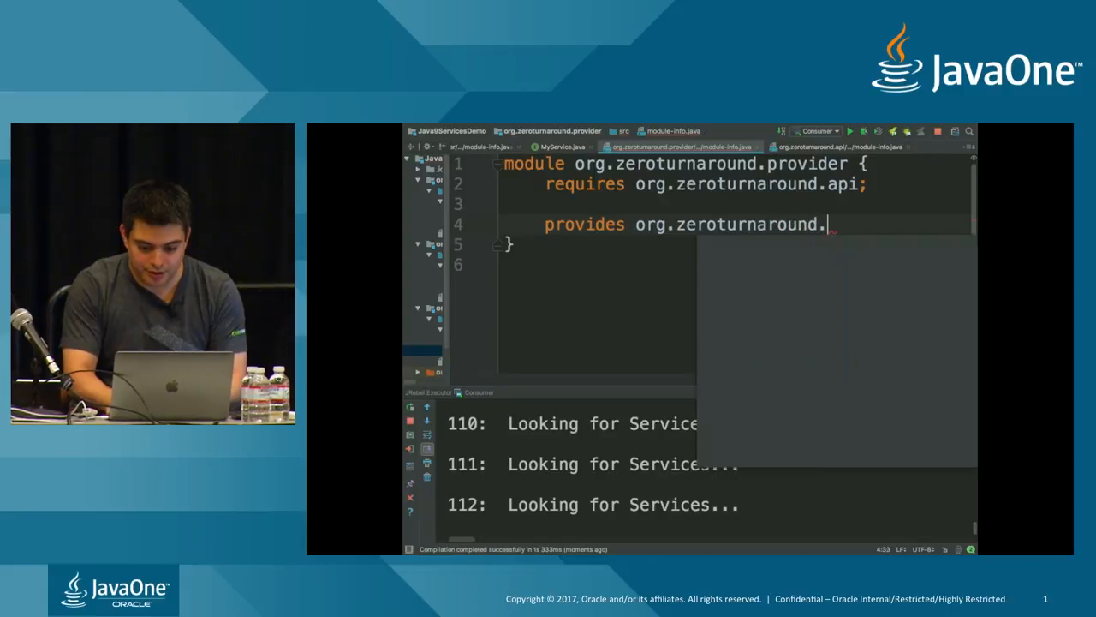
type("api.MyService")
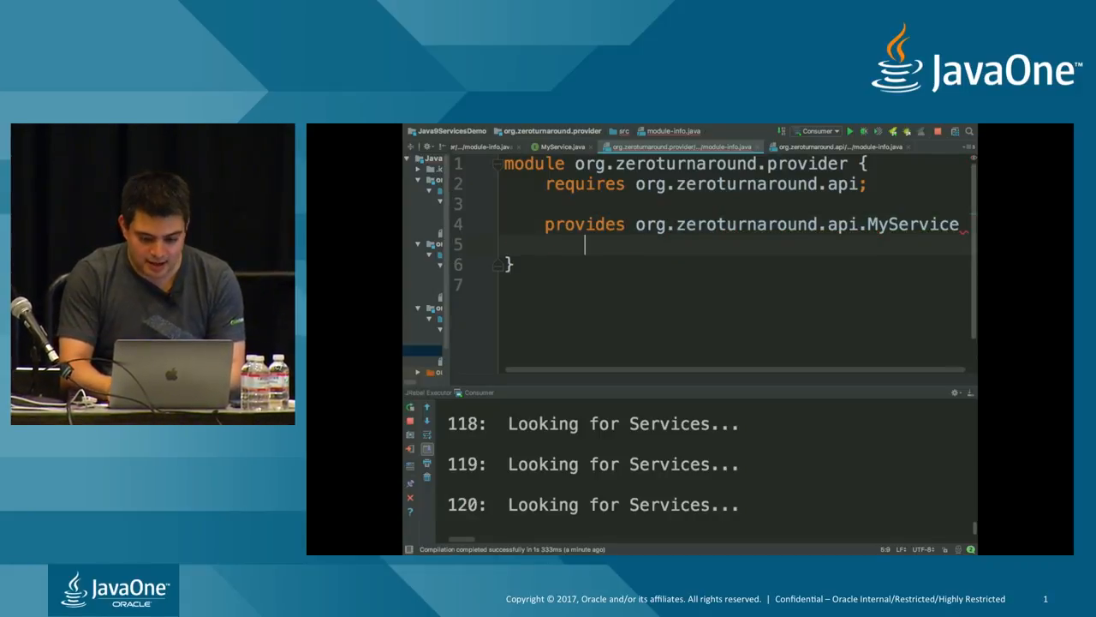
type("with org.zero")
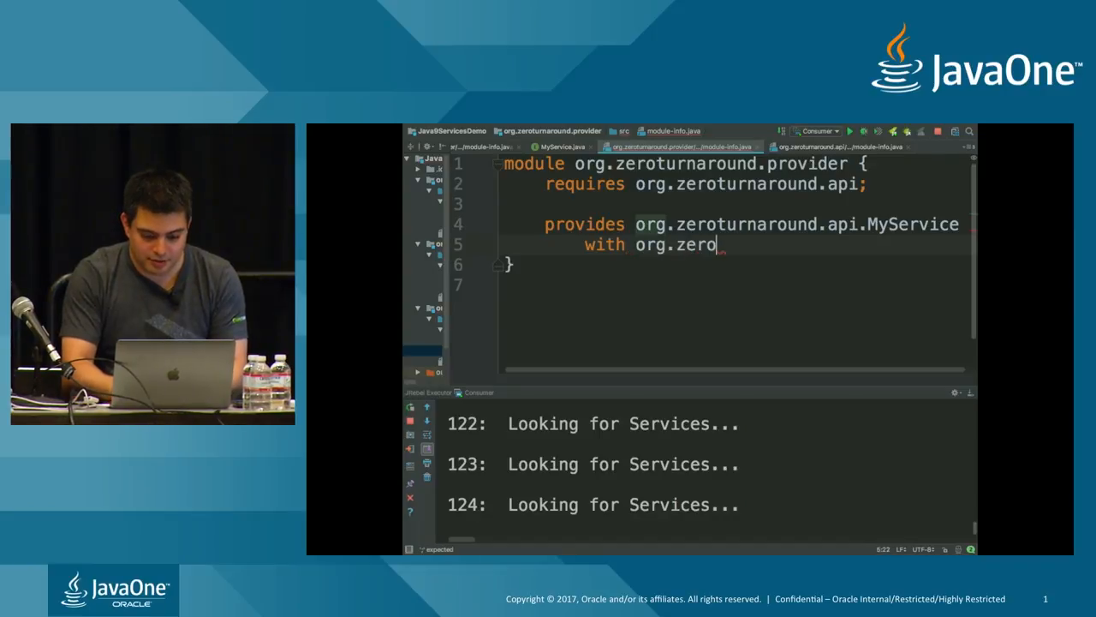
type("turnaround.")
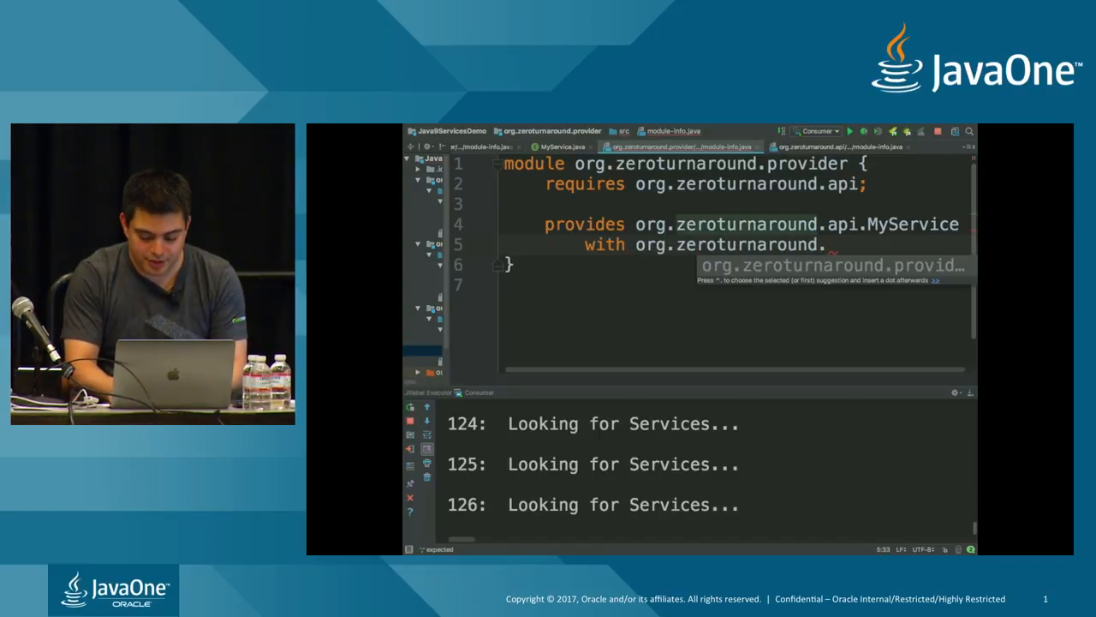
type("provid")
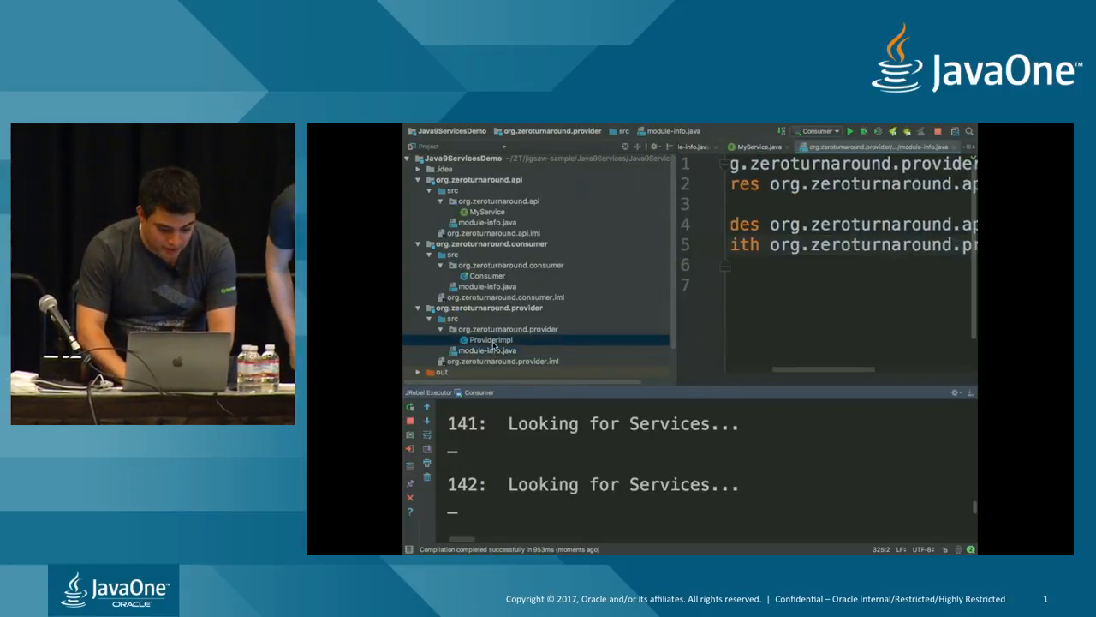
Step: Change ProviderImpl's getMessage to return "From " + this.getClass().getName()
double_click(497, 339)
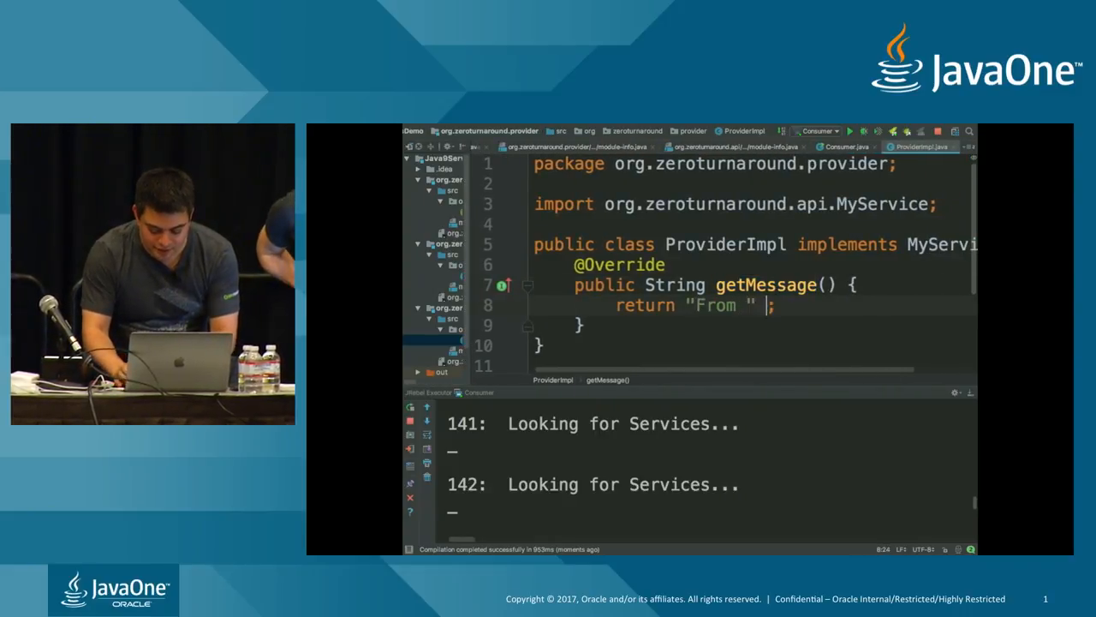
type("+")
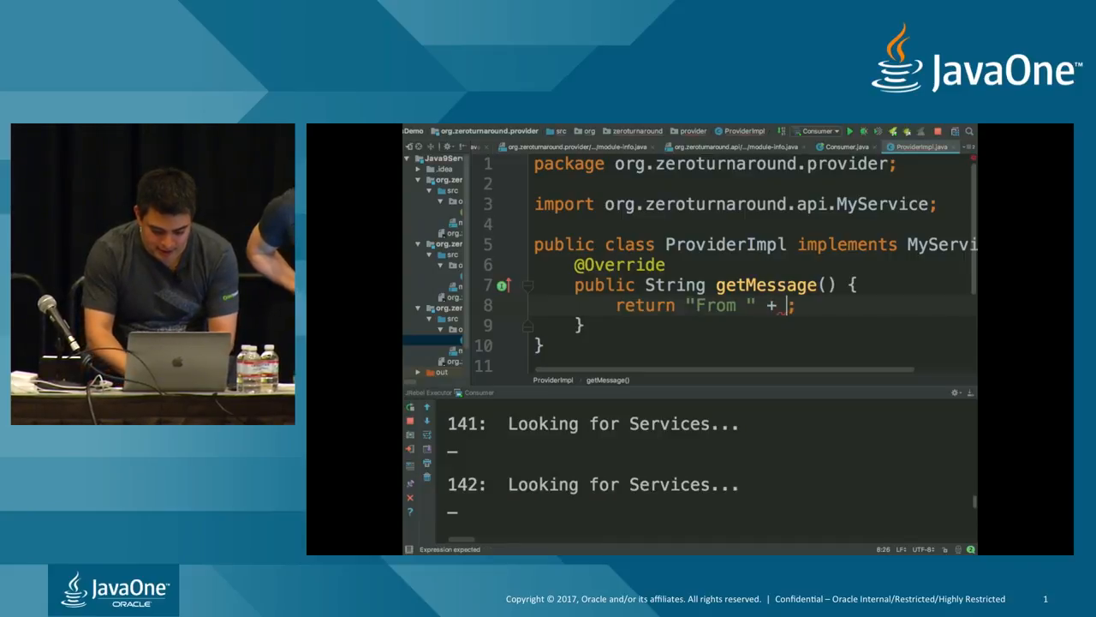
type("this.getClass()/")
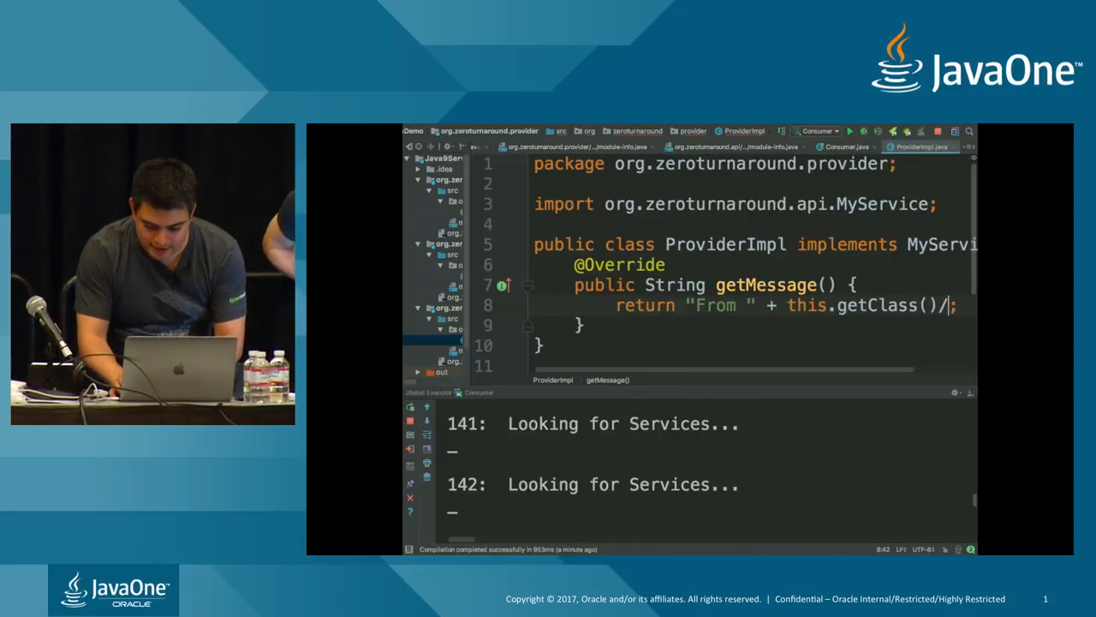
type(".getName()")
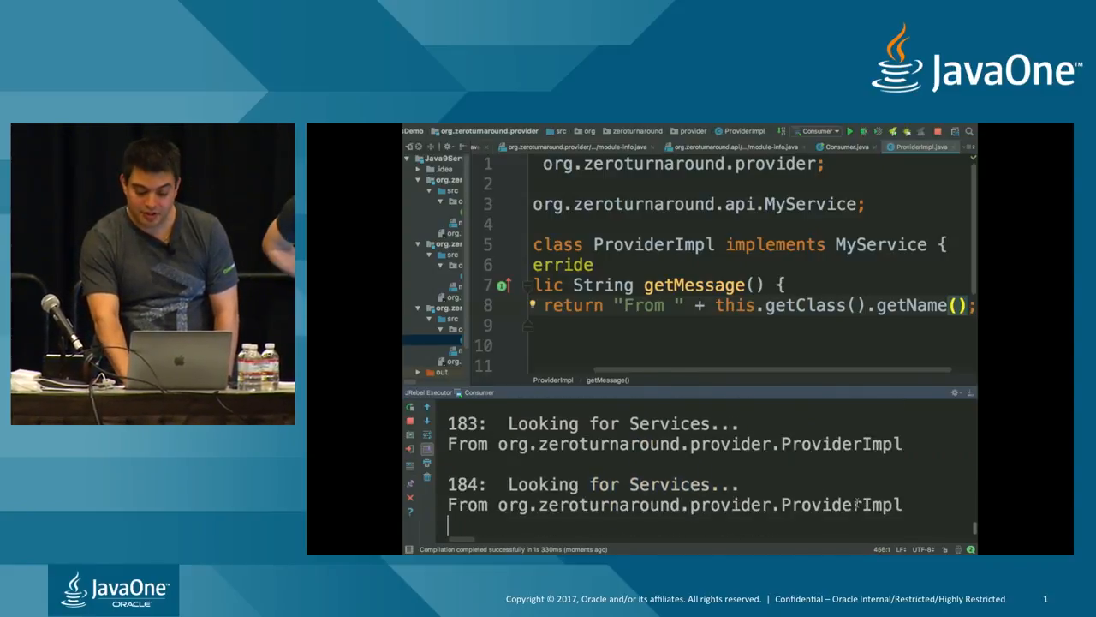
double_click(857, 503)
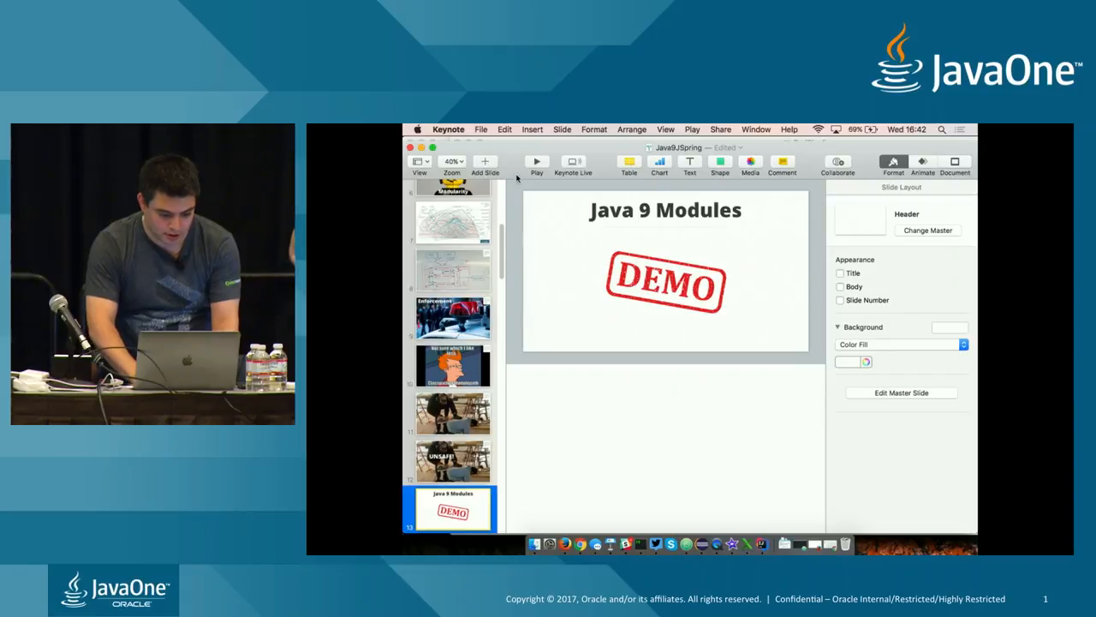
Step: Start presenting the Keynote deck full screen
left_click(538, 161)
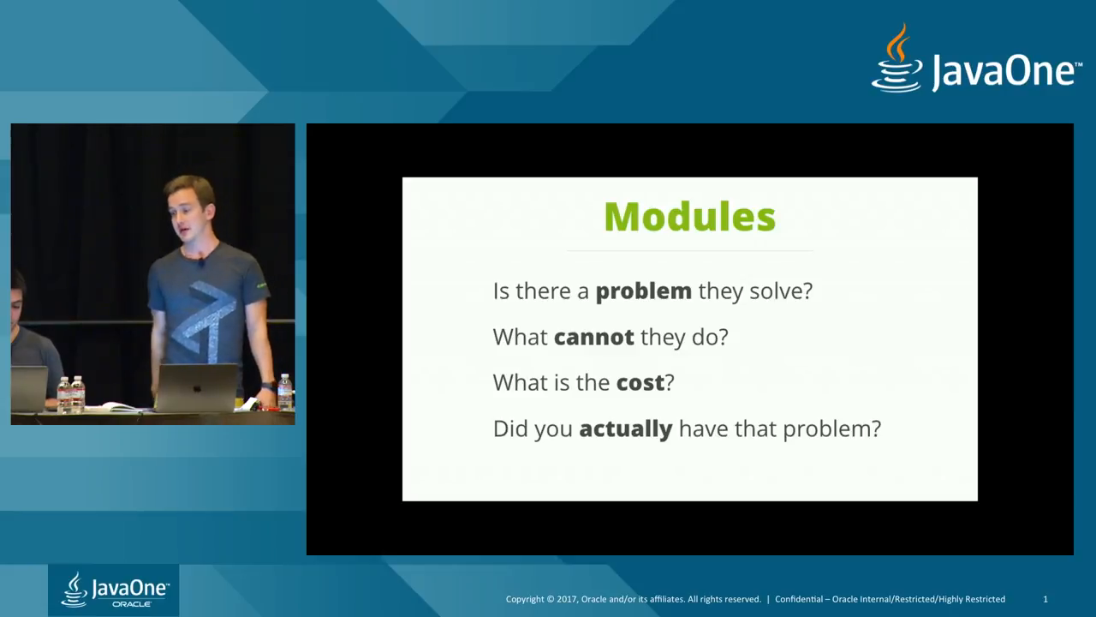
key("Right")
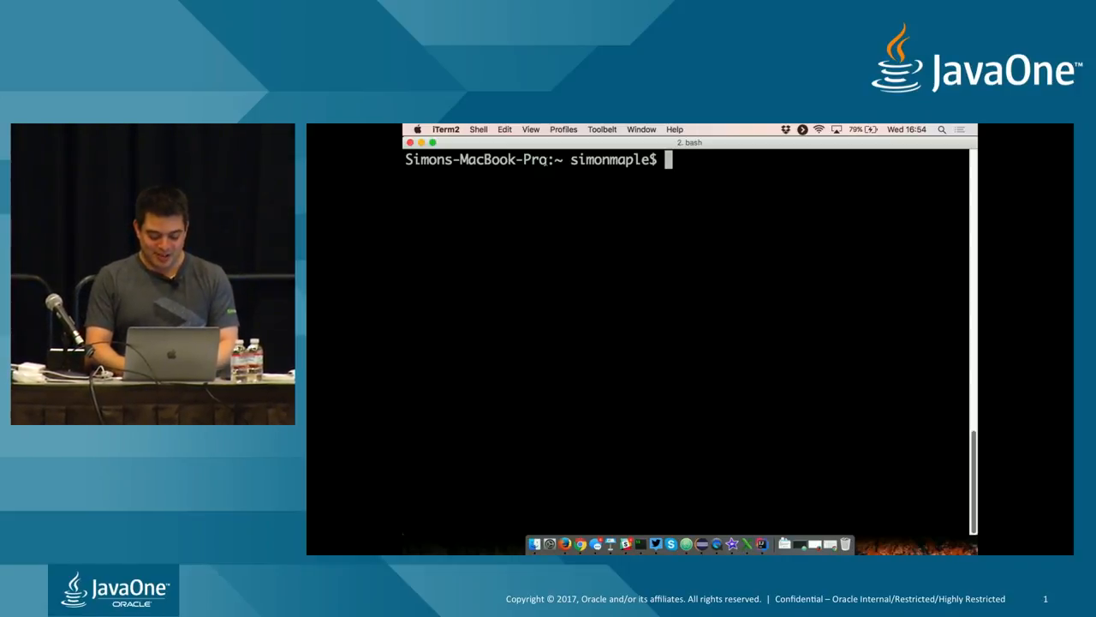
Step: Launch JShell, evaluate 1+2 to 3, and list the available slash commands
type("jshell")
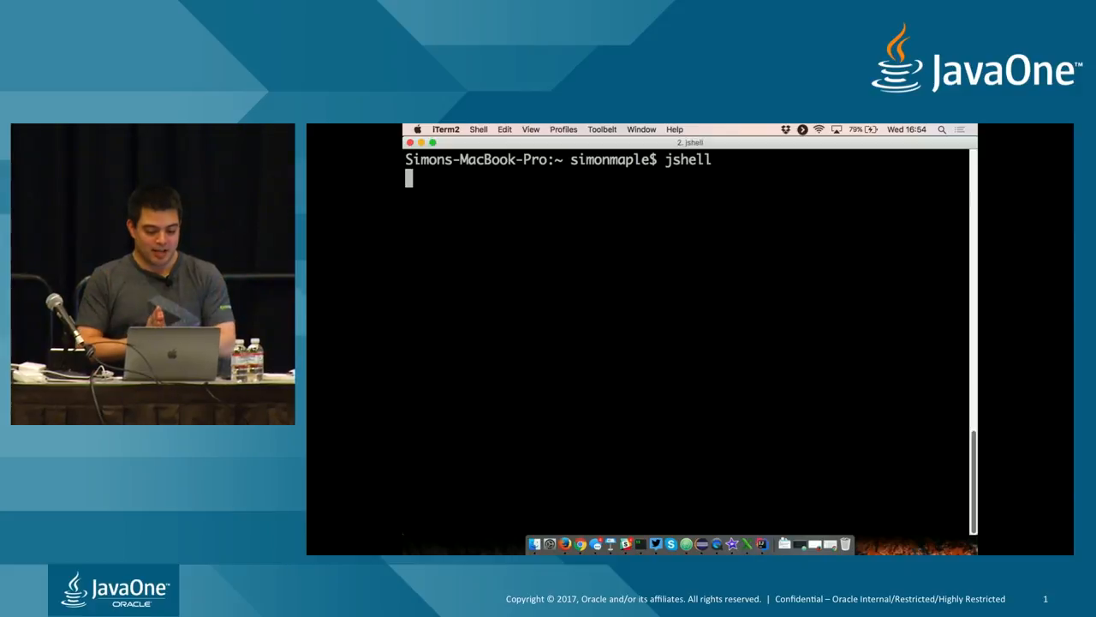
key("Return")
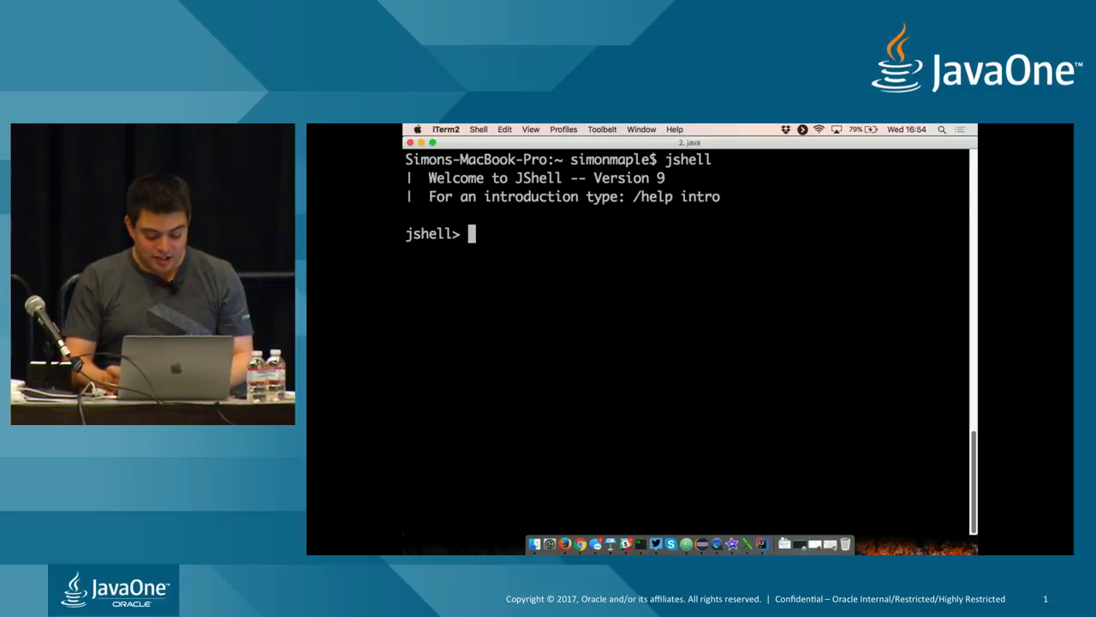
type("1+2")
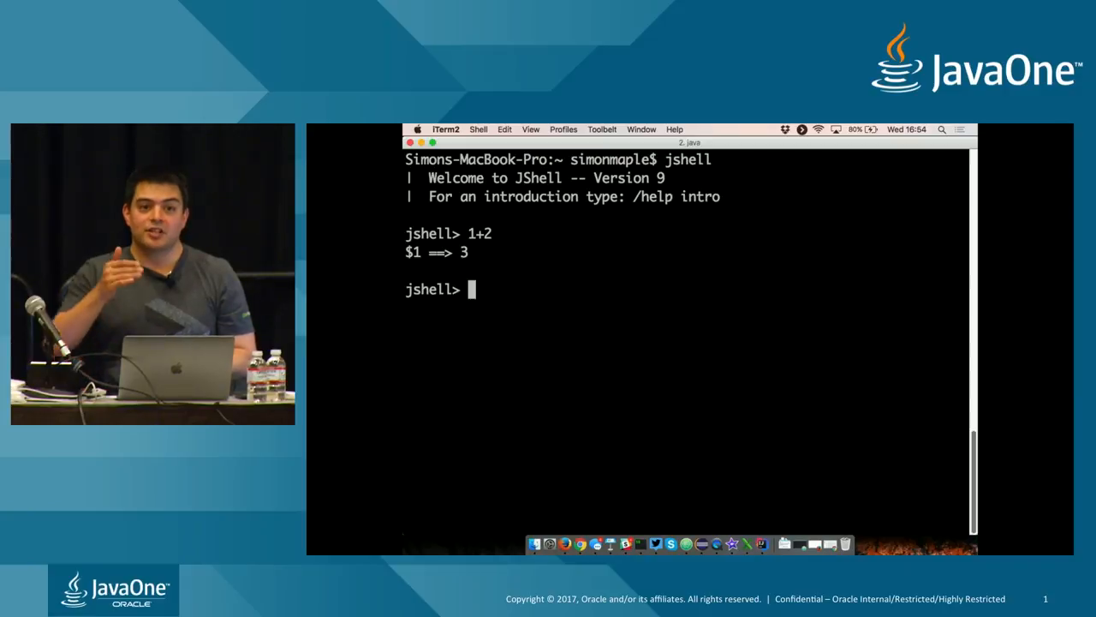
type("/")
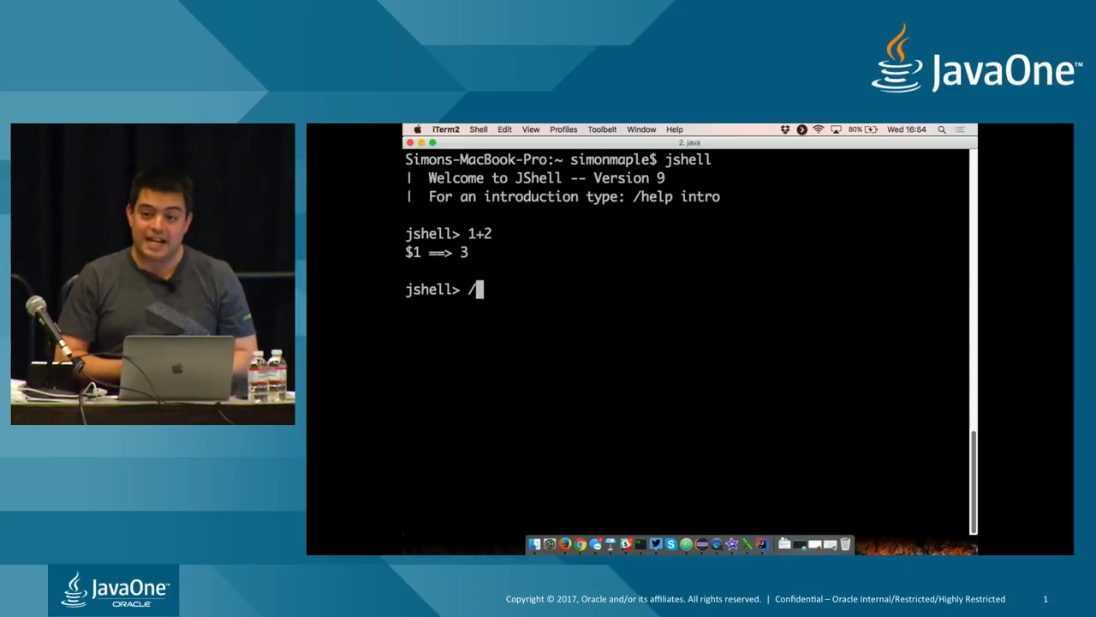
key("Tab")
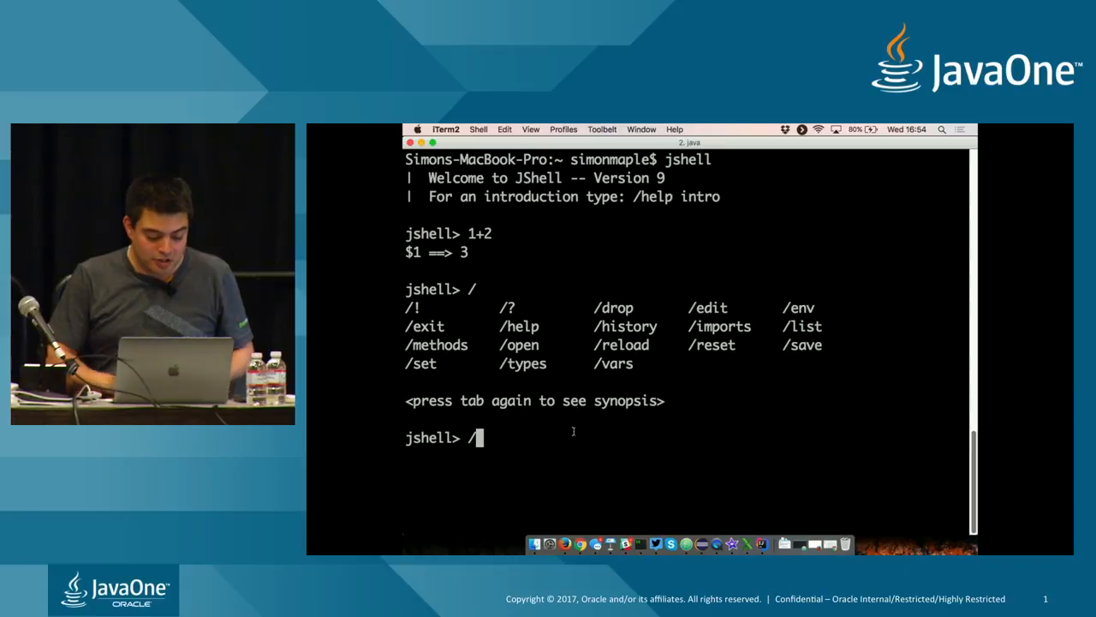
Step: Declare int __ = 2 + 3 giving 5, list variables with /v, and clear the screen
type("int")
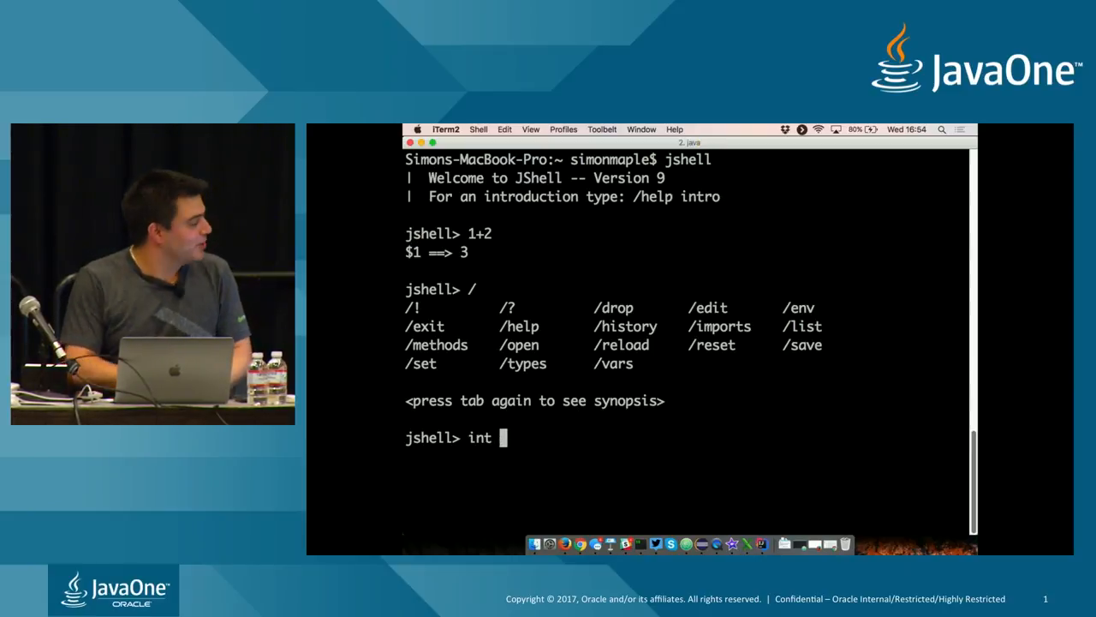
type("__ = 2")
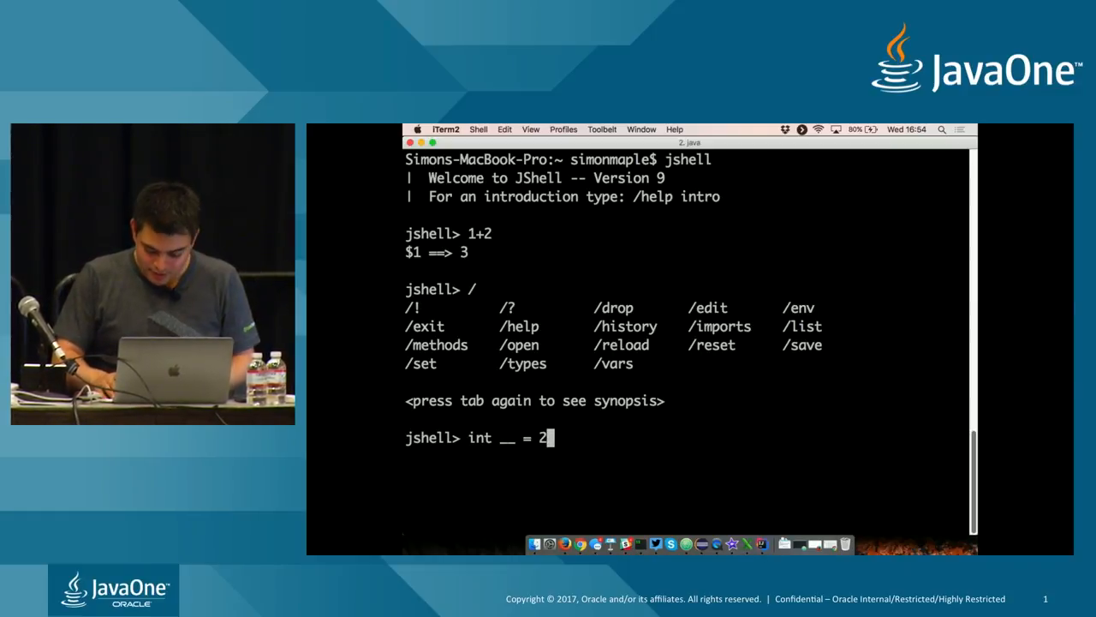
type("+ 3")
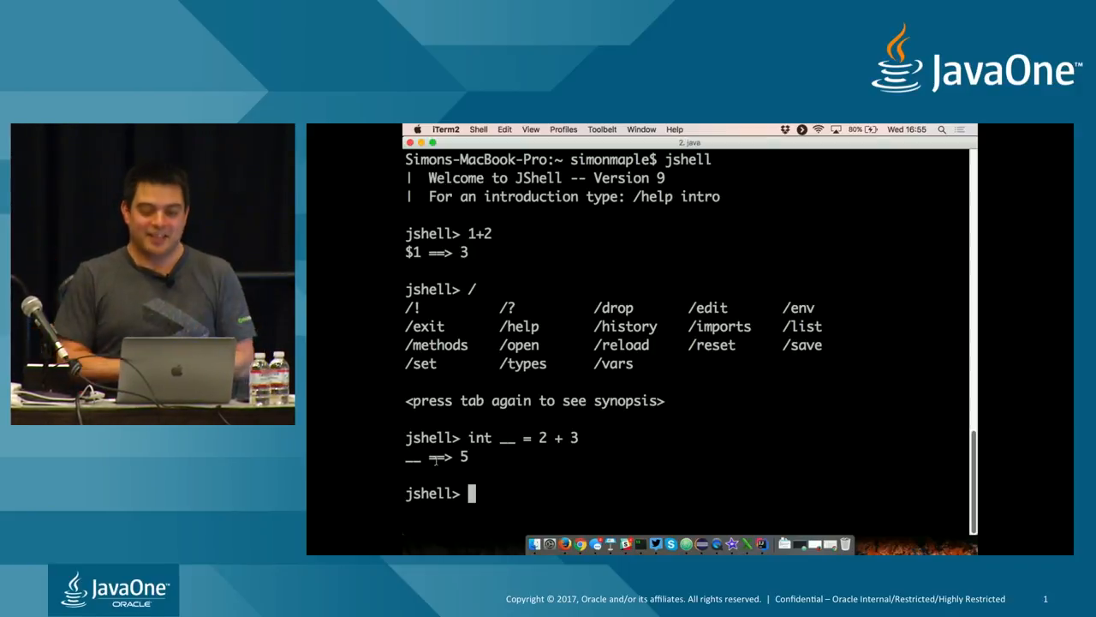
type("/v")
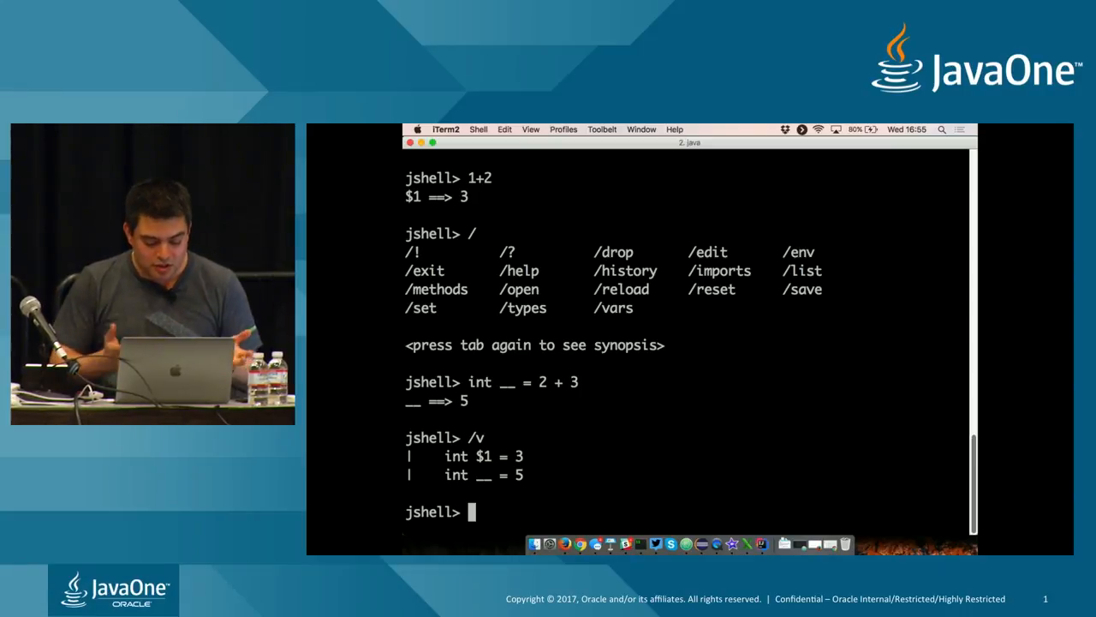
type("System")
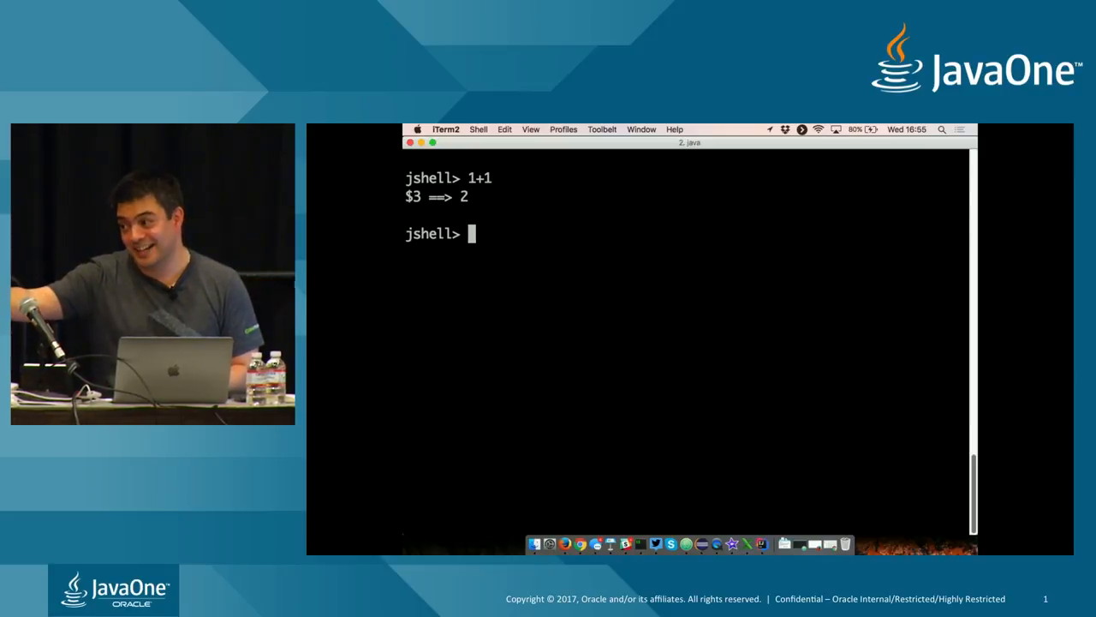
Step: Pause the JShell session for one second with Thread.sleep(1000)
type("Thre")
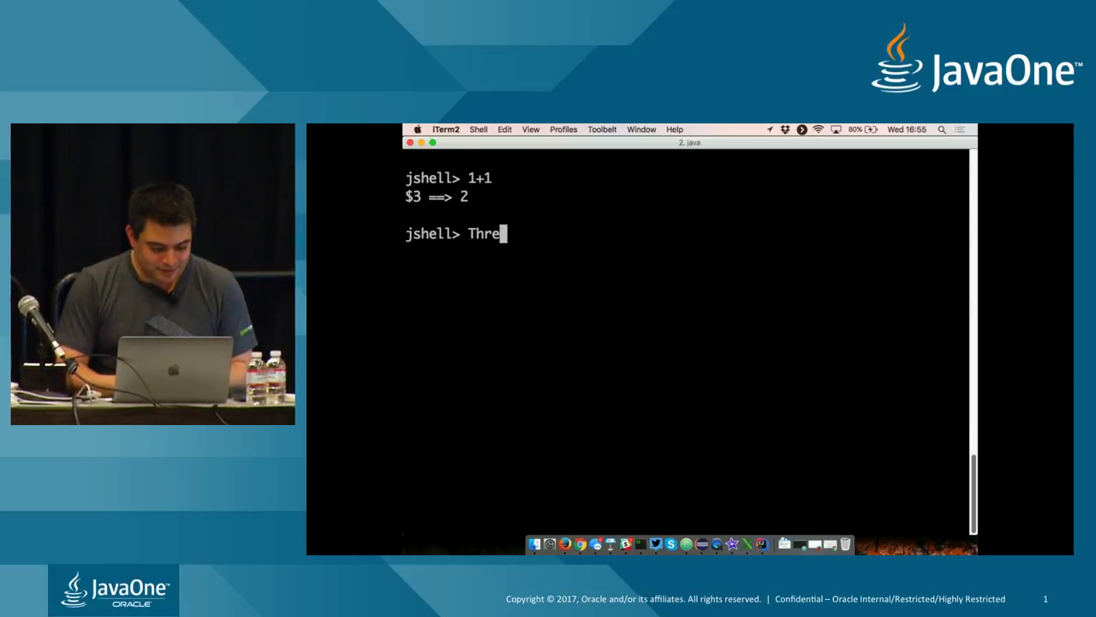
type("ad.sle")
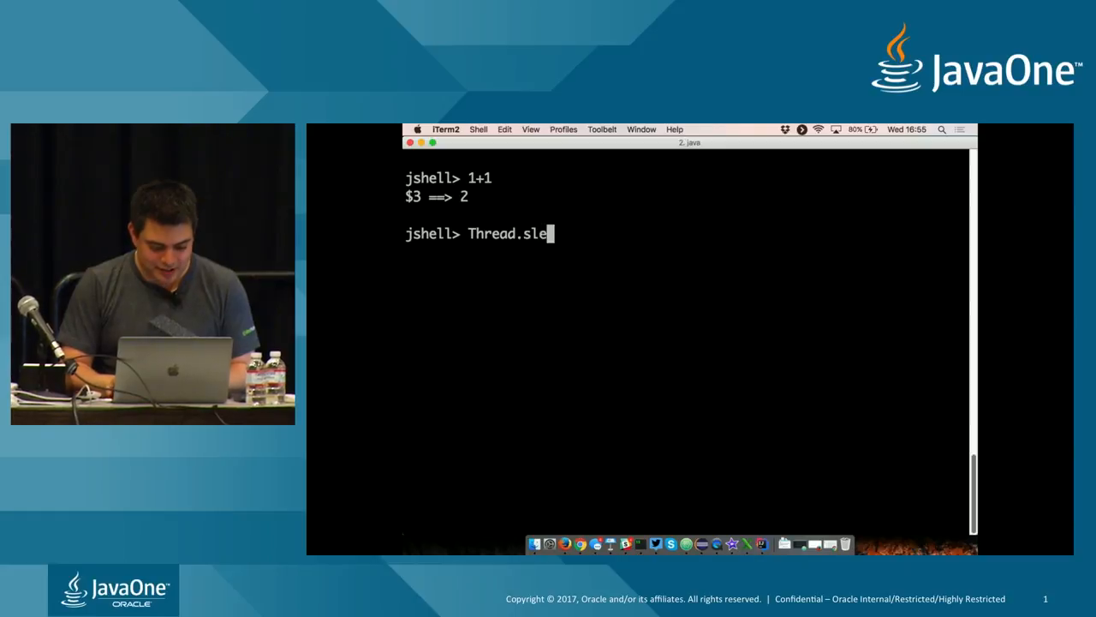
type("ep(19")
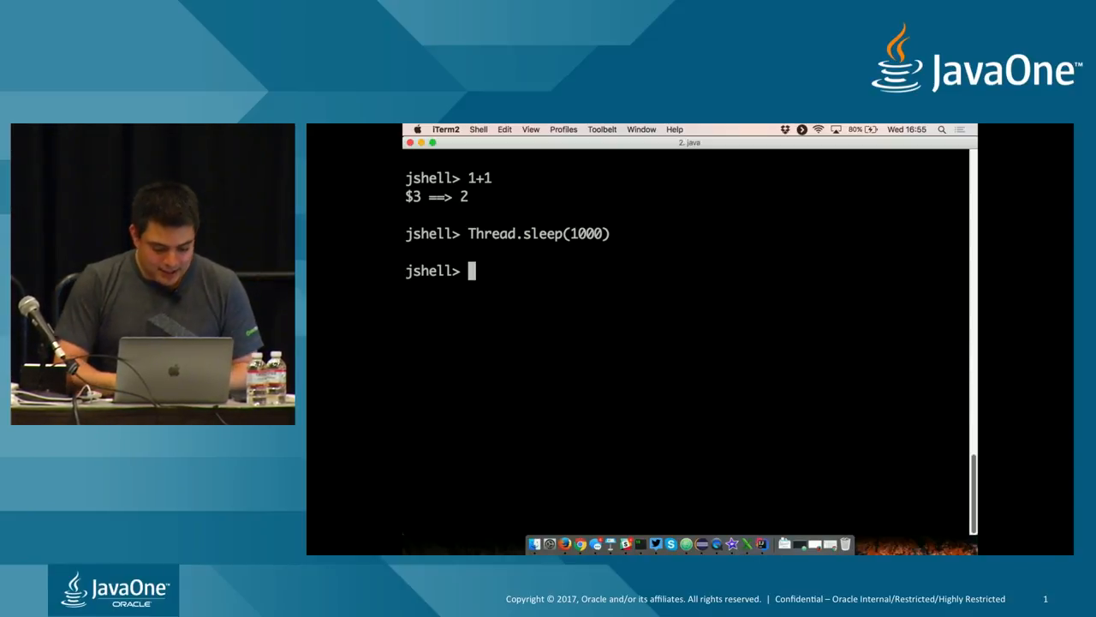
Step: Declare public void SayHello() printing "Hello" and list session methods with /m
type("public")
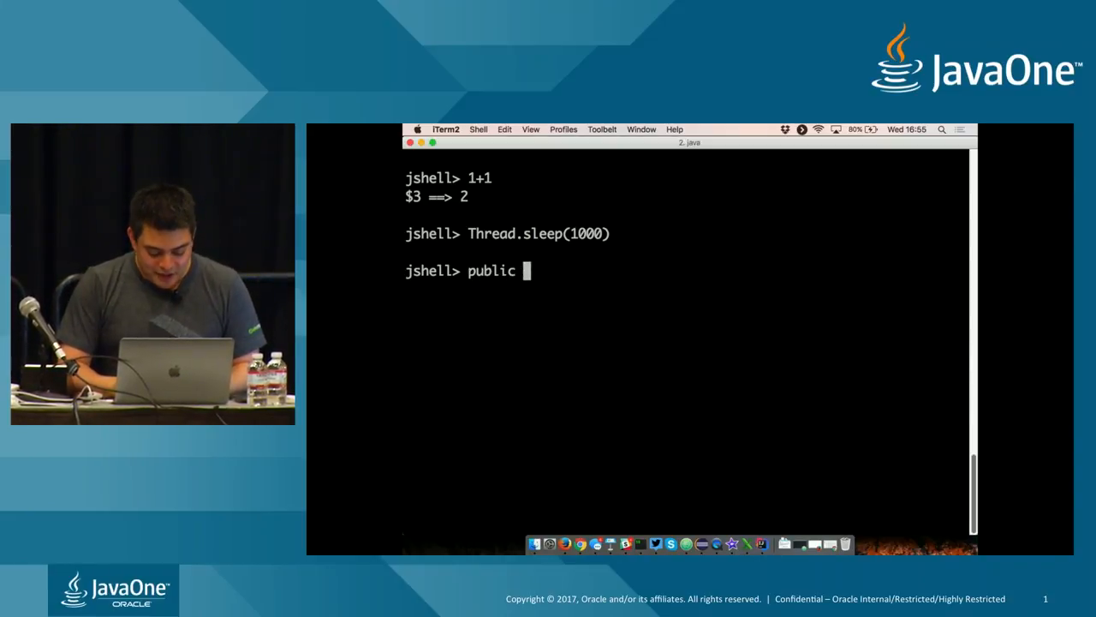
type("void S")
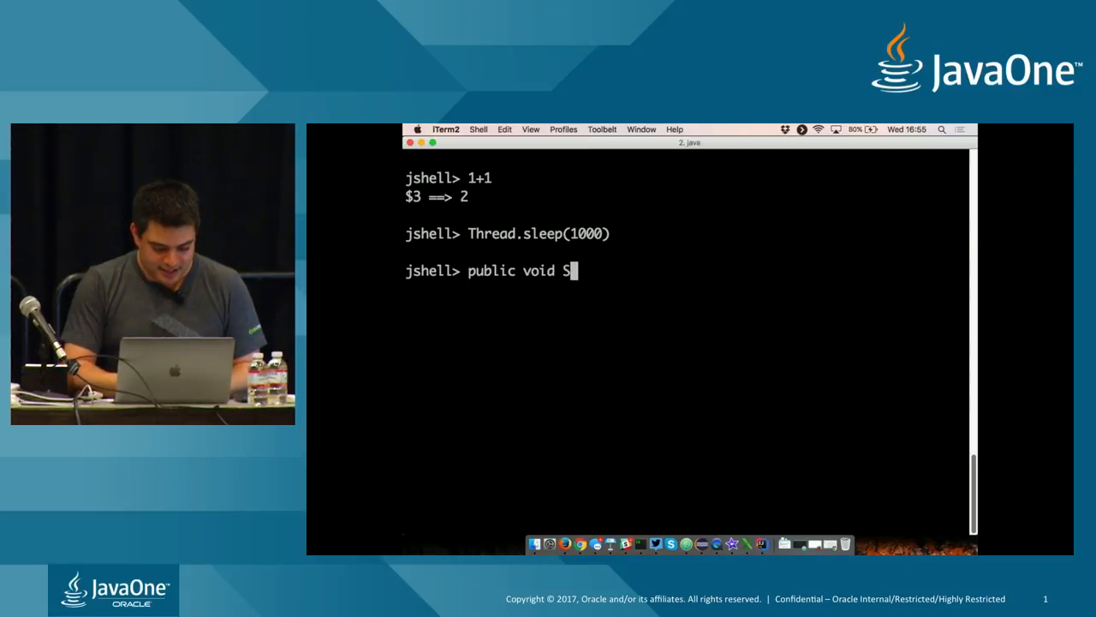
type("ayHello")
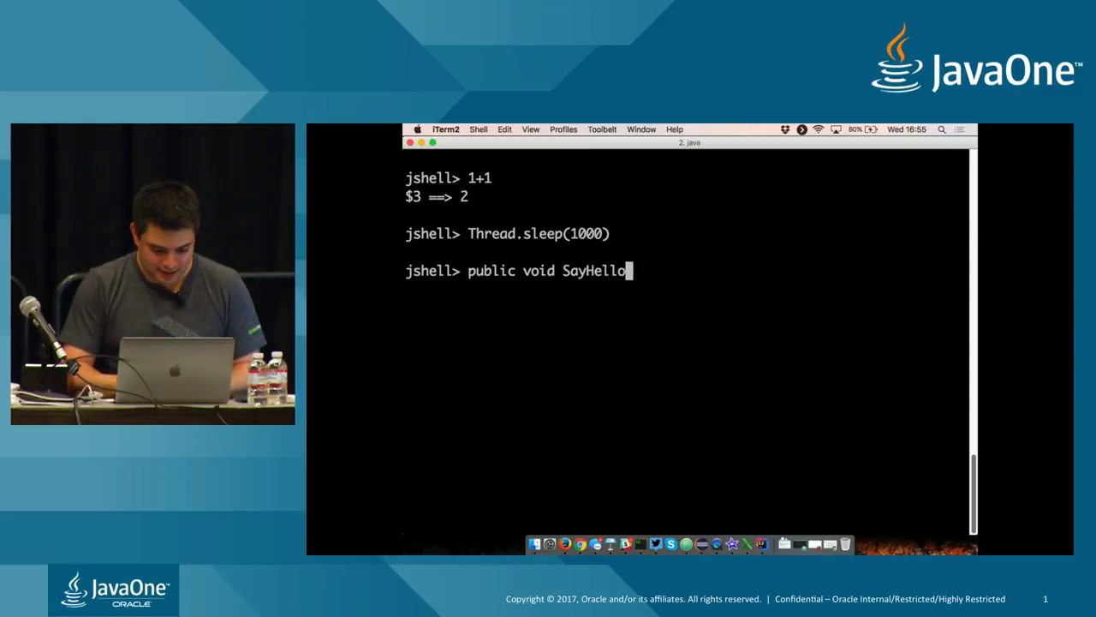
type("() {")
type("Syste")
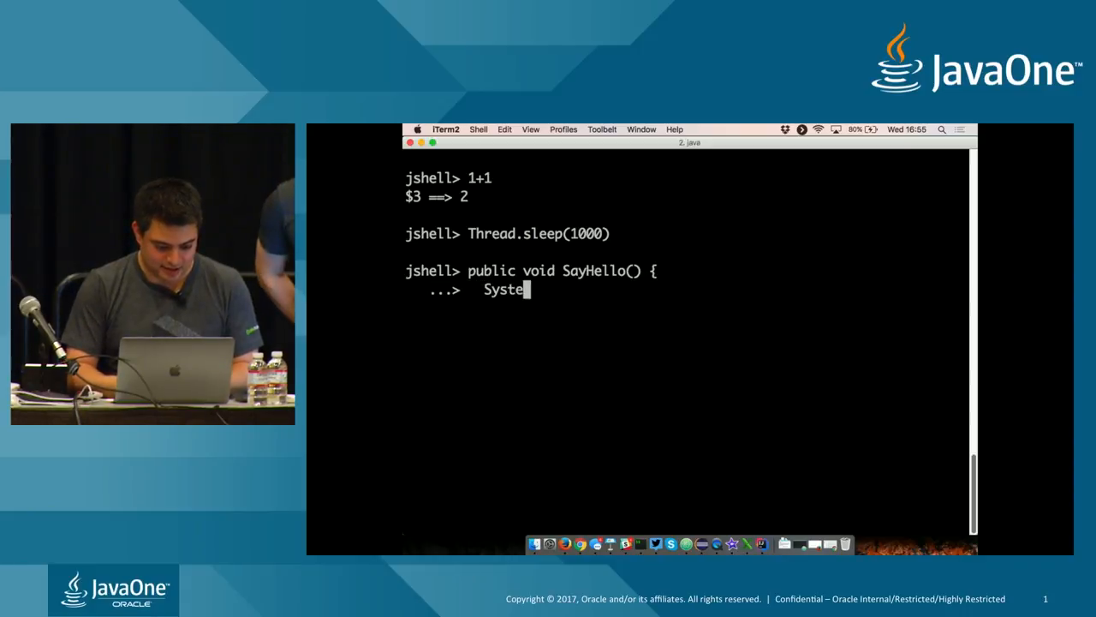
type("m.out.p")
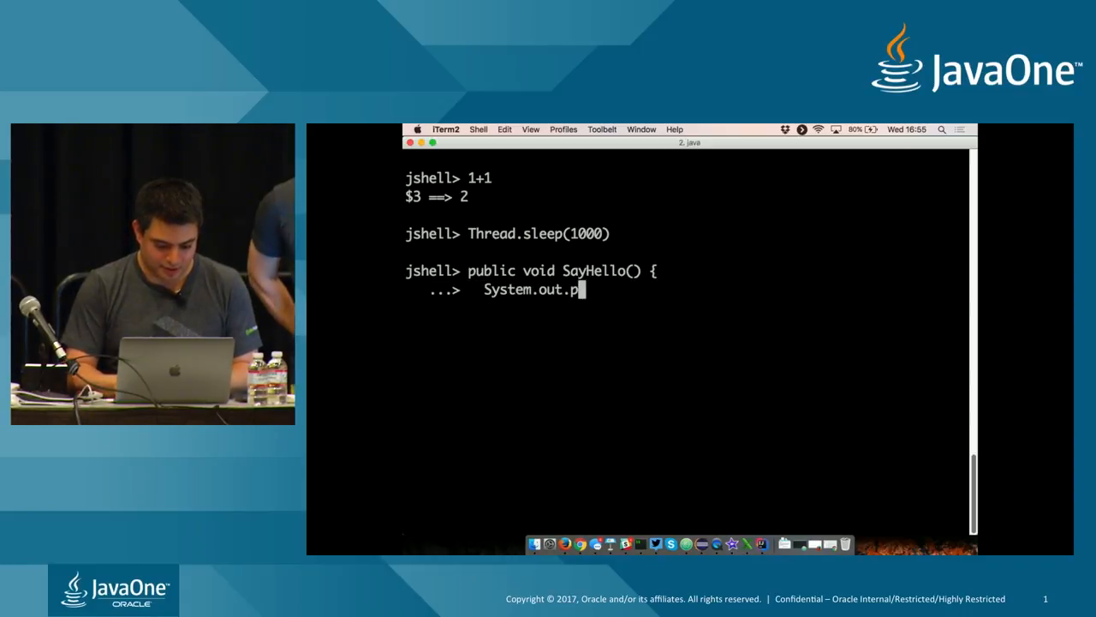
type("rintln")
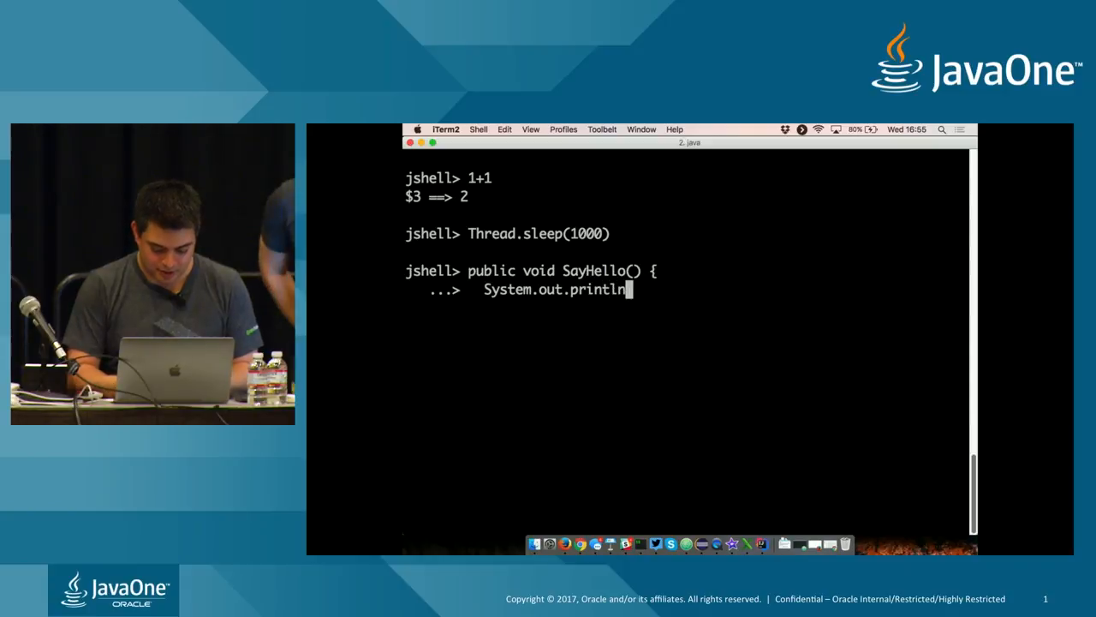
type("(\"Hel")
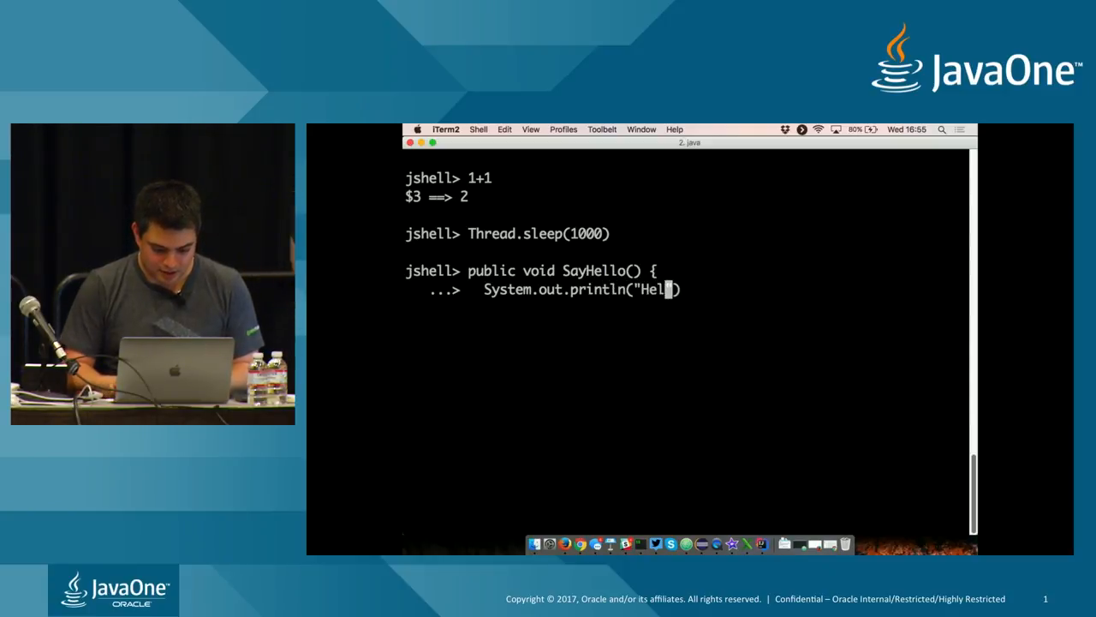
type("lo\");")
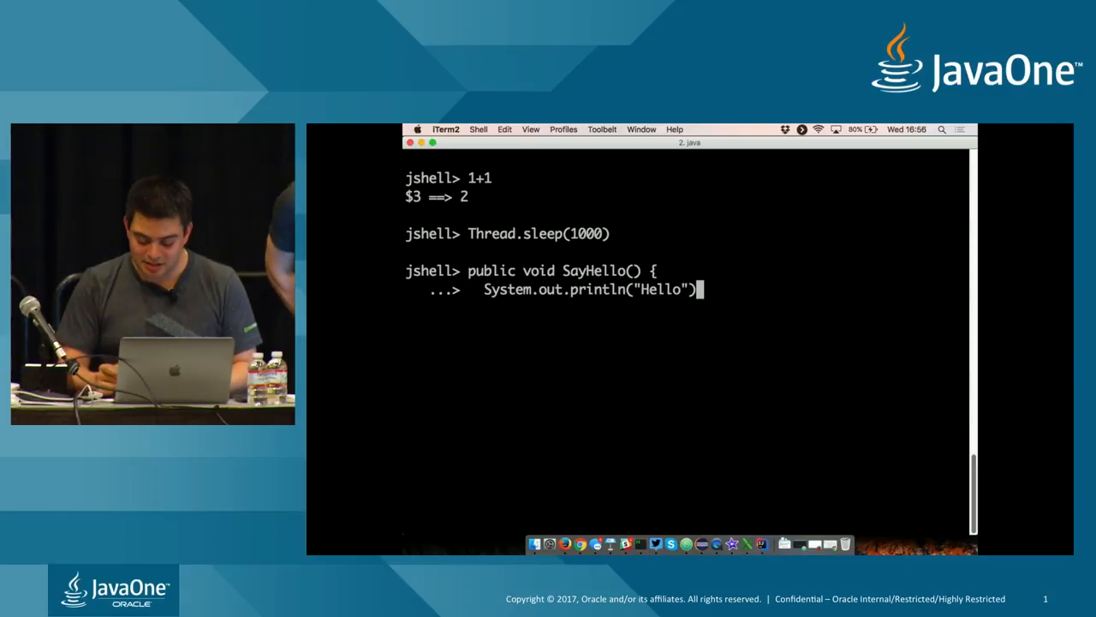
type(";")
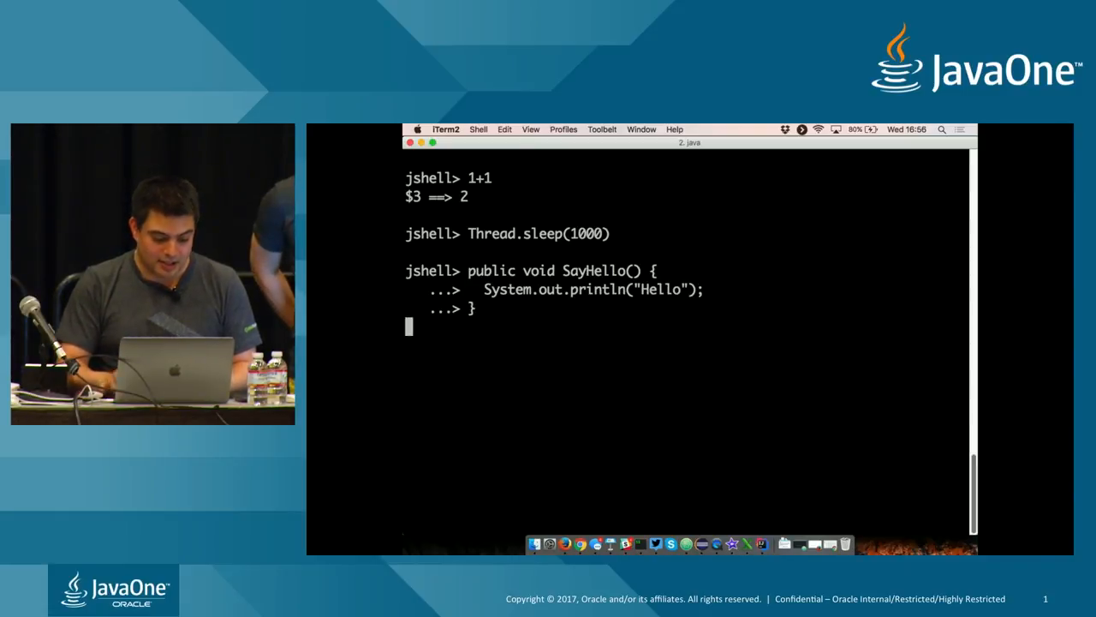
type("/m")
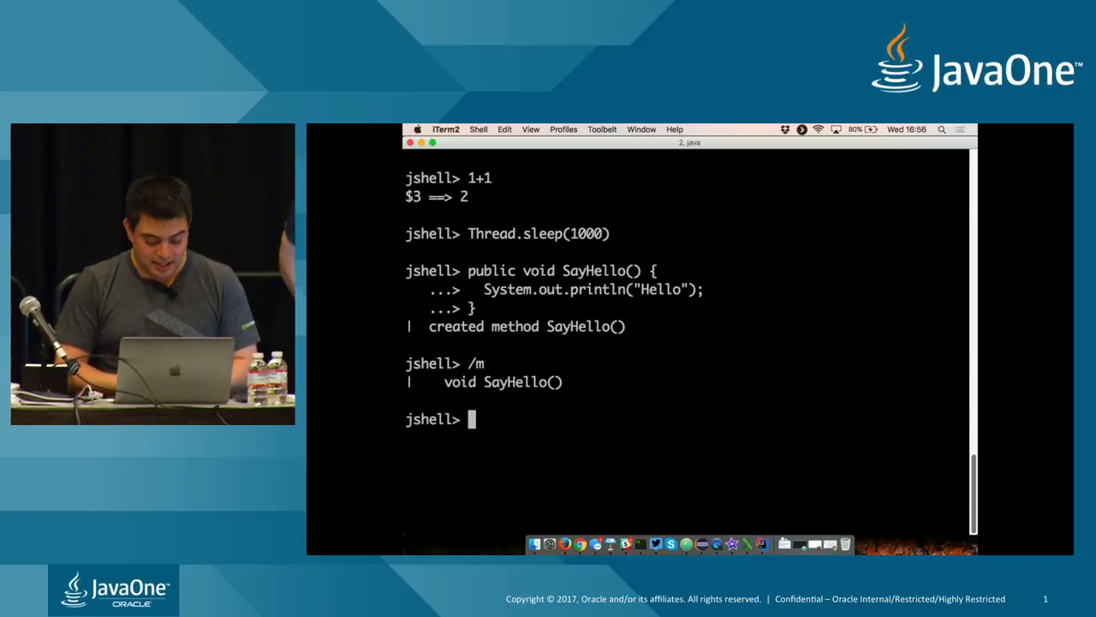
Step: Edit SayHello via /edit in the Edit Pad to print "Hello World", accepting and exiting
type("/edit")
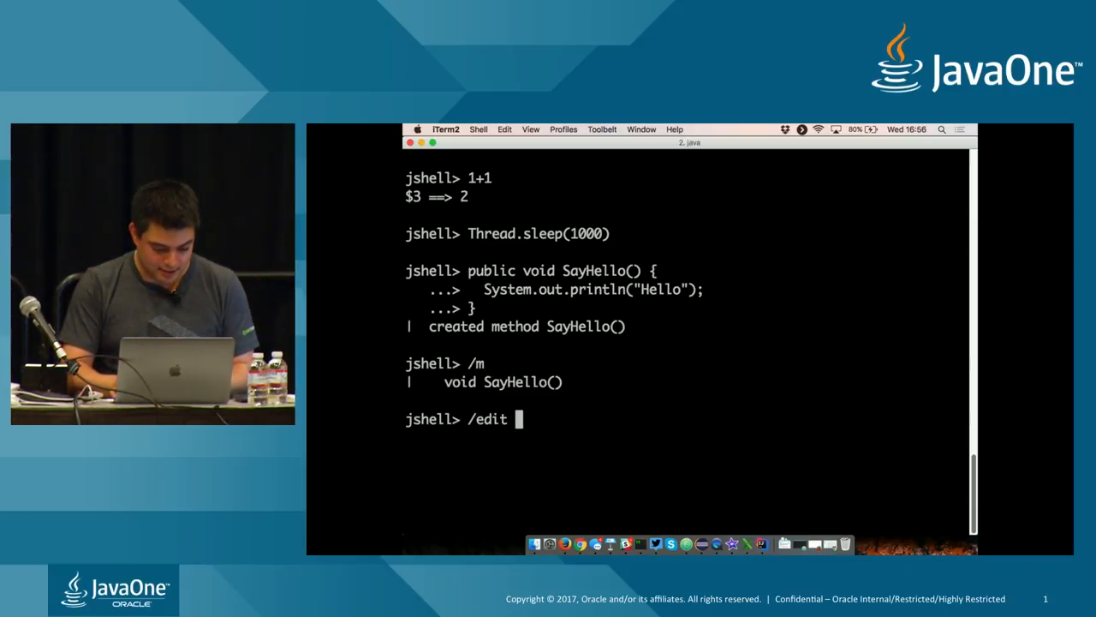
type("SayHello")
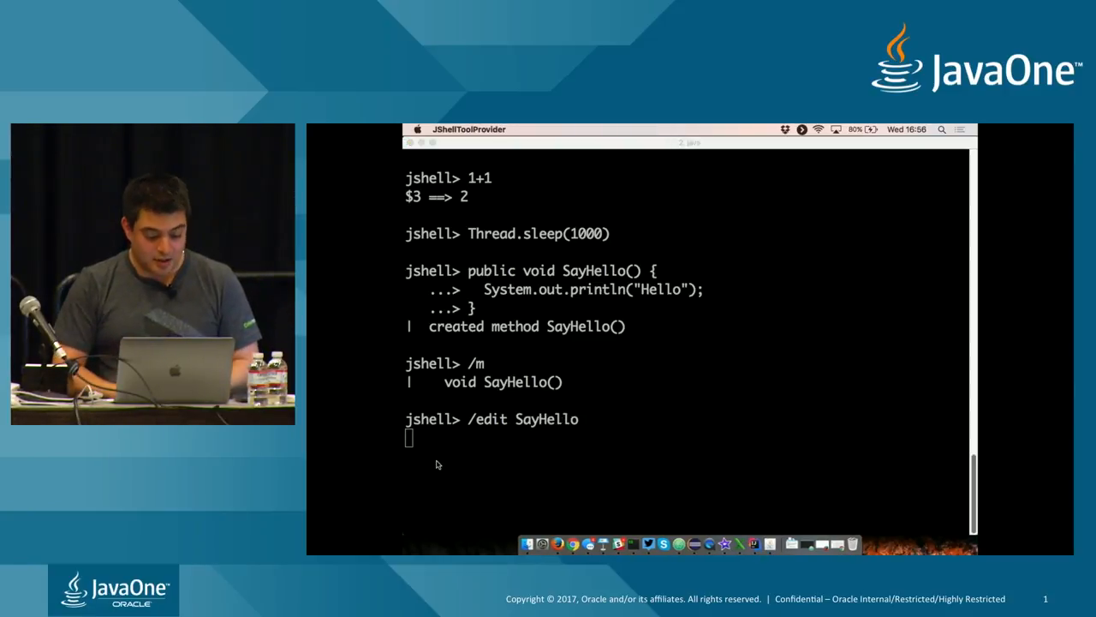
key("Return")
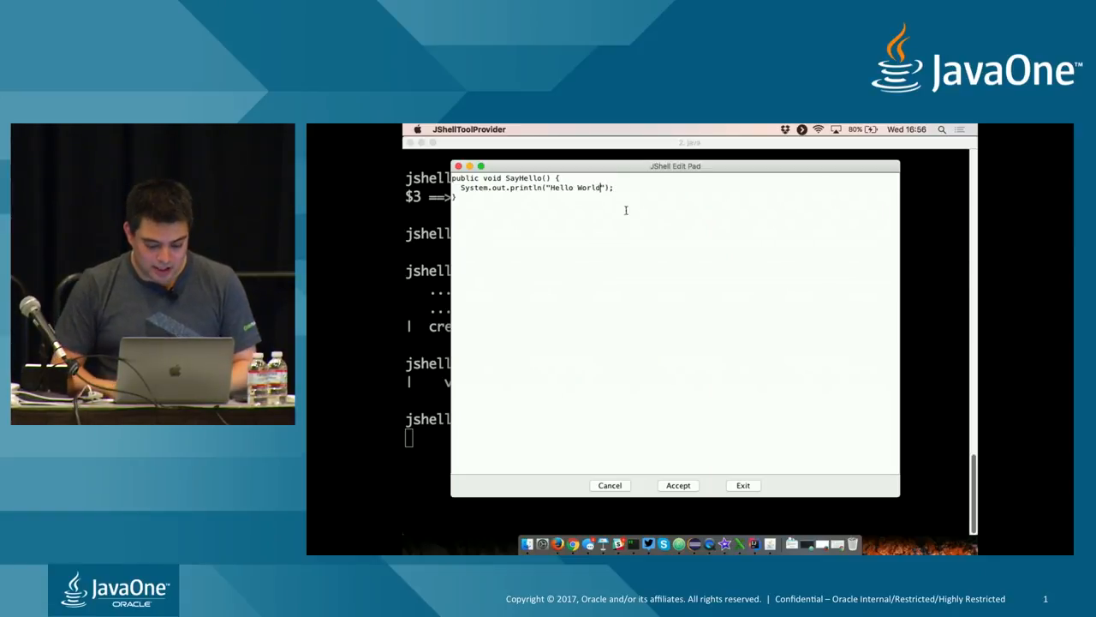
left_click(678, 484)
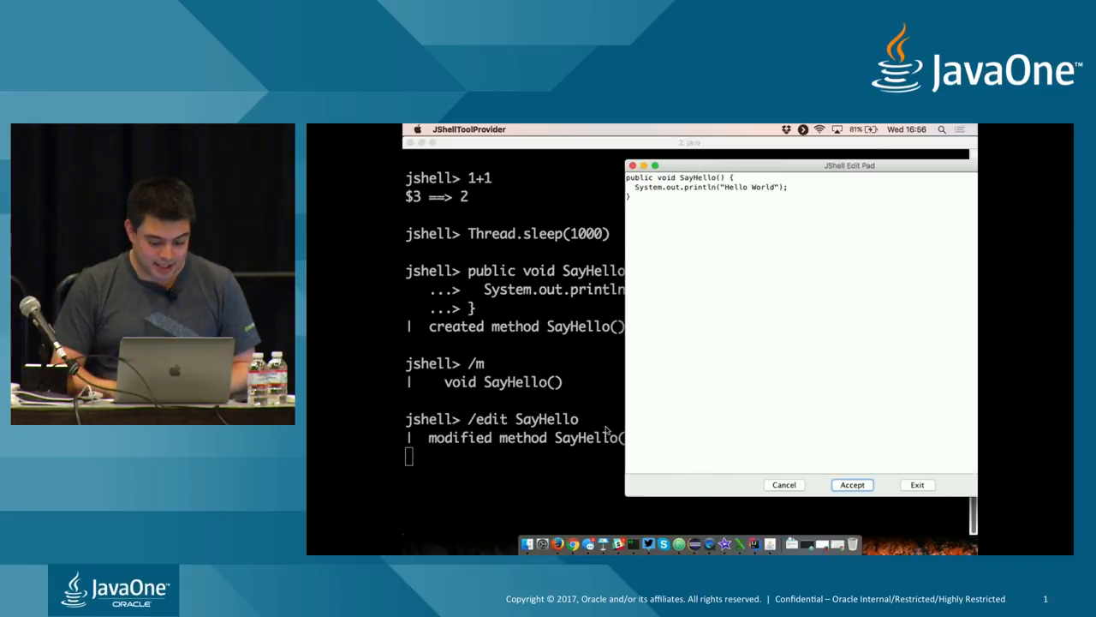
left_click(853, 485)
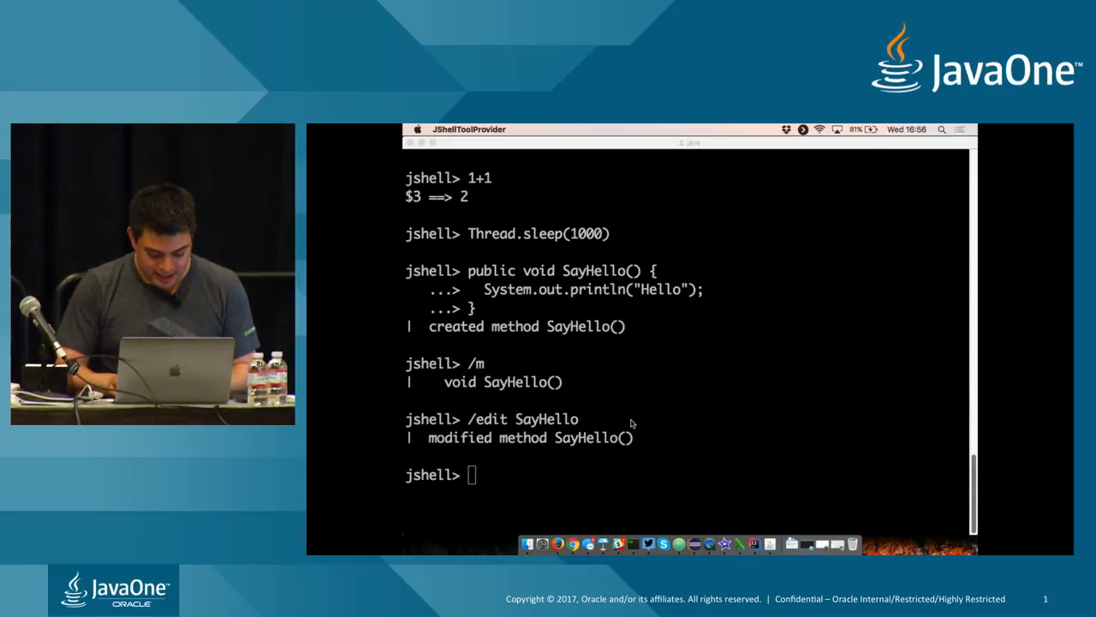
Step: Call SayHello to confirm it prints Hello World, then clear the terminal
type("Say")
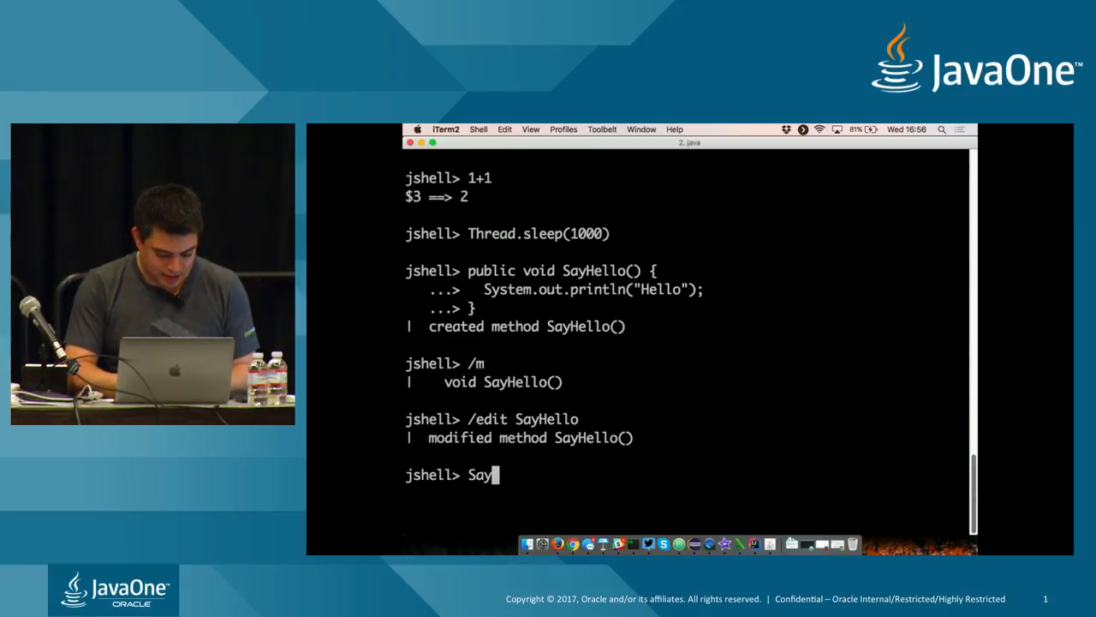
type("He")
type("ca")
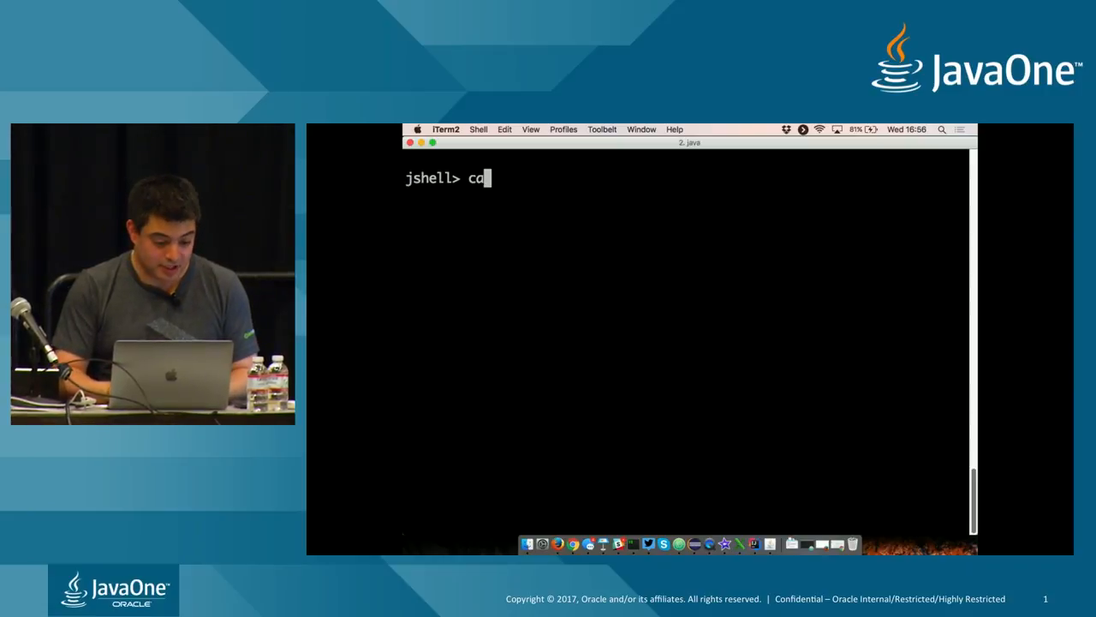
Step: Declare empty class A and interface B, then list declared types with /t
type("lass A {")
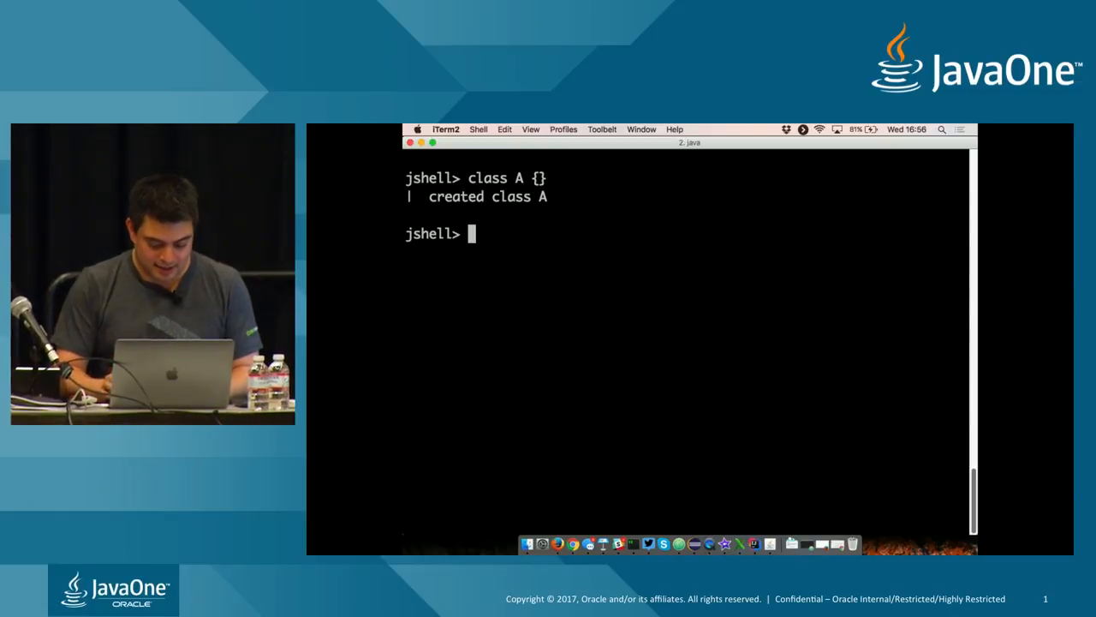
type("inter")
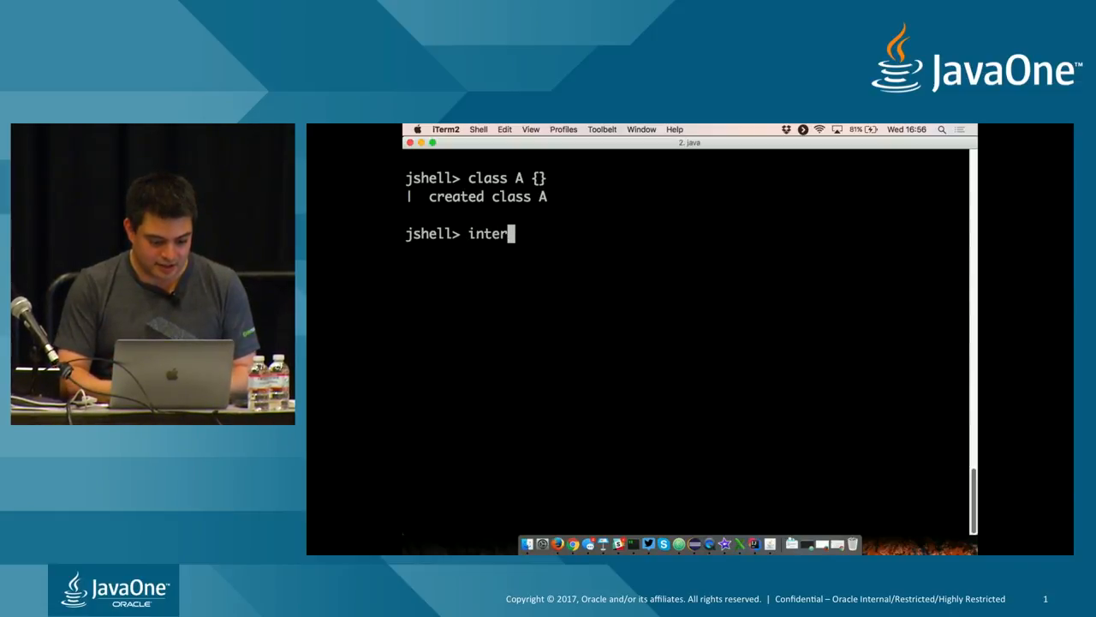
type("face B")
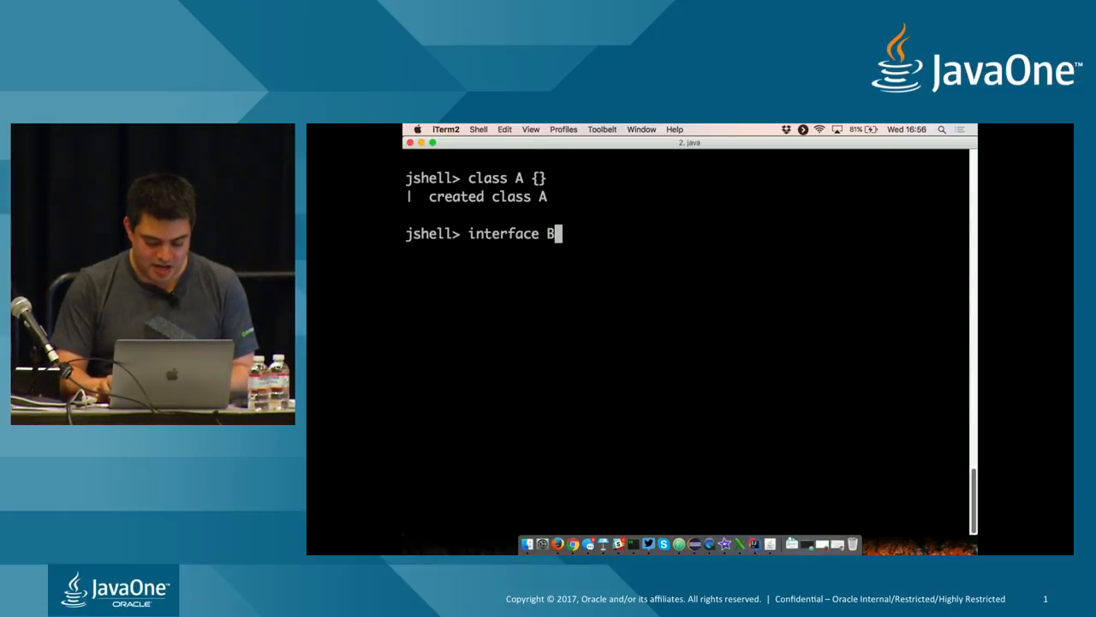
key("Enter")
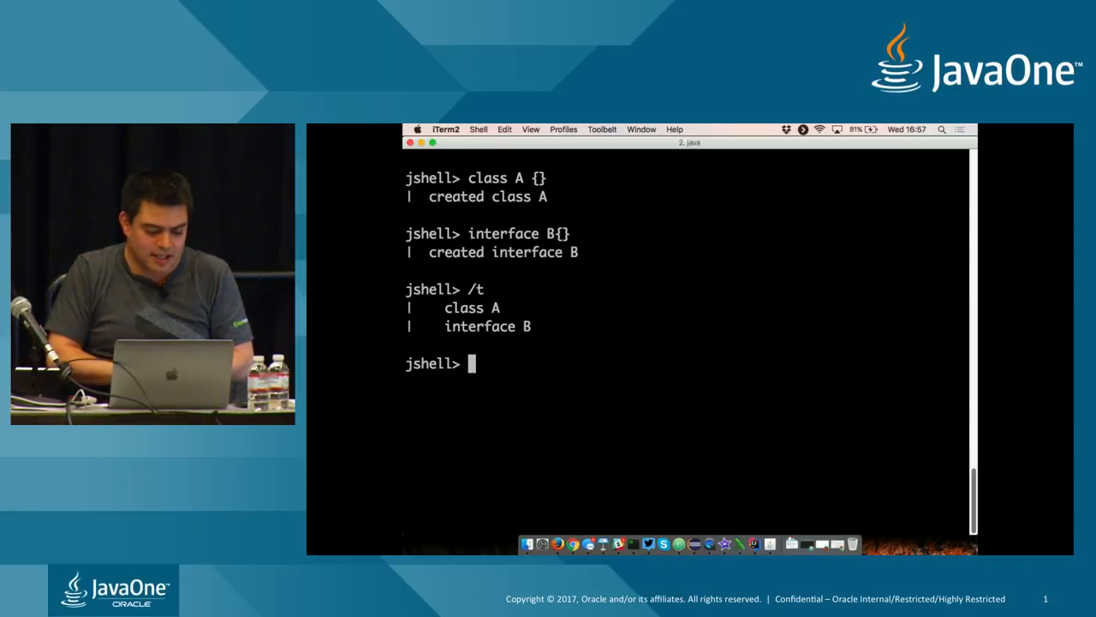
Step: Show default imports with /import, snippets with /list, and input history with /history
type("/import")
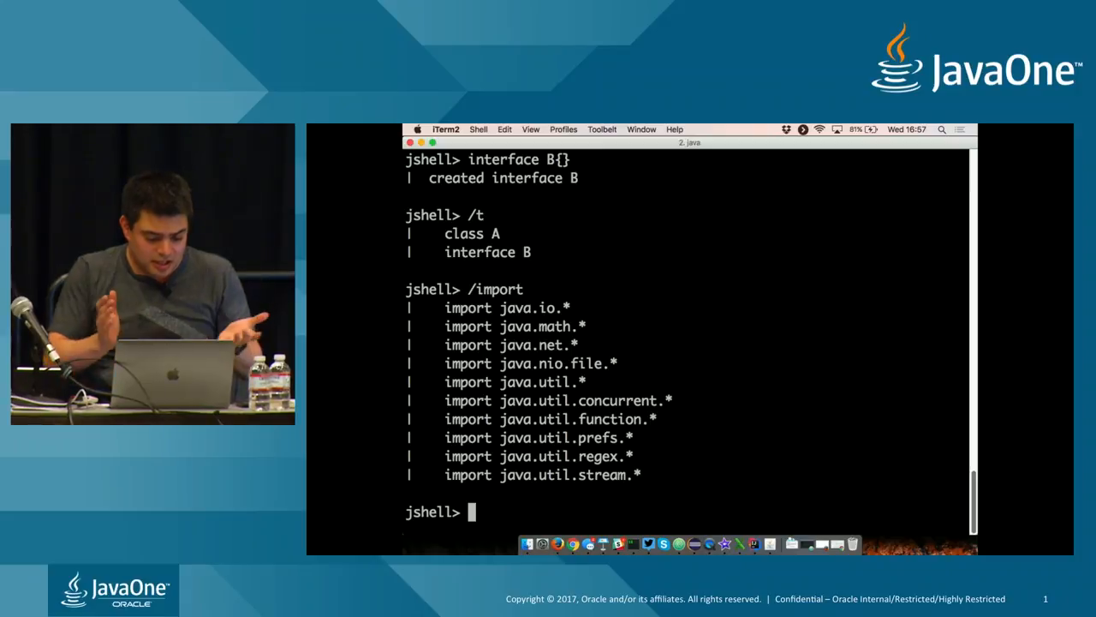
type("/")
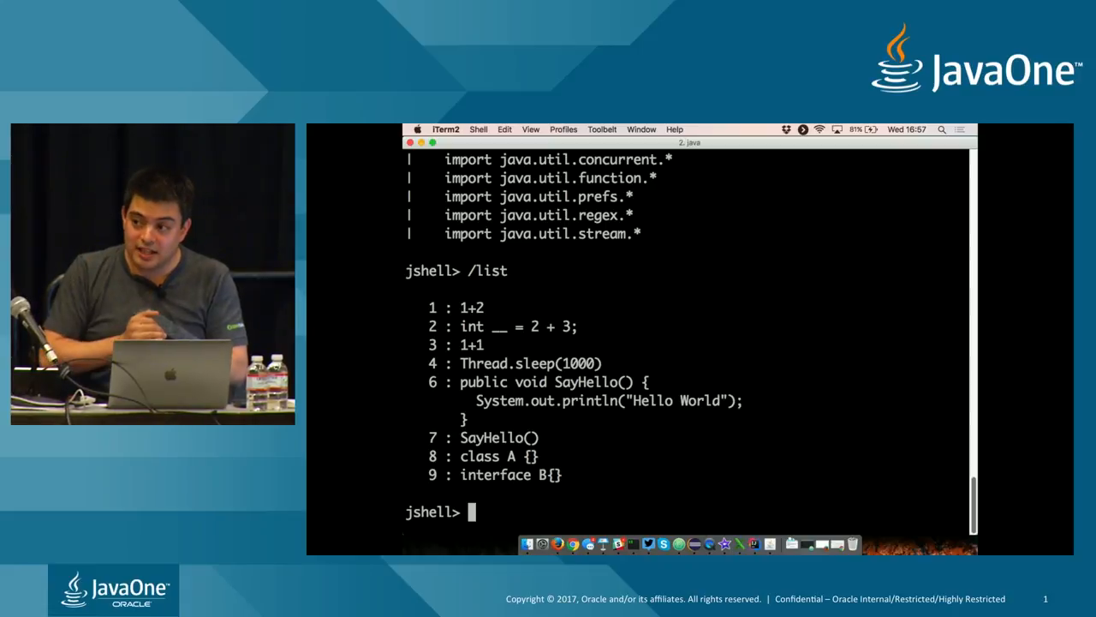
type("/hi")
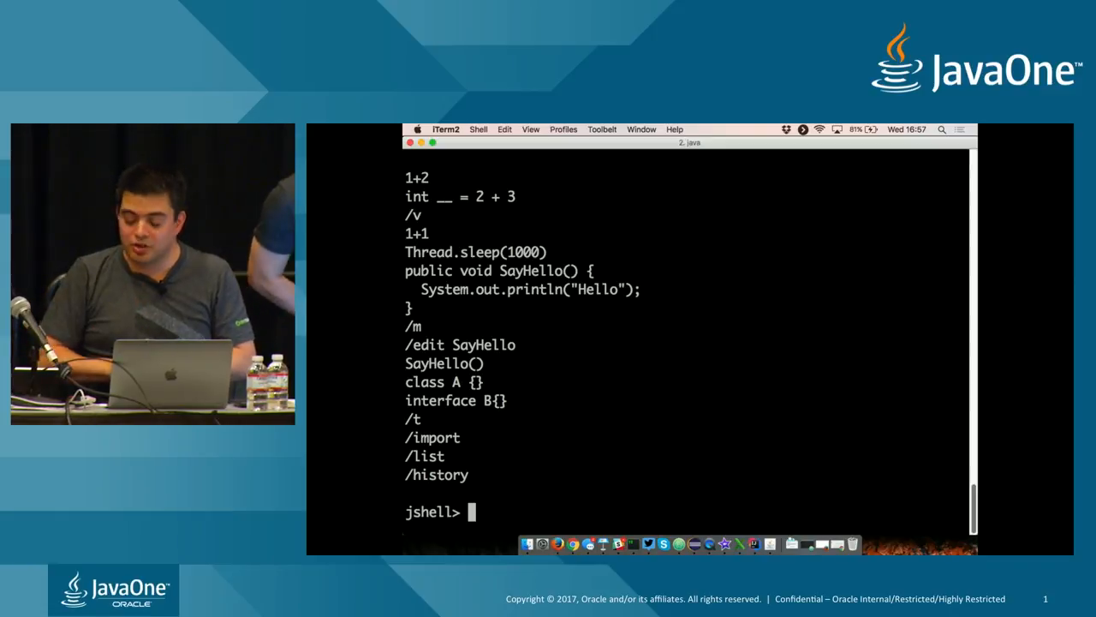
Step: Save the session with /save commands, reset JShell, then /open commands to replay Hello World
type("/save c")
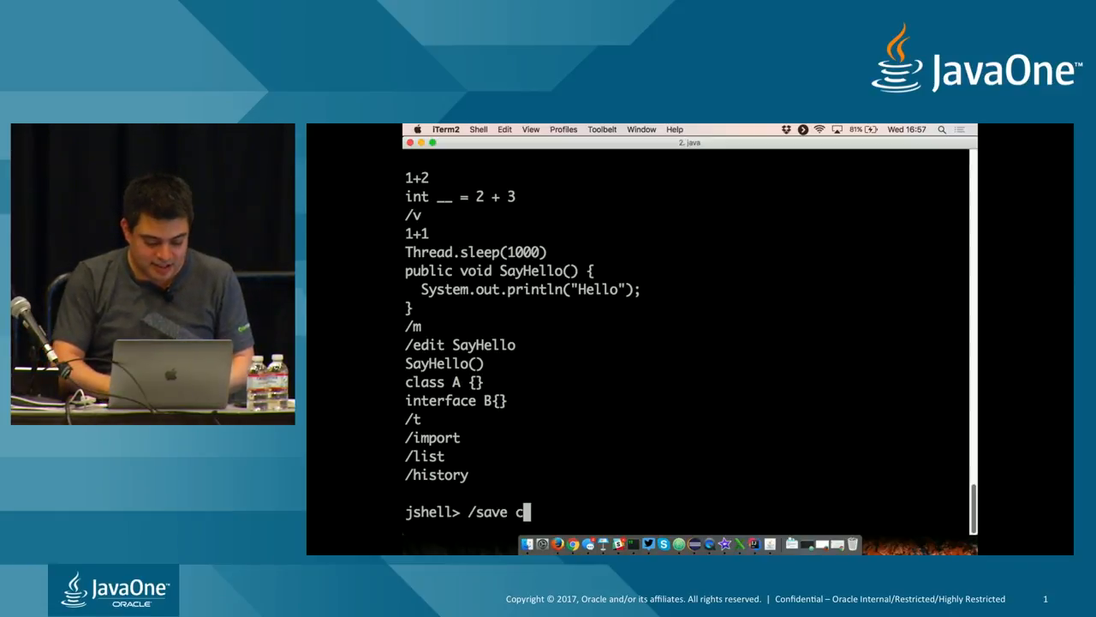
type("ommands")
type("/")
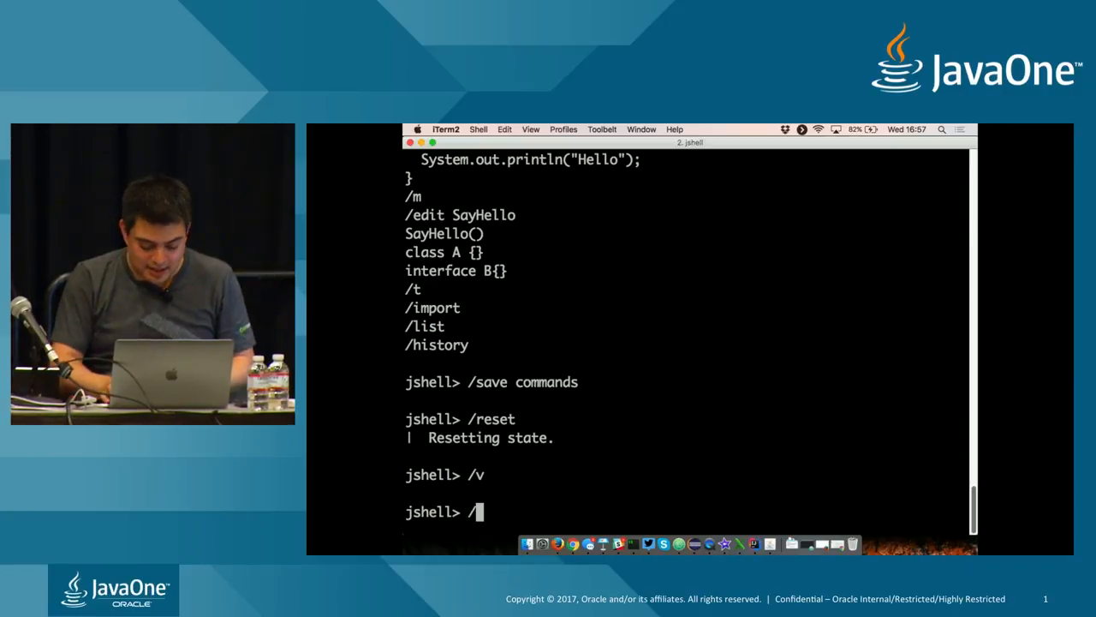
type("open comman")
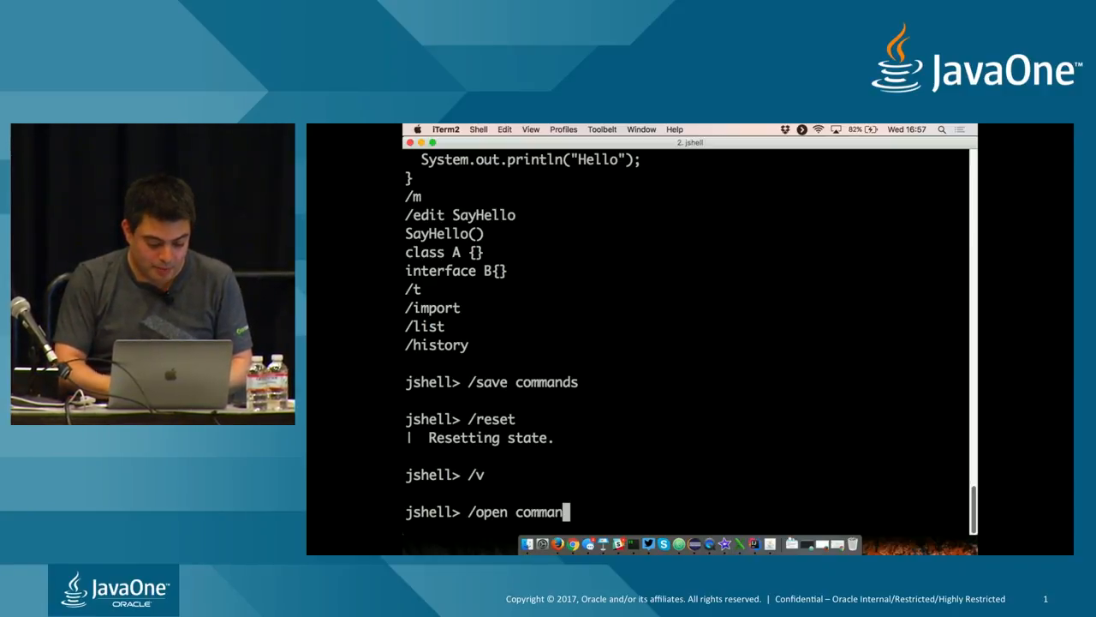
key("Return")
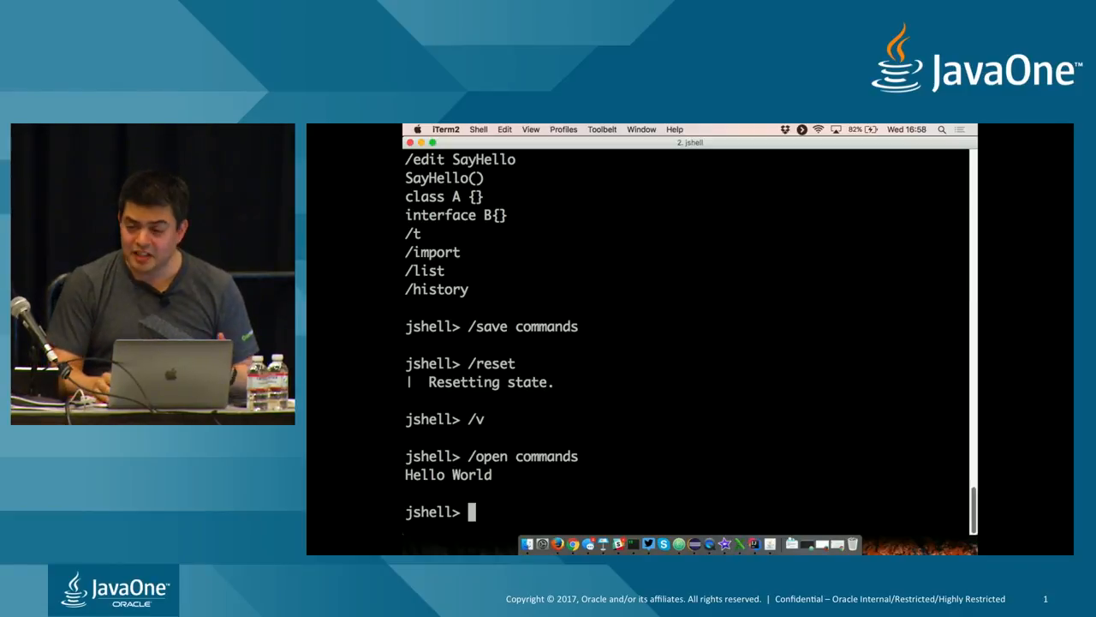
Step: Exit JShell with /exit and restart it to list print, println and printf signatures
type("/exit")
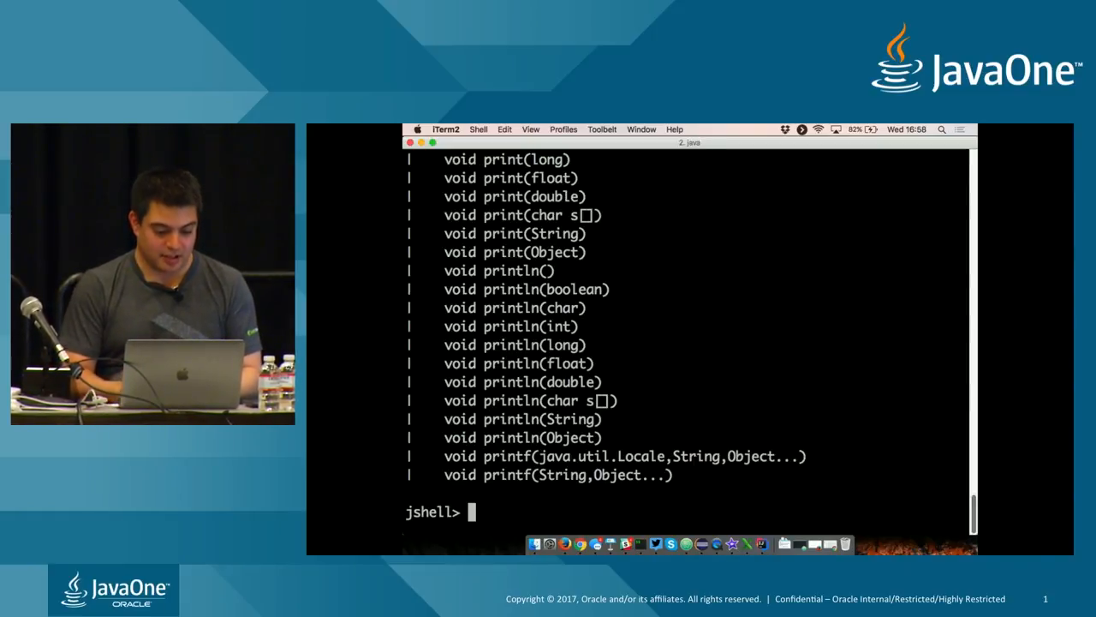
Step: Run print("Hellop") so Hellop is printed by the built-in print method
type("p")
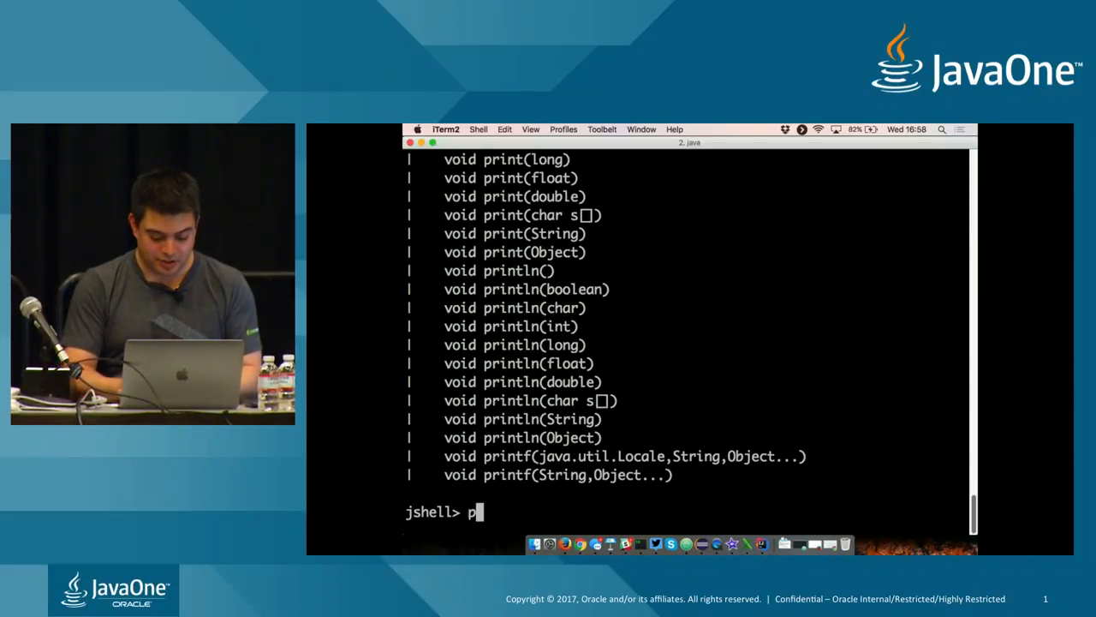
type("rint()")
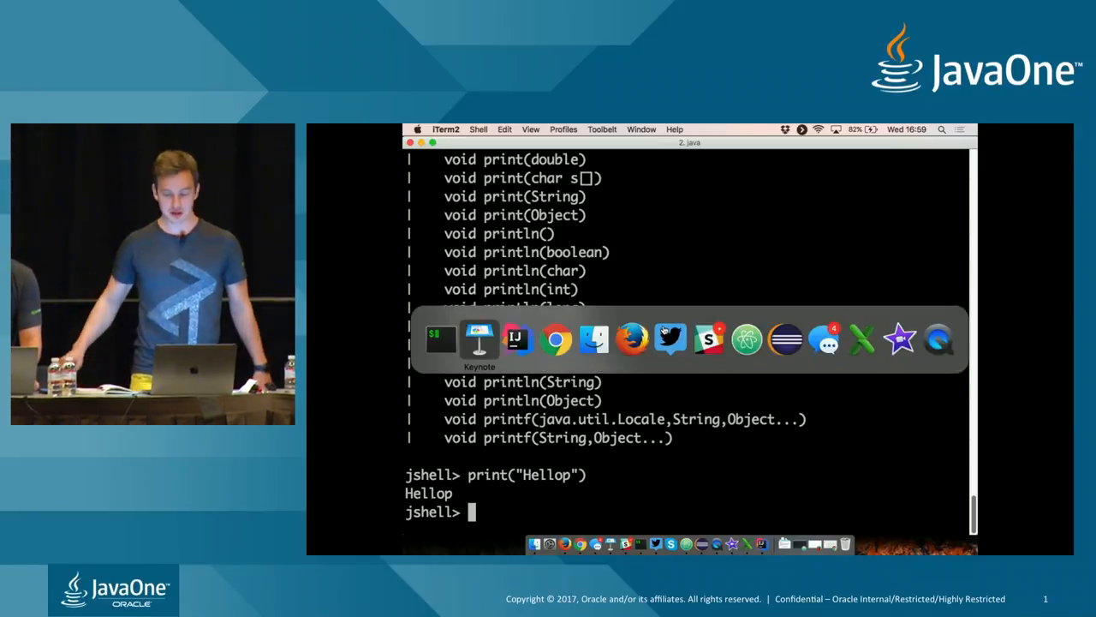
Step: Switch to Keynote and select the JShell DEMO slide in the navigator
left_click(480, 339)
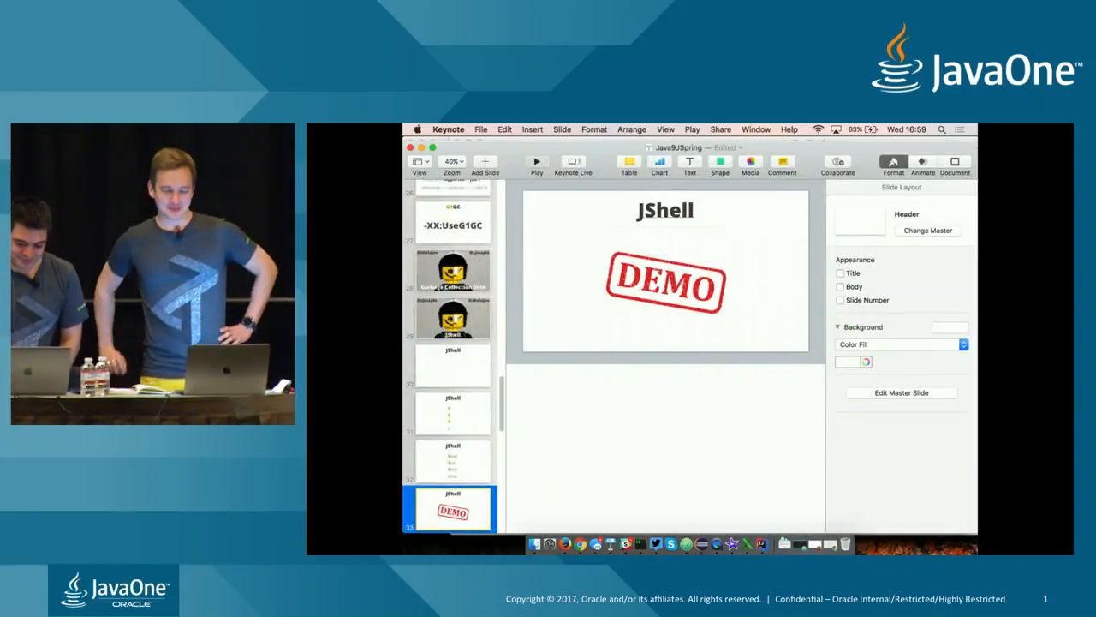
left_click(538, 163)
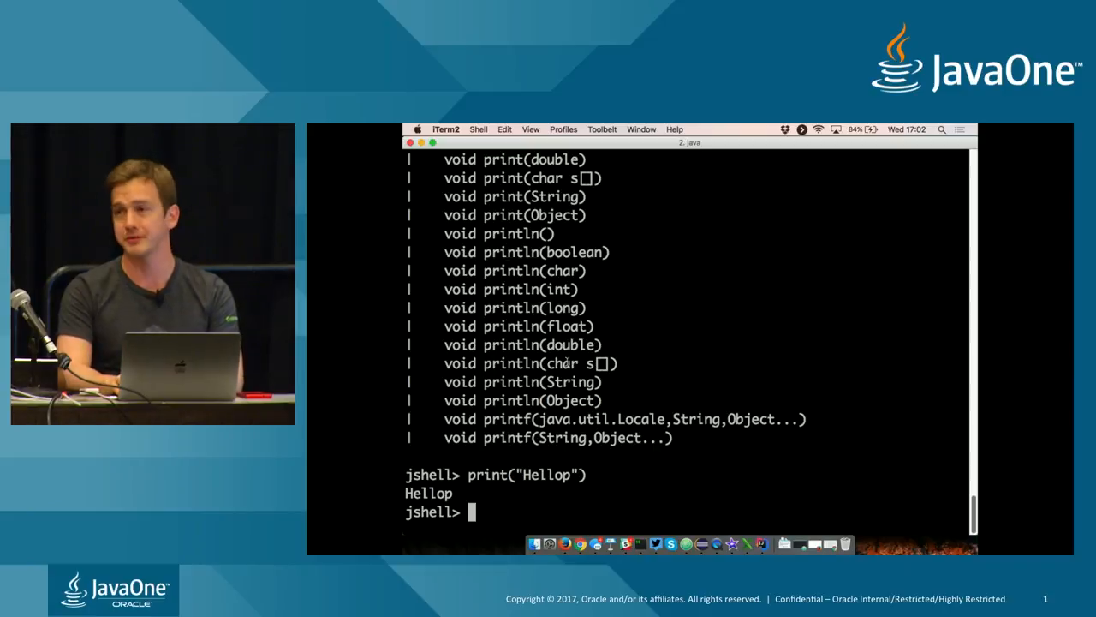
Step: Evaluate List.of(1, 2, 3) giving [1, 2, 3] and Set.of(1) giving [1]
type("LIST")
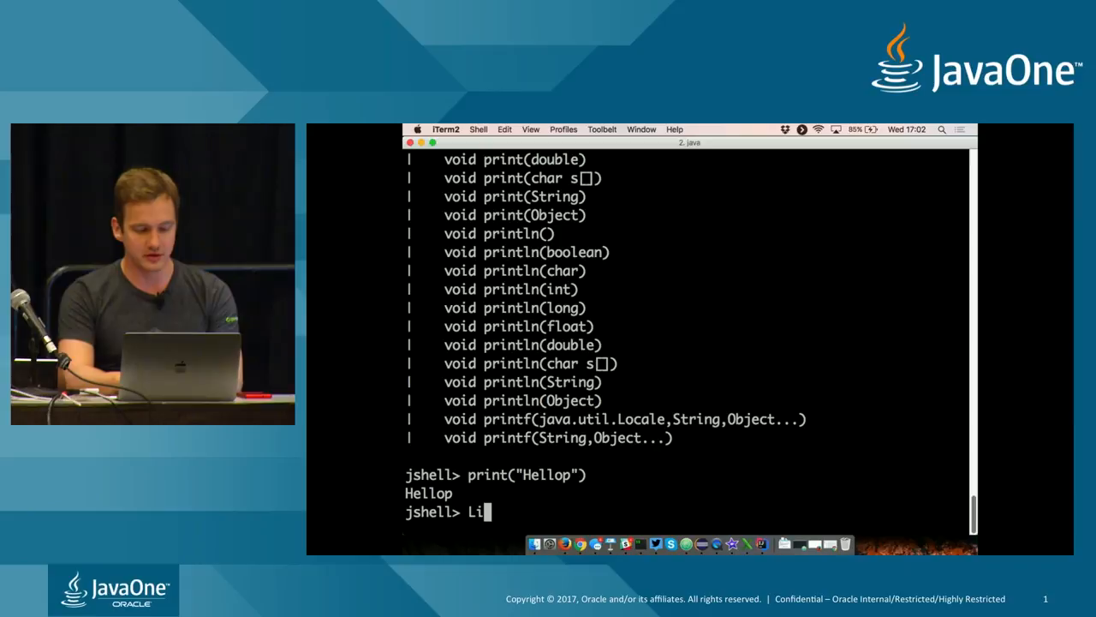
type("st.of(")
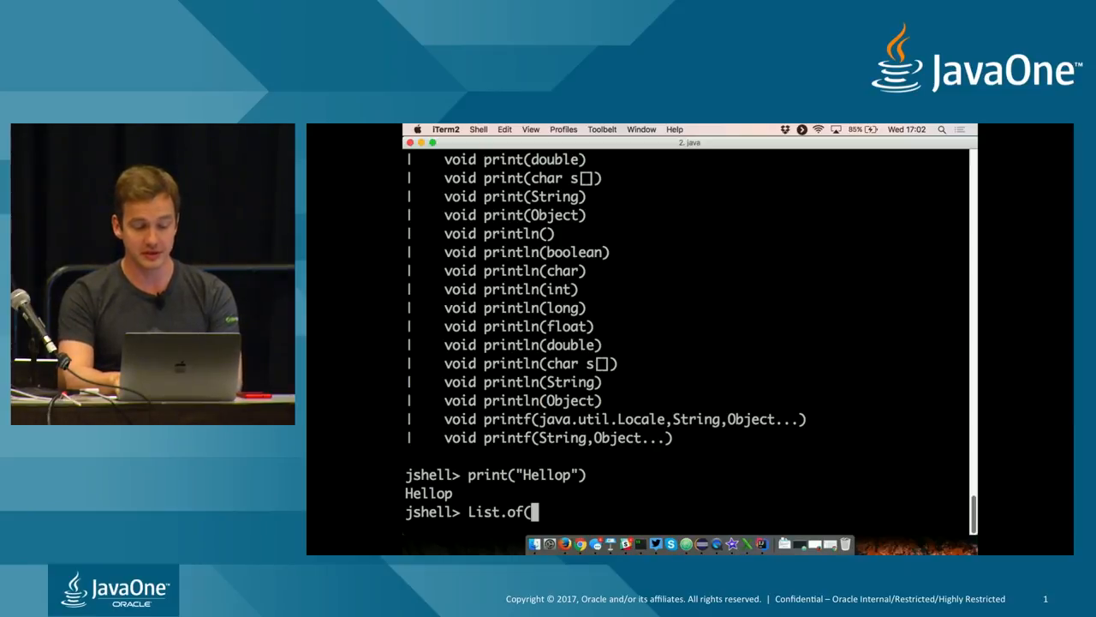
type("1, 2, 3")
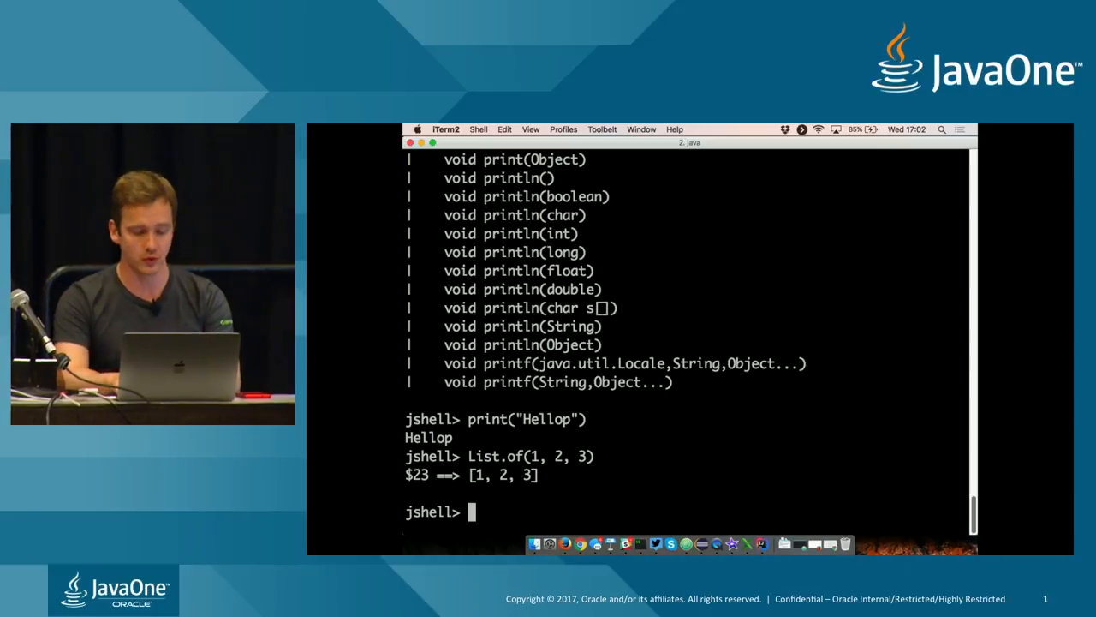
type("Set.o")
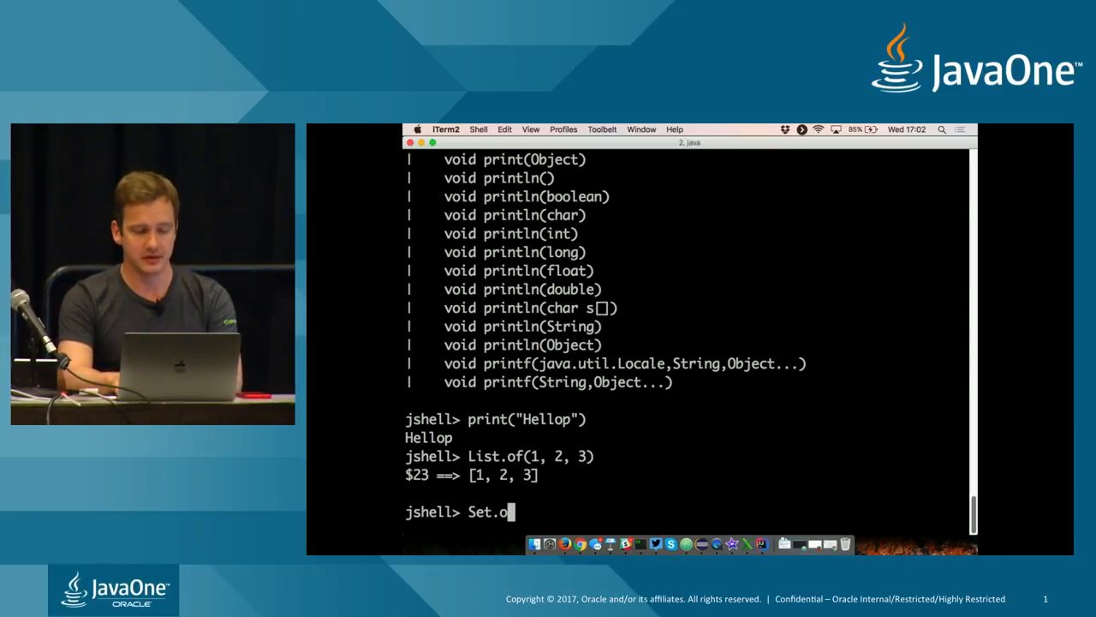
type("f(1)")
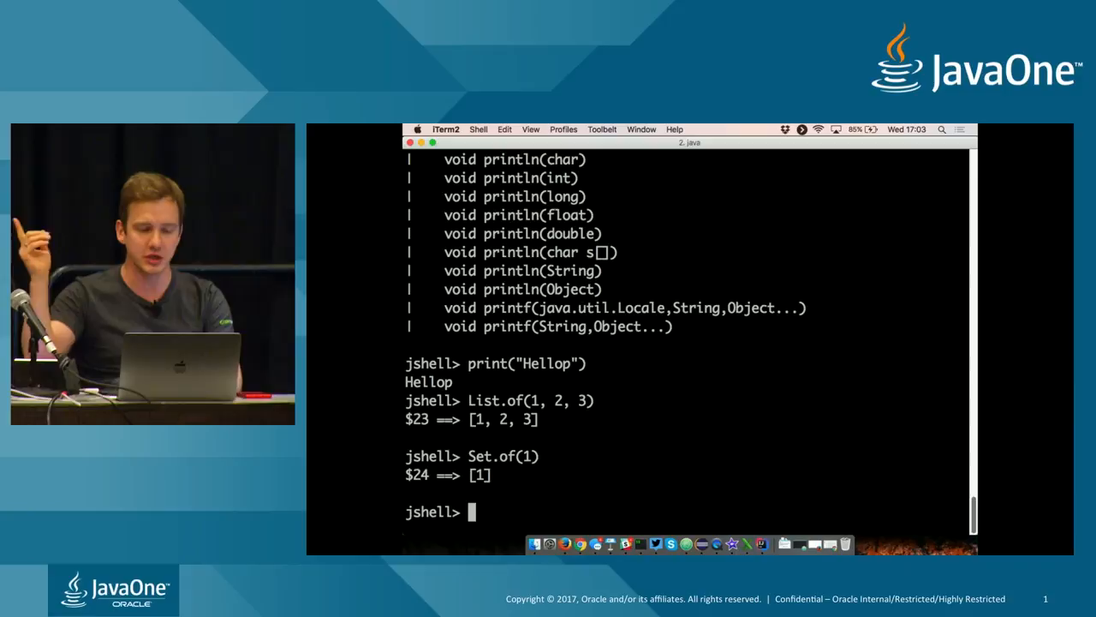
Step: Evaluate List.of(1).getClass() revealing java.util.ImmutableCollections$List1
type("List.")
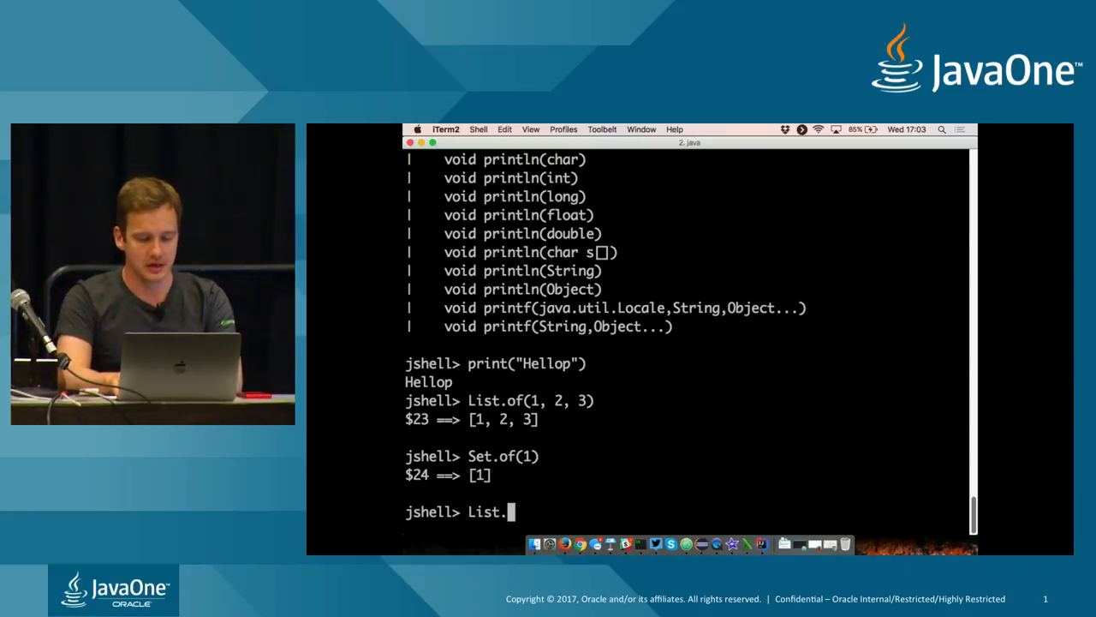
type("of(1).g")
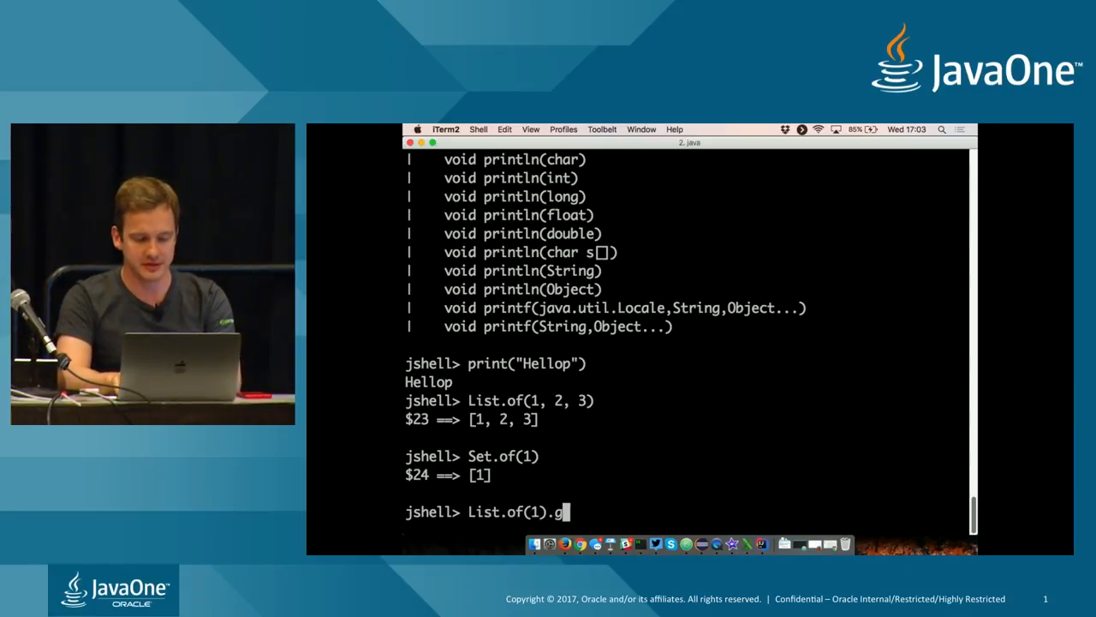
type("etClass()")
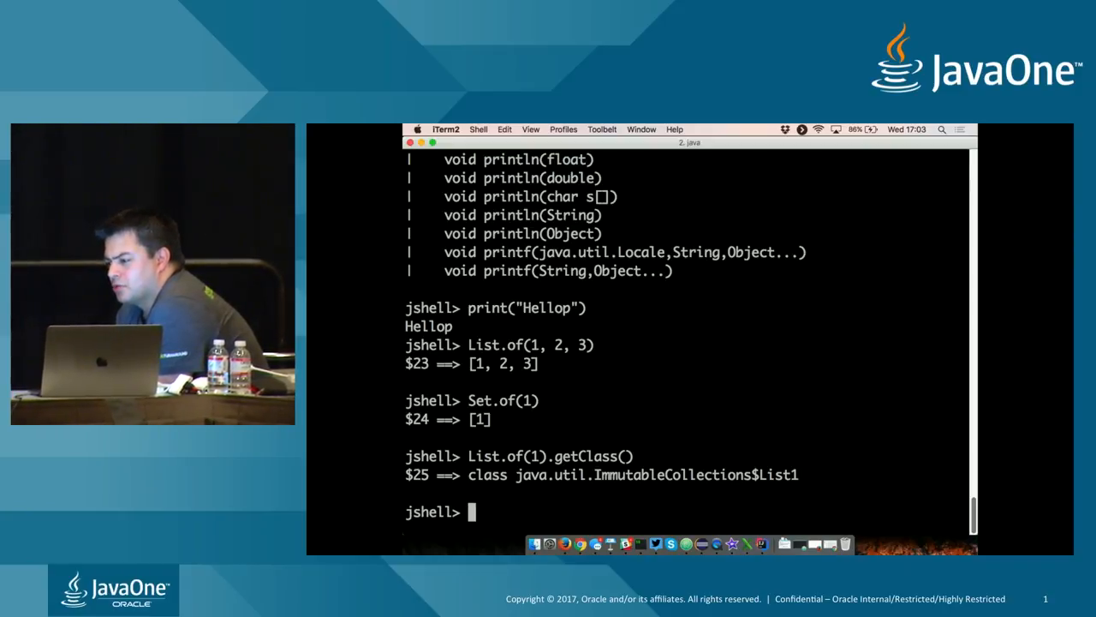
Step: Evaluate $25.getModule() to see the immutable list class lives in module java.base ($26)
type("$2")
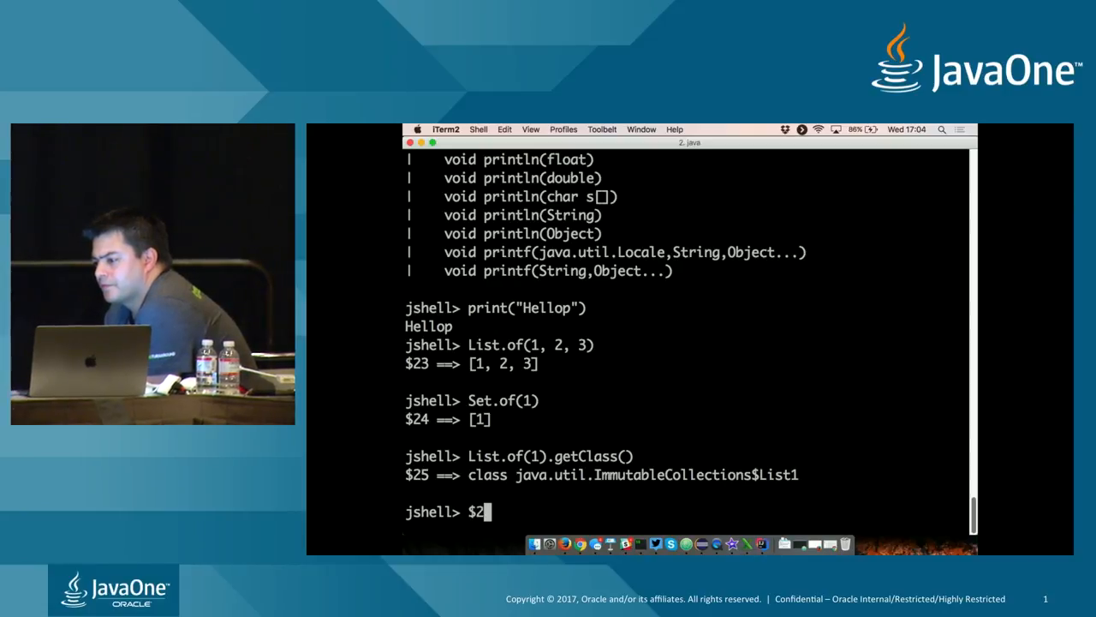
type("$25.getModule(")
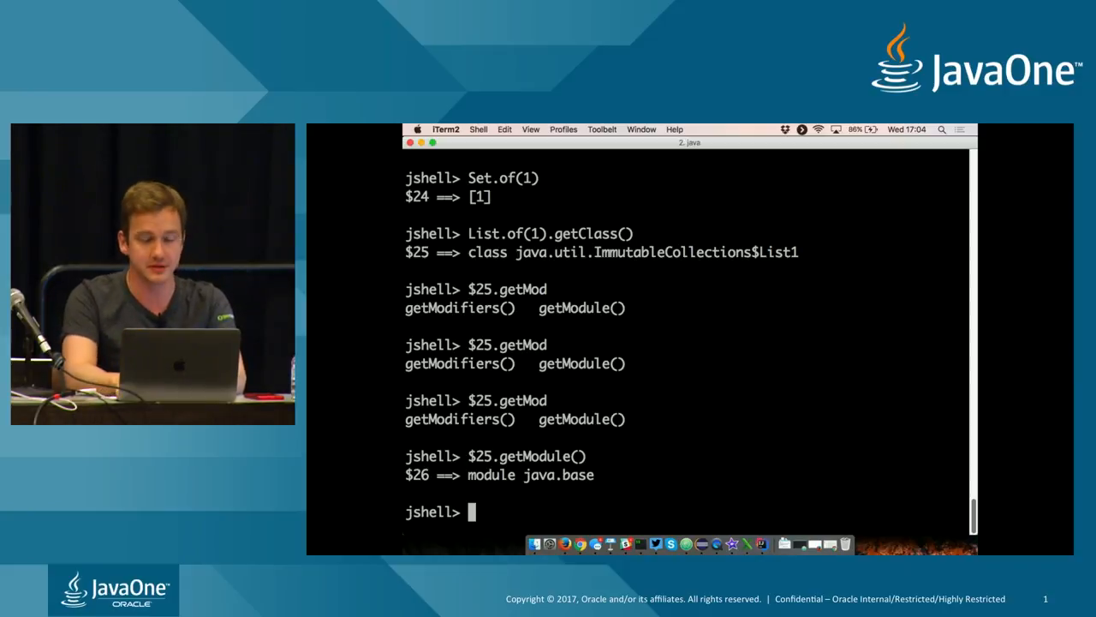
Step: Evaluate Optional.of(1).stream(), getting a ReferencePipeline$Head stream as $27
type("Op")
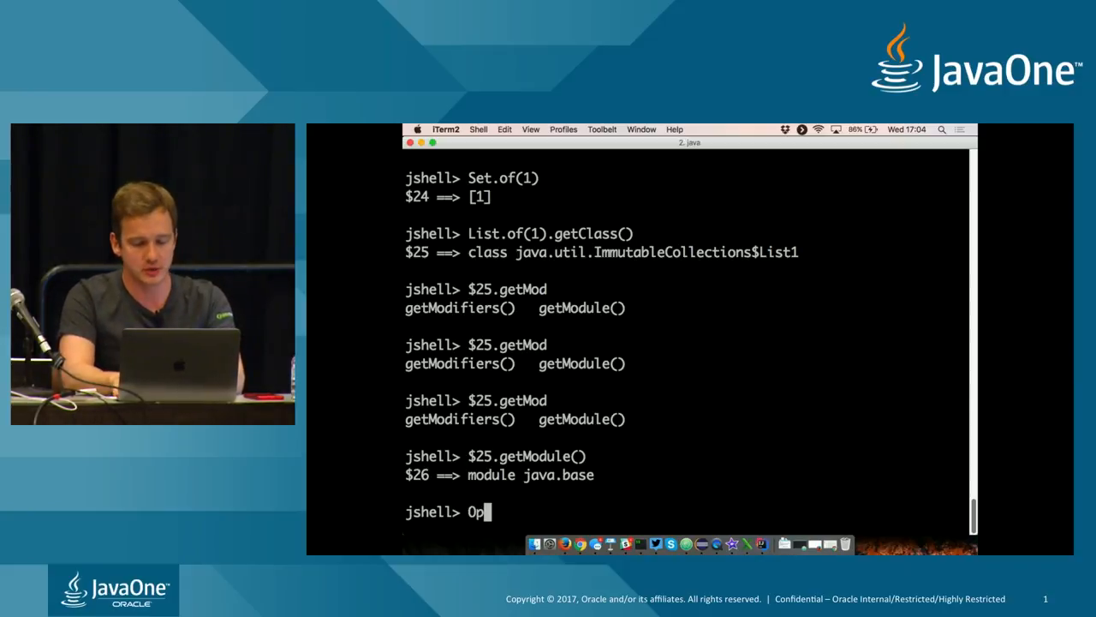
type("tional.,")
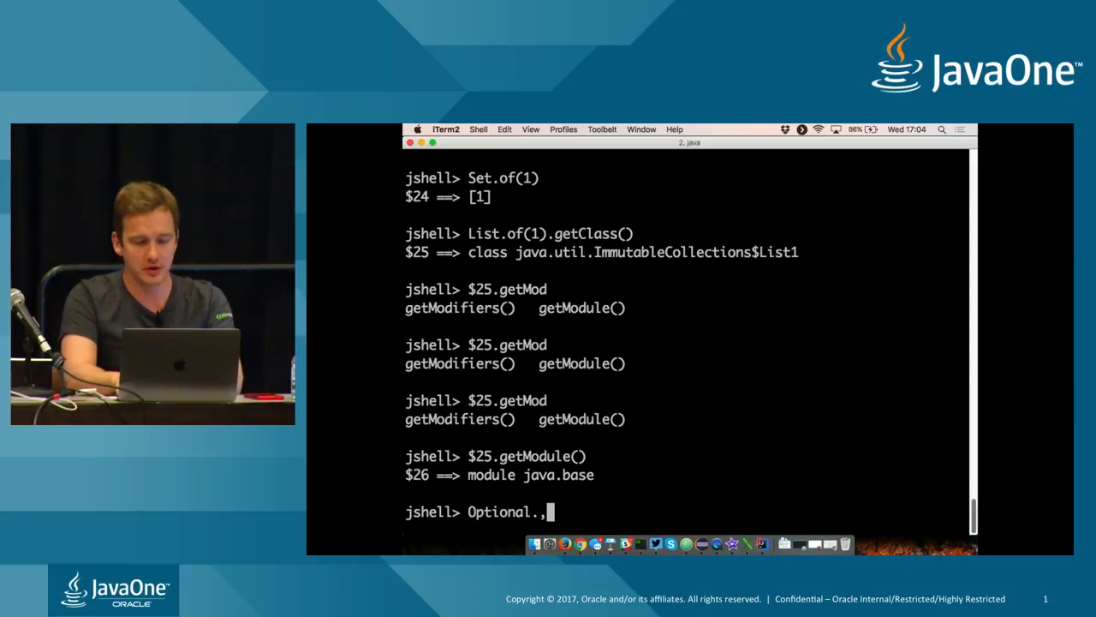
type("of(1).")
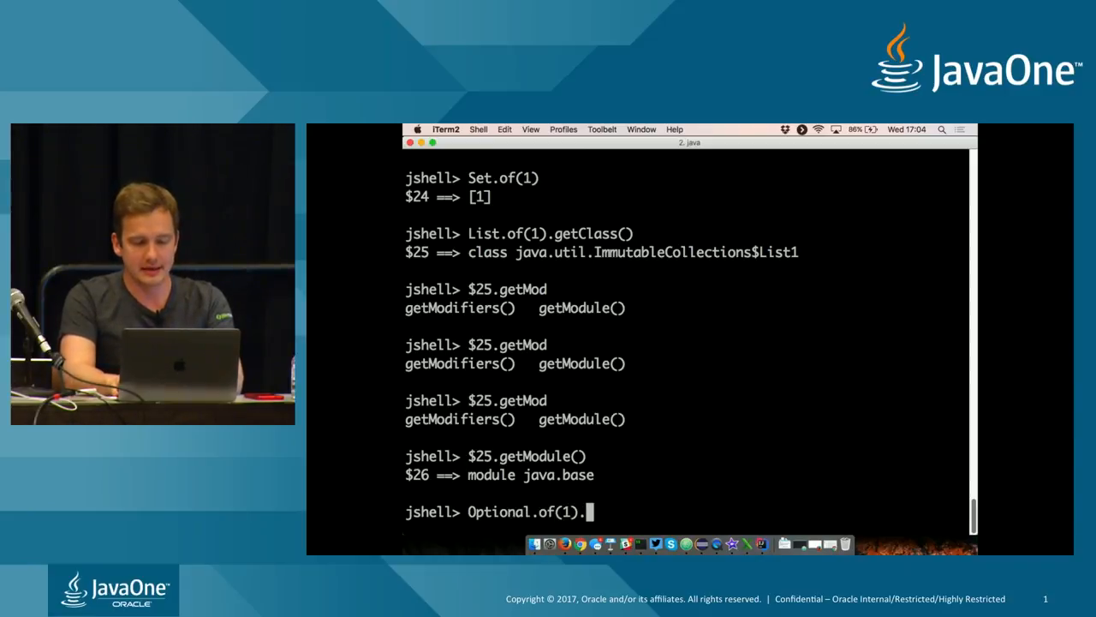
type("stream(")
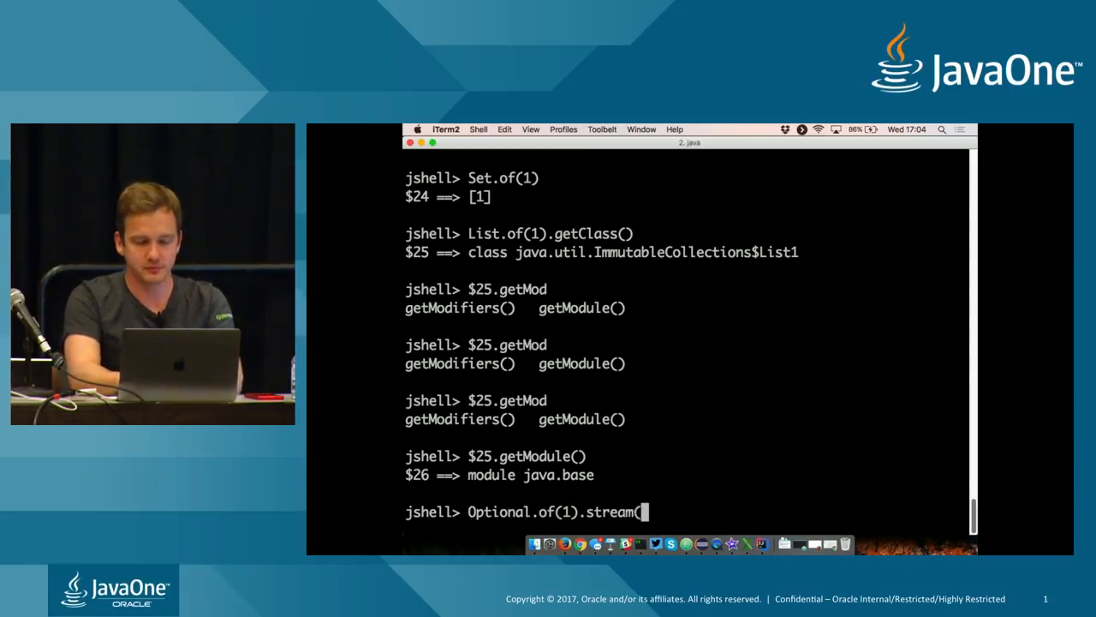
key("Return")
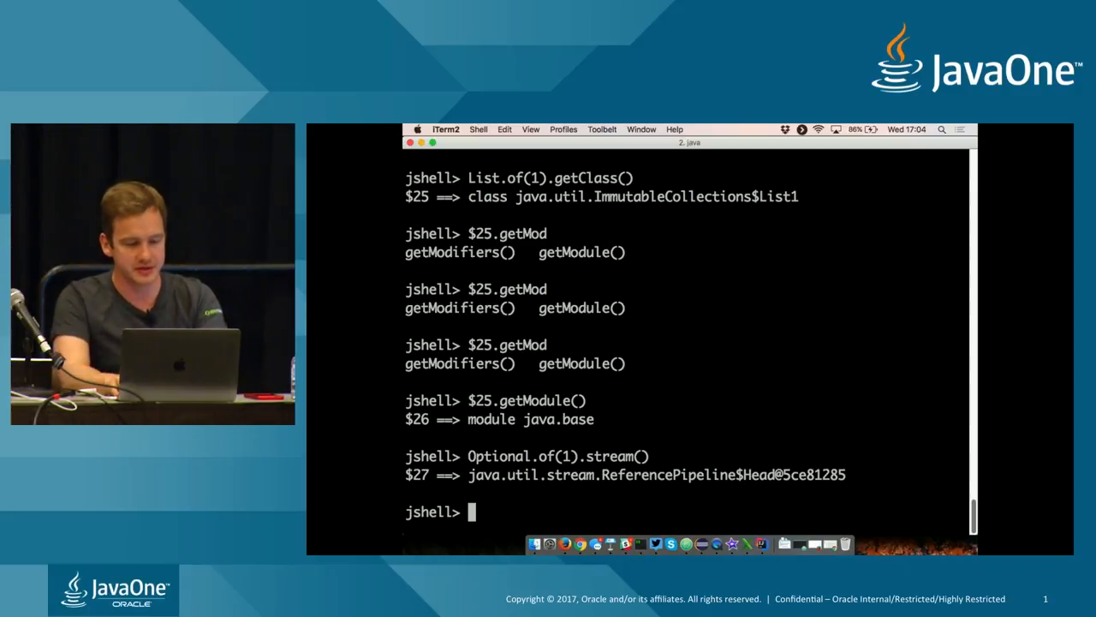
Step: Evaluate $27.map(x -> x * 2), yielding another ReferencePipeline stream as $28
type("$")
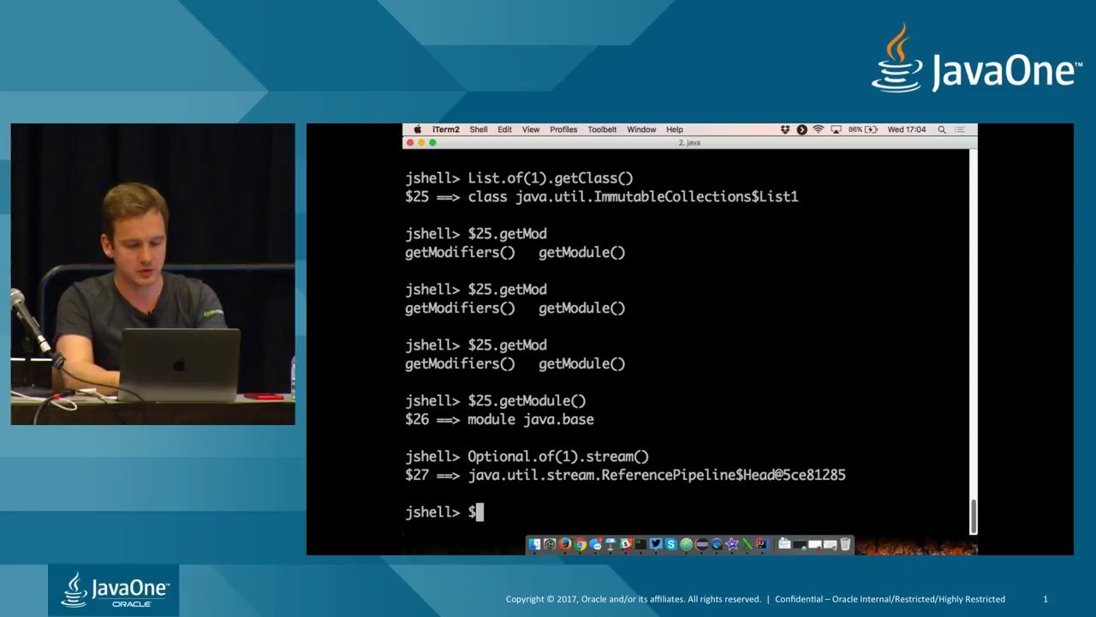
type("27.map")
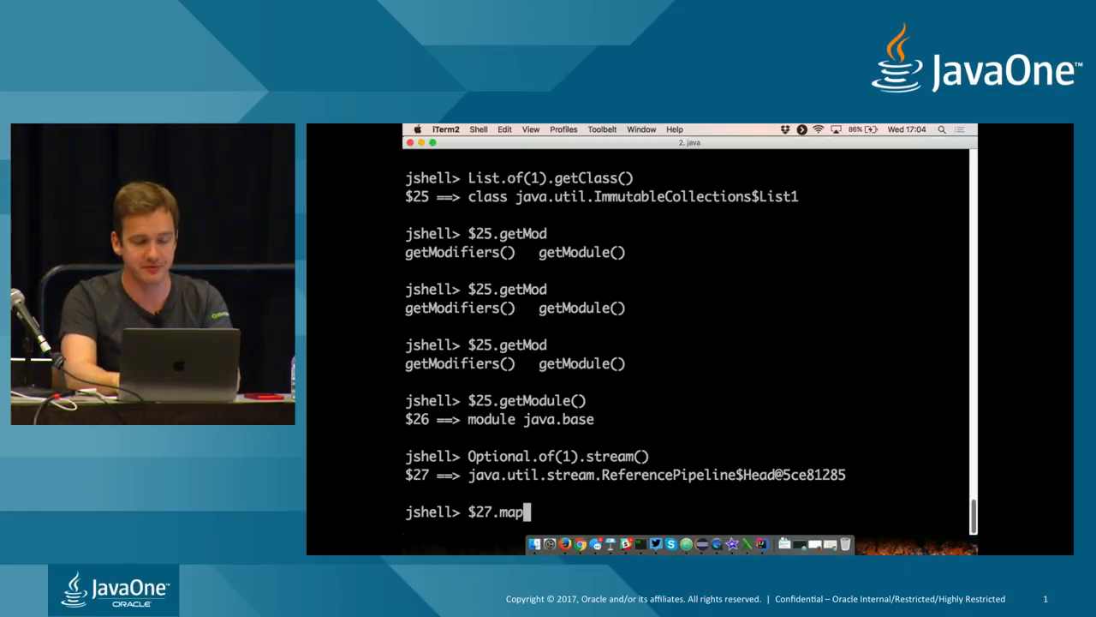
type("(x -> x * 2")
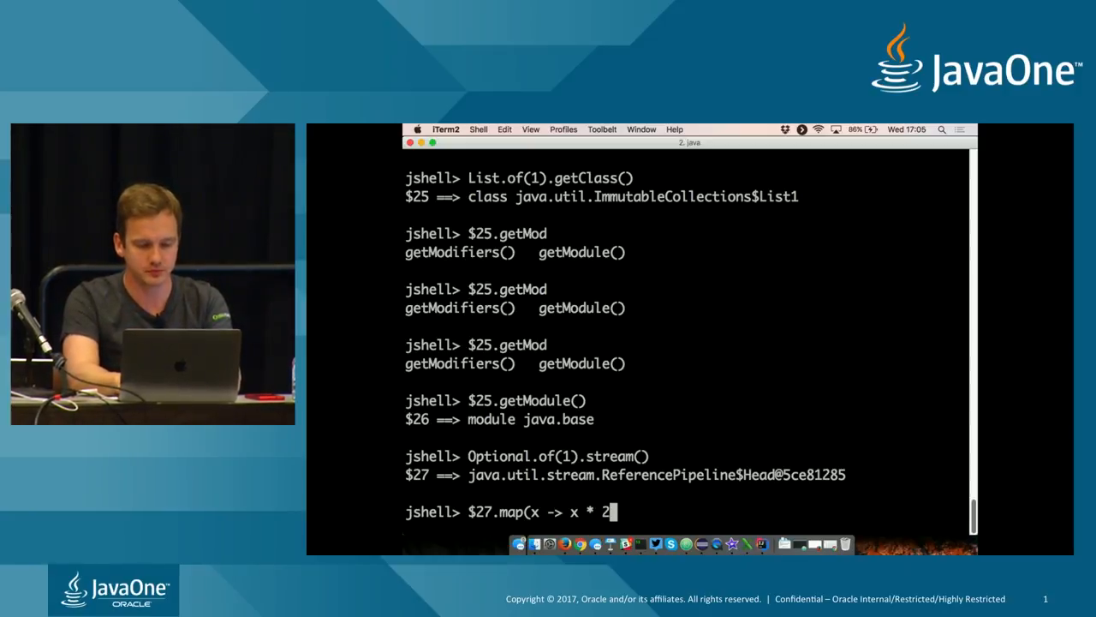
type(")")
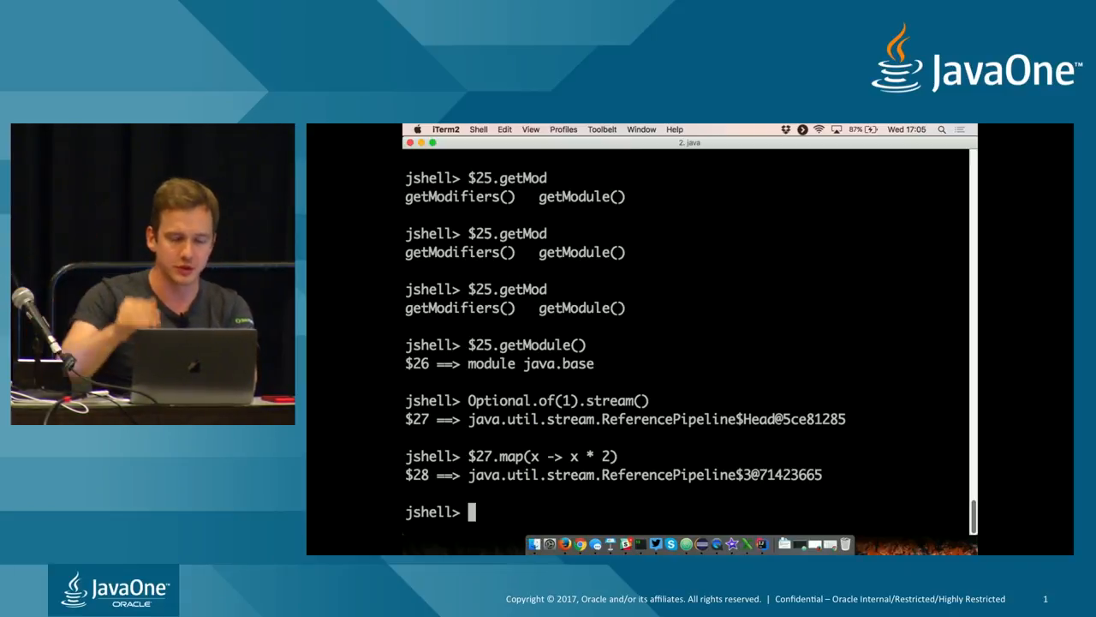
Step: Evaluate Optional.of(1).map(x -> x *2), getting Optional[2] as $29
type("Optional")
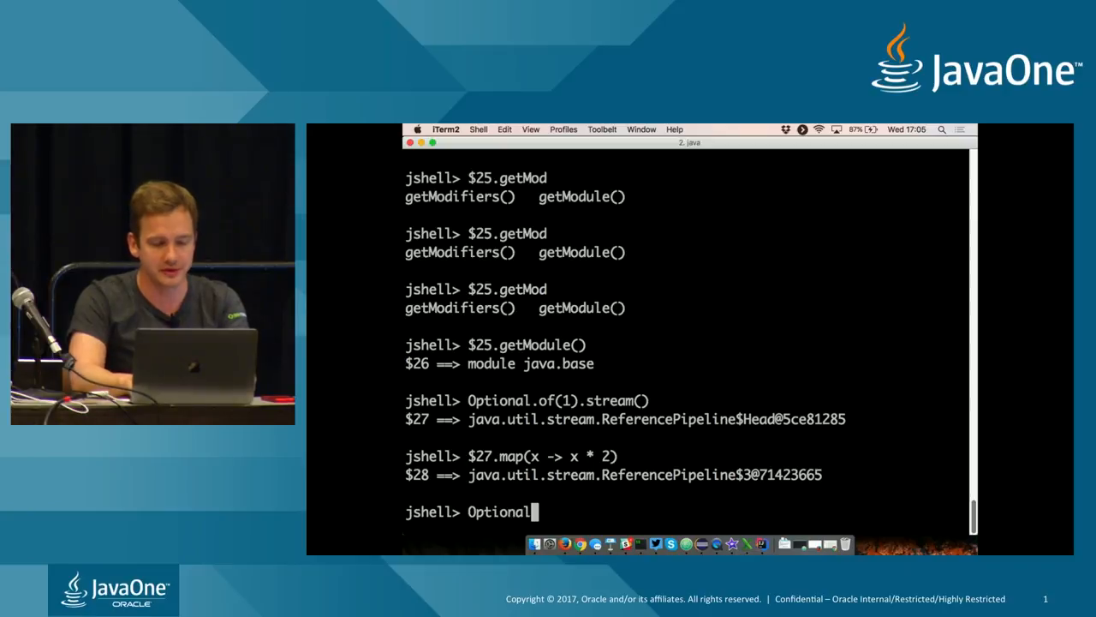
type(".of(1).map(x -> x *2")
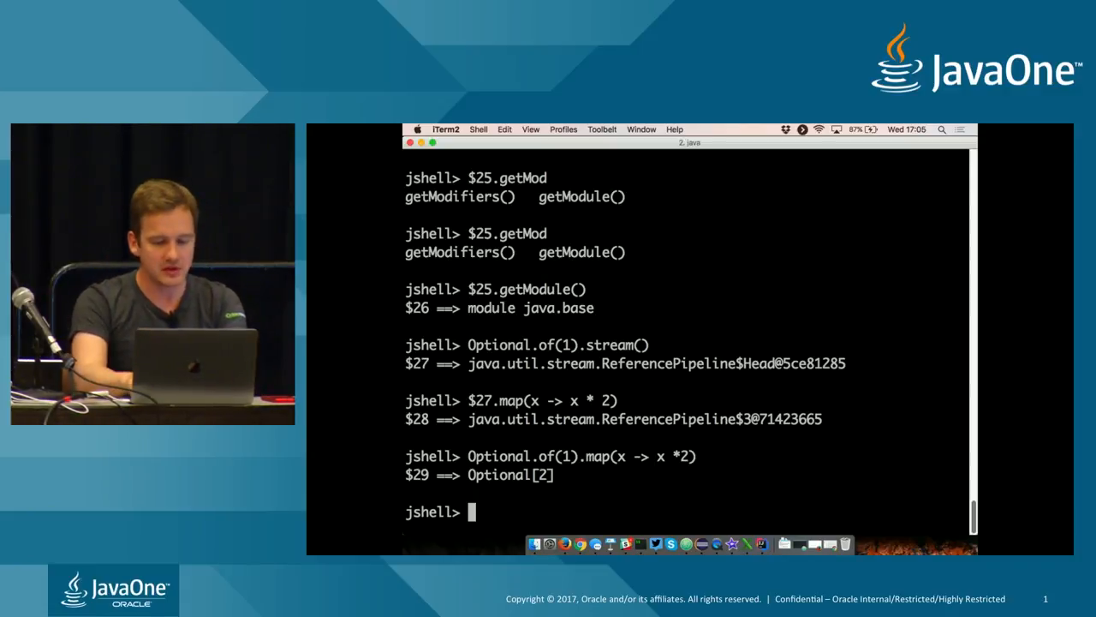
Step: Write Optional.empty().ifPresentOrElse with the present-value lambda x -> print(x), correcting a typo
type("Opti")
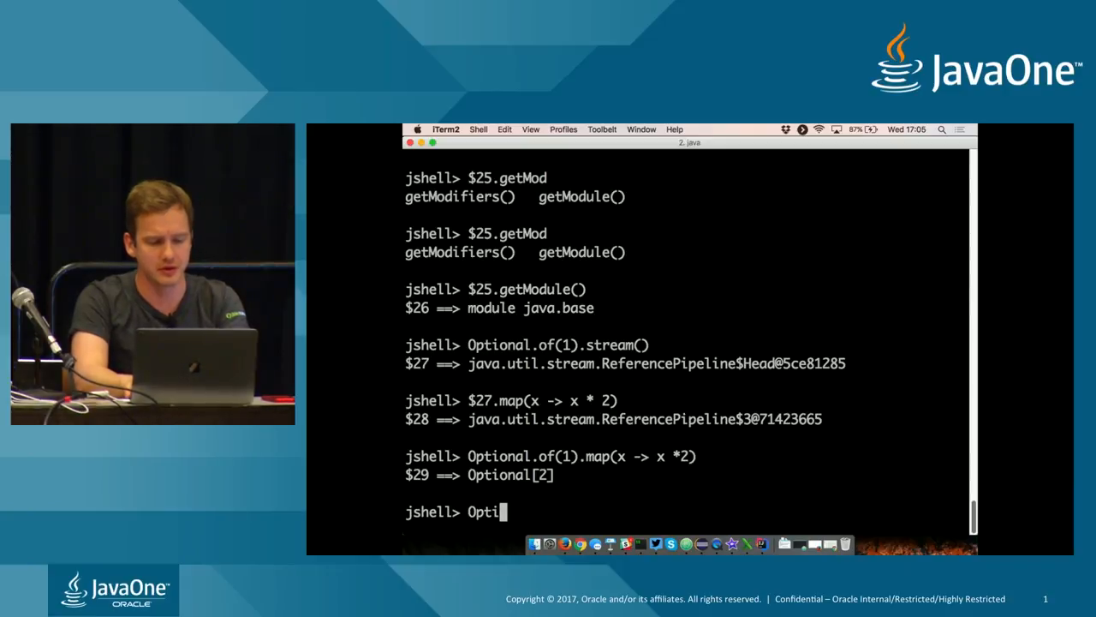
type("onal.of")
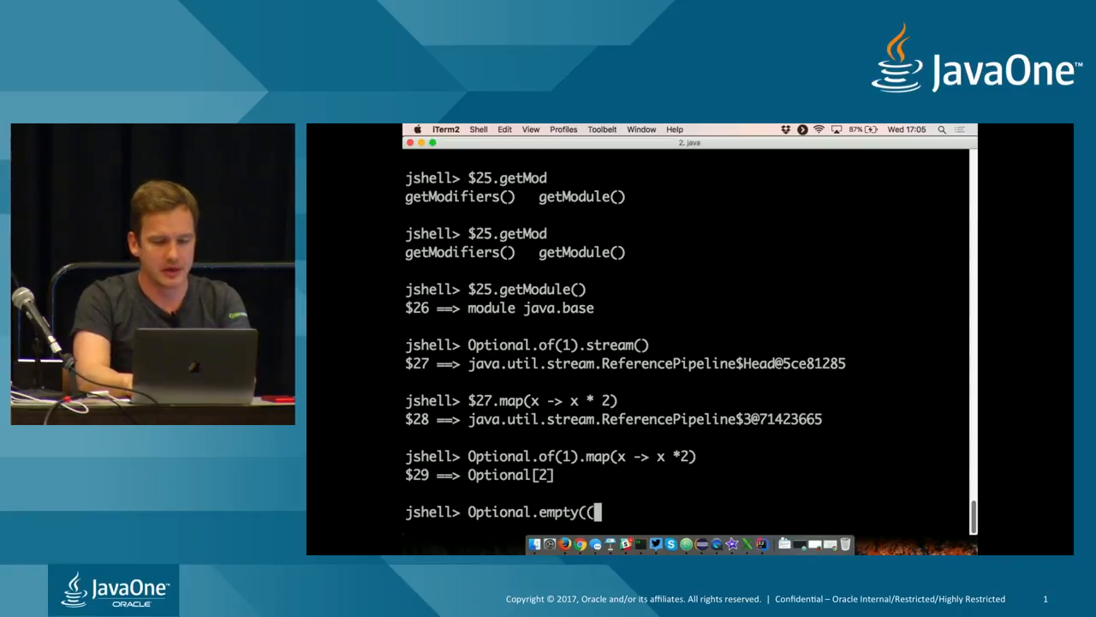
type(").ifPresent")
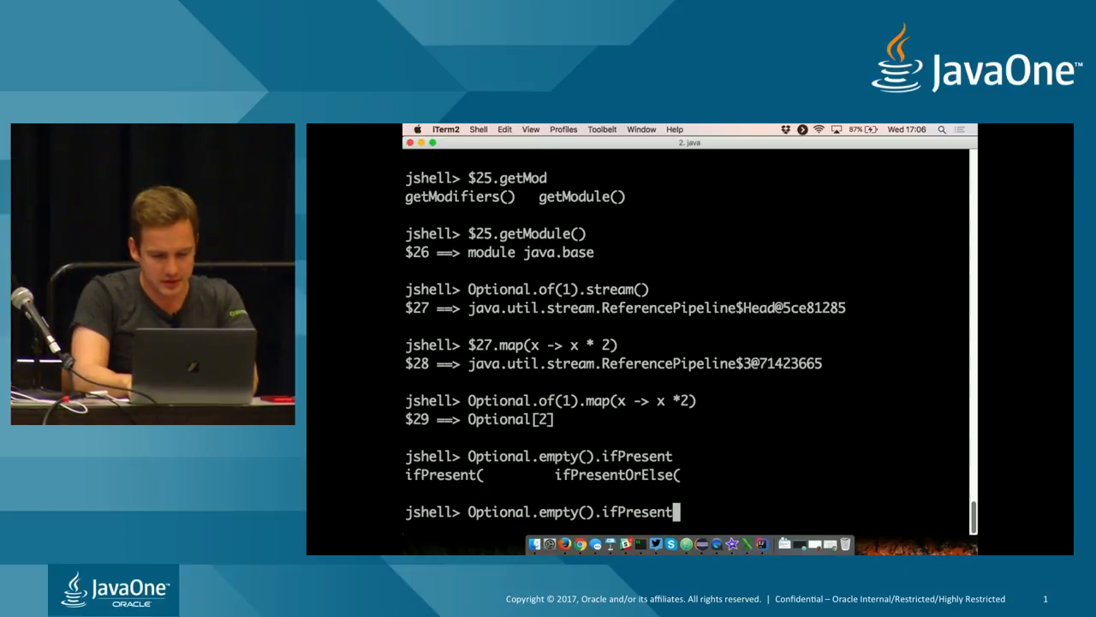
type("OrElse(")
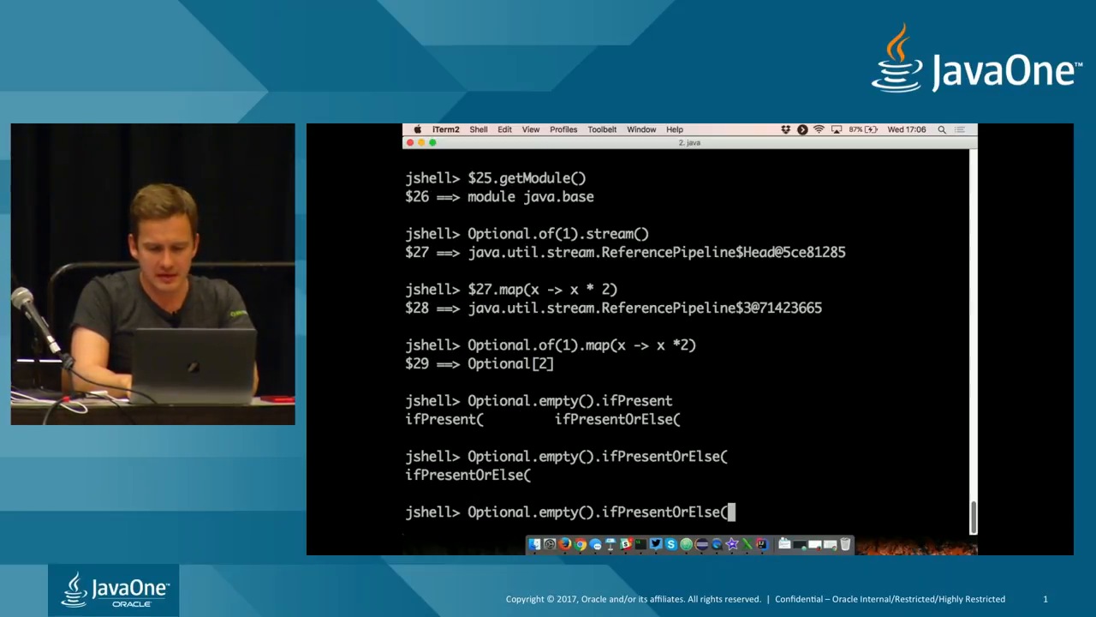
type("x ->")
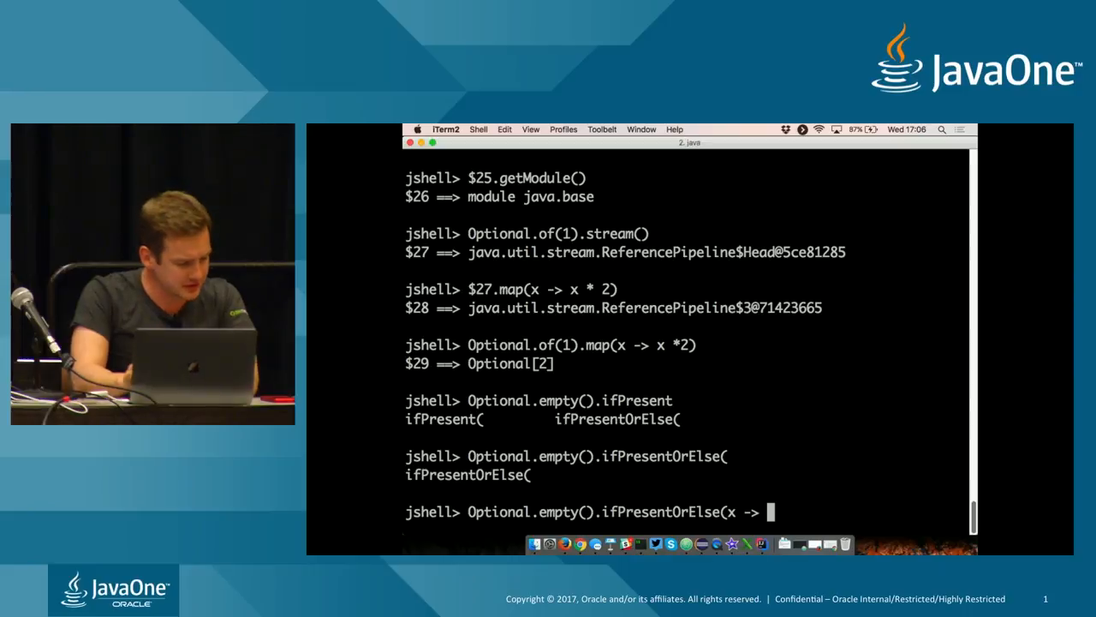
type("x")
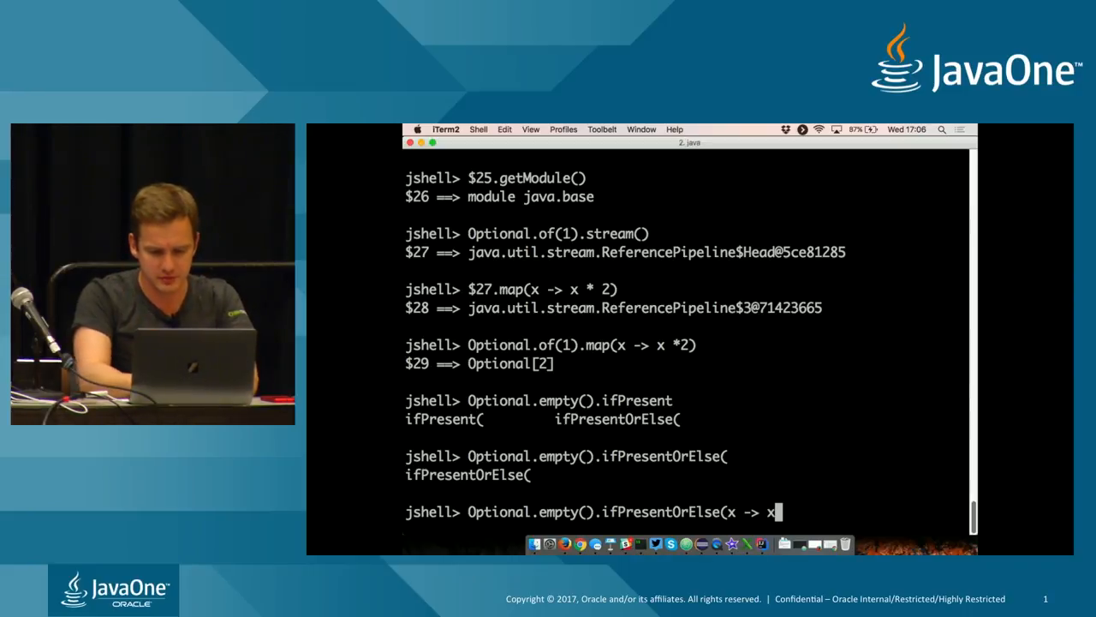
type("*")
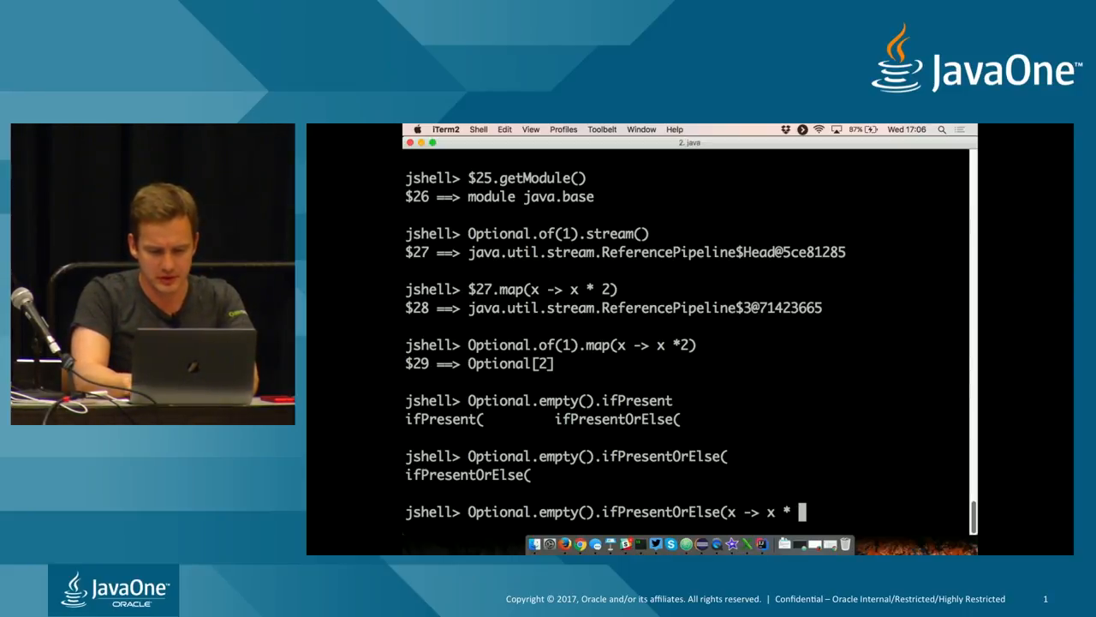
type("System")
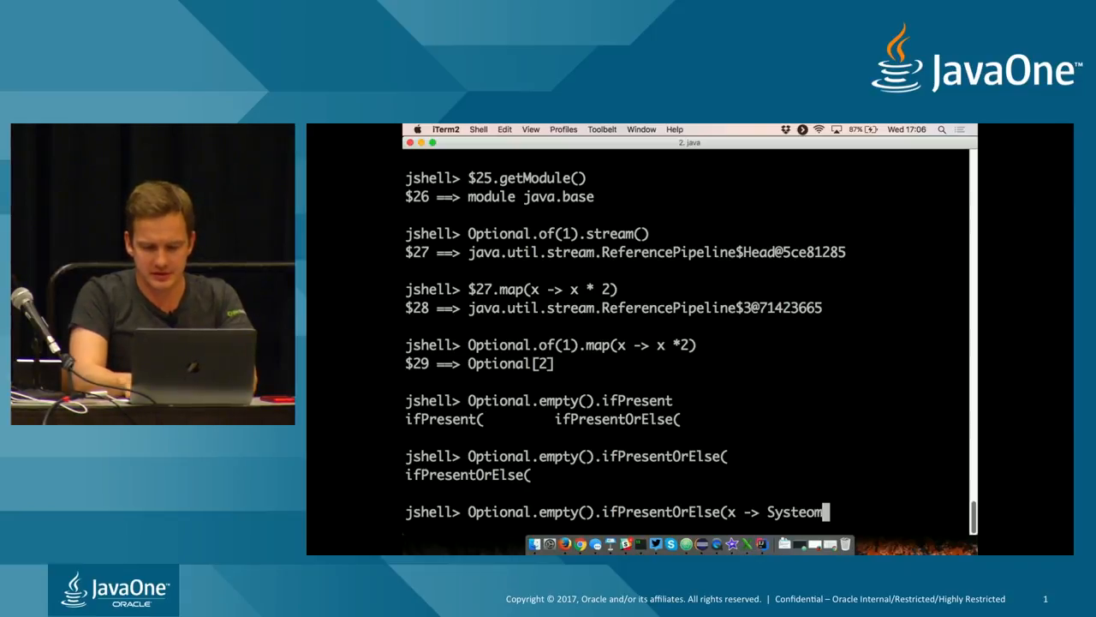
key("Backspace")
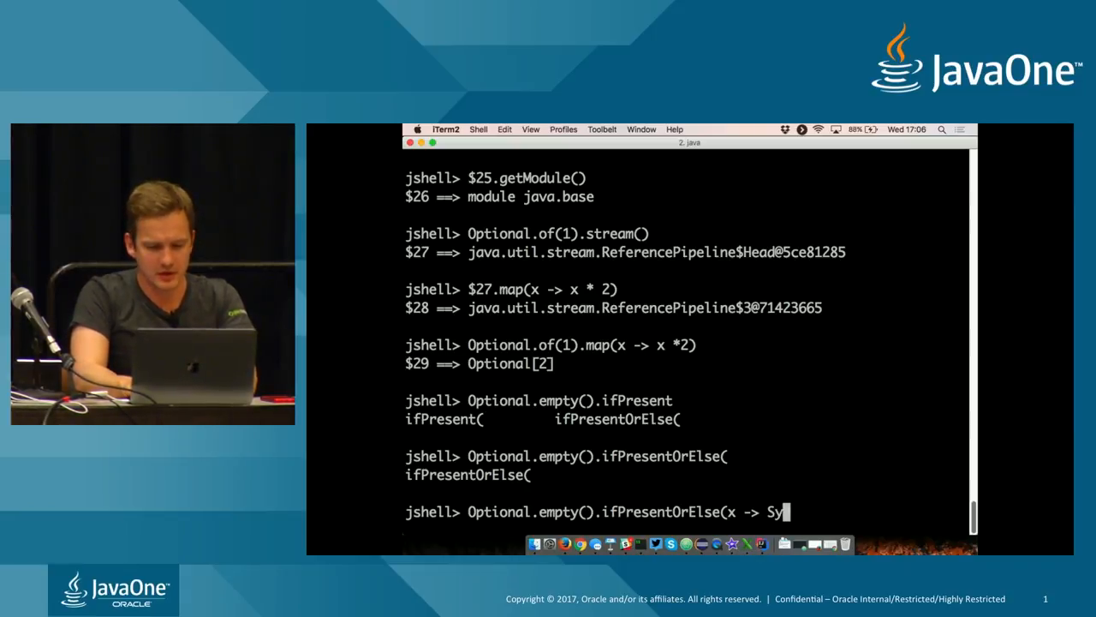
key("Backspace")
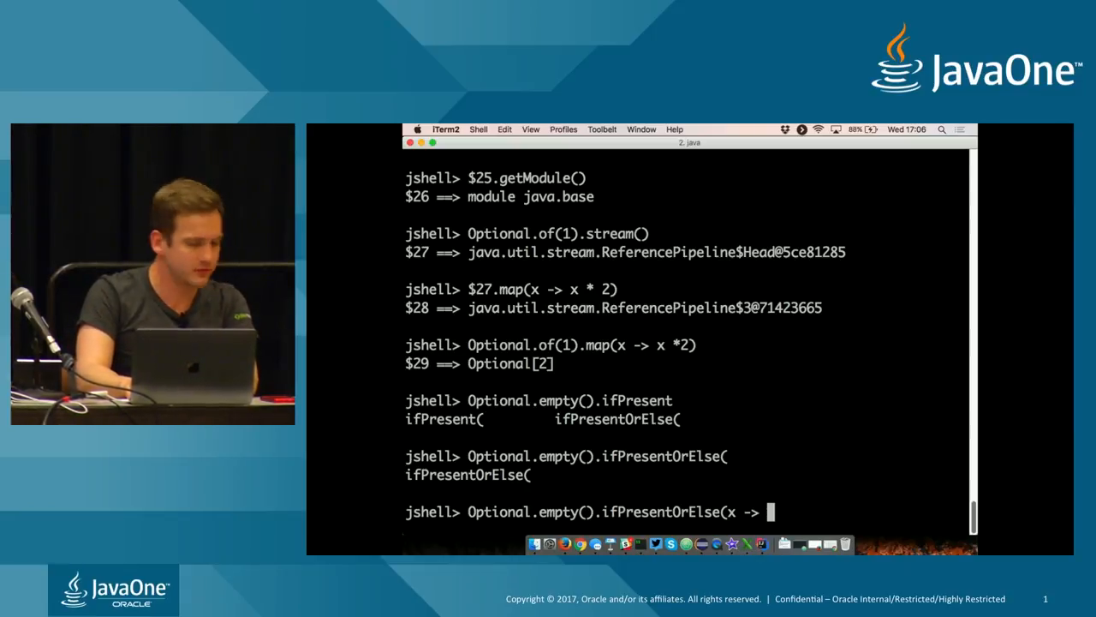
type("print(x))")
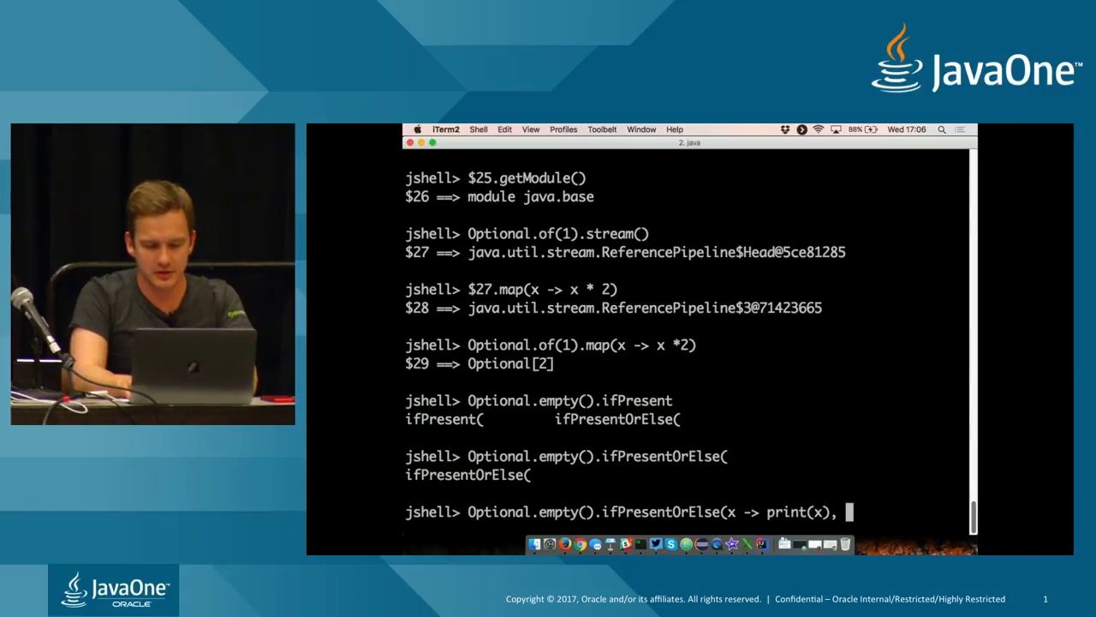
Step: Finish the fallback lambda () -> print("empty") and run it so JShell prints empty
type("() ->")
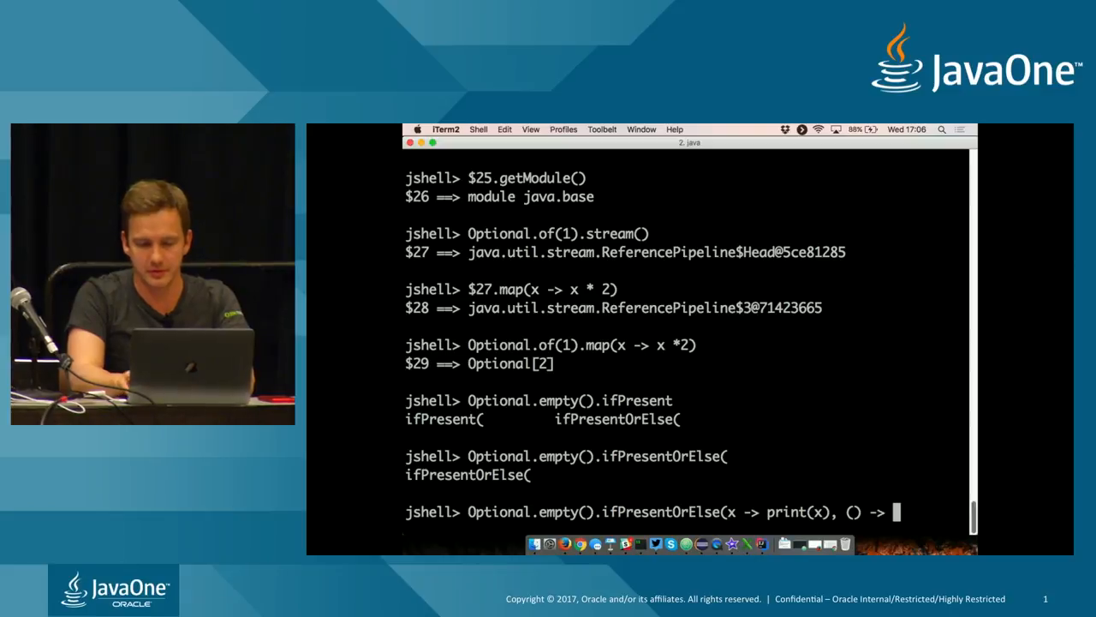
type("print(\"emptt")
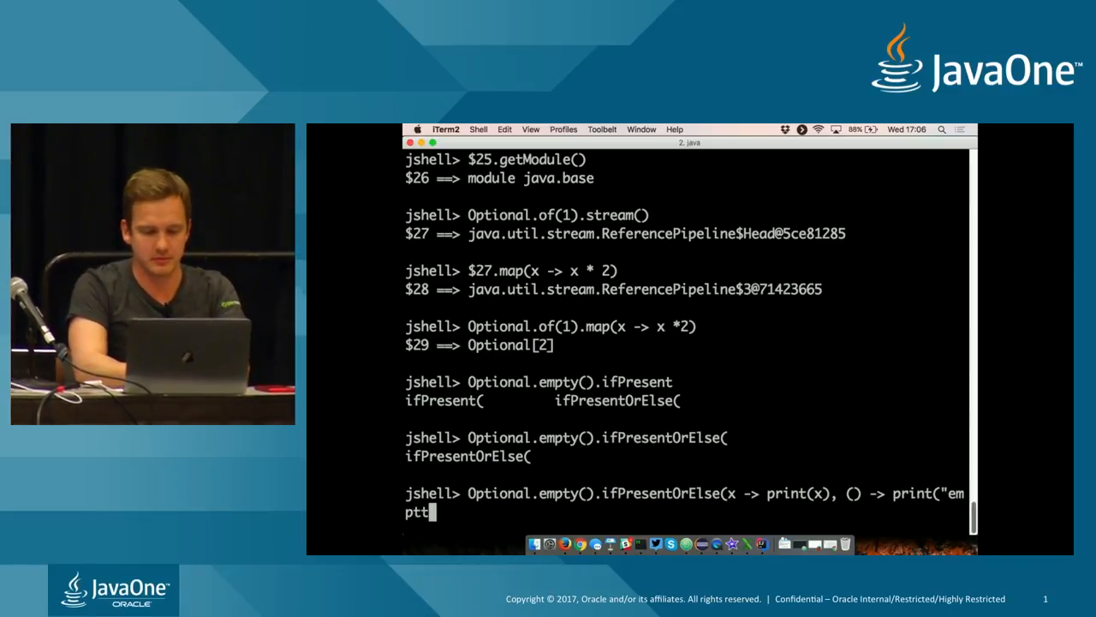
key("Backspace")
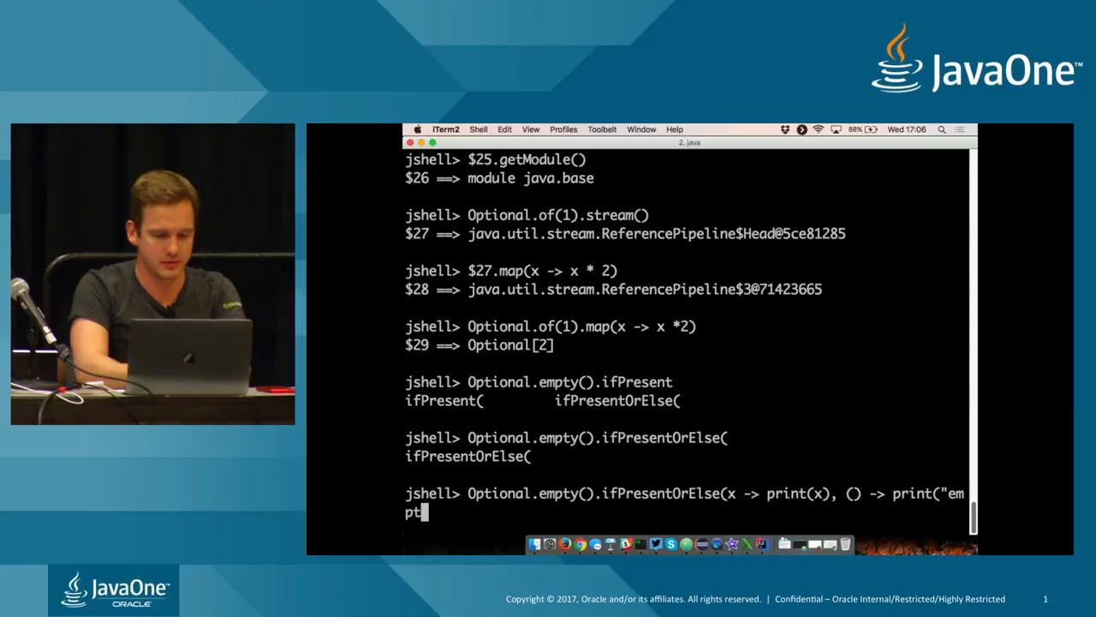
type("y")
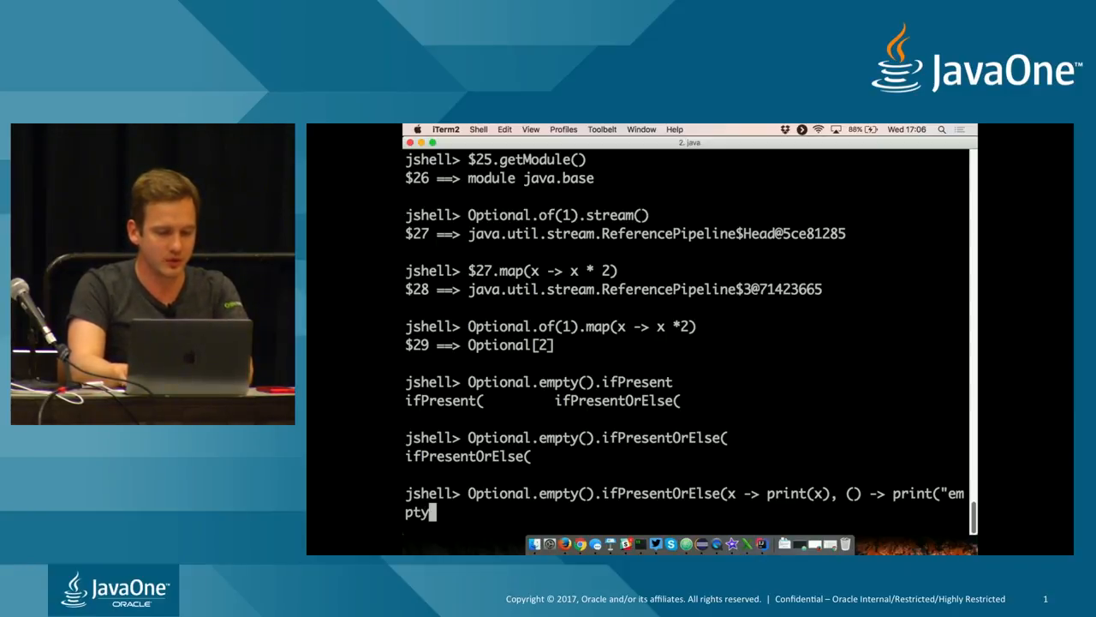
type("\")\"")
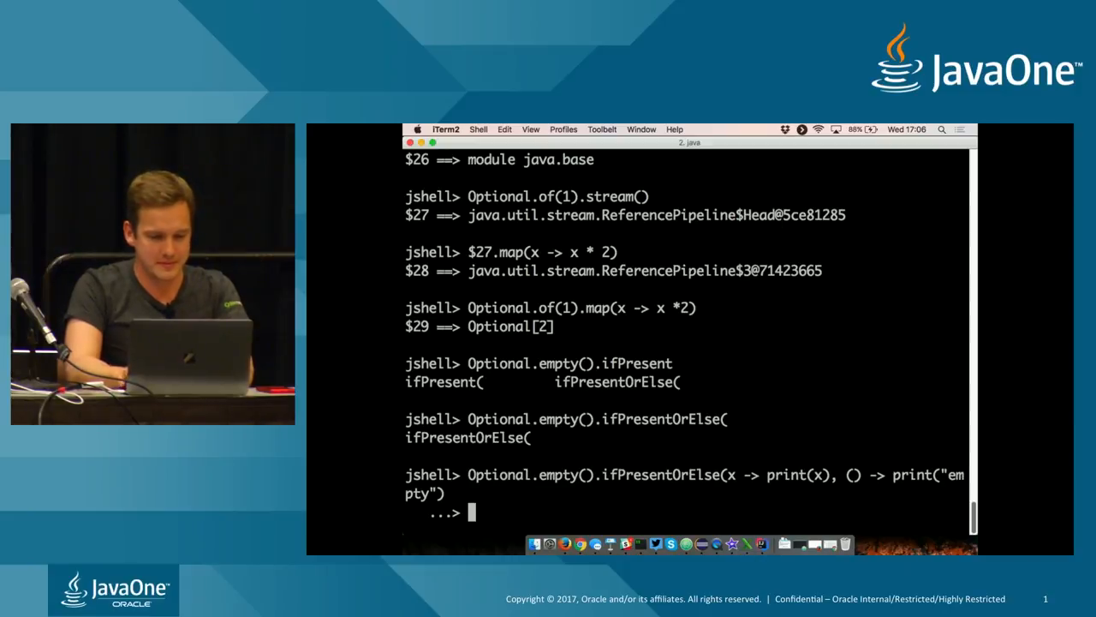
key("Enter")
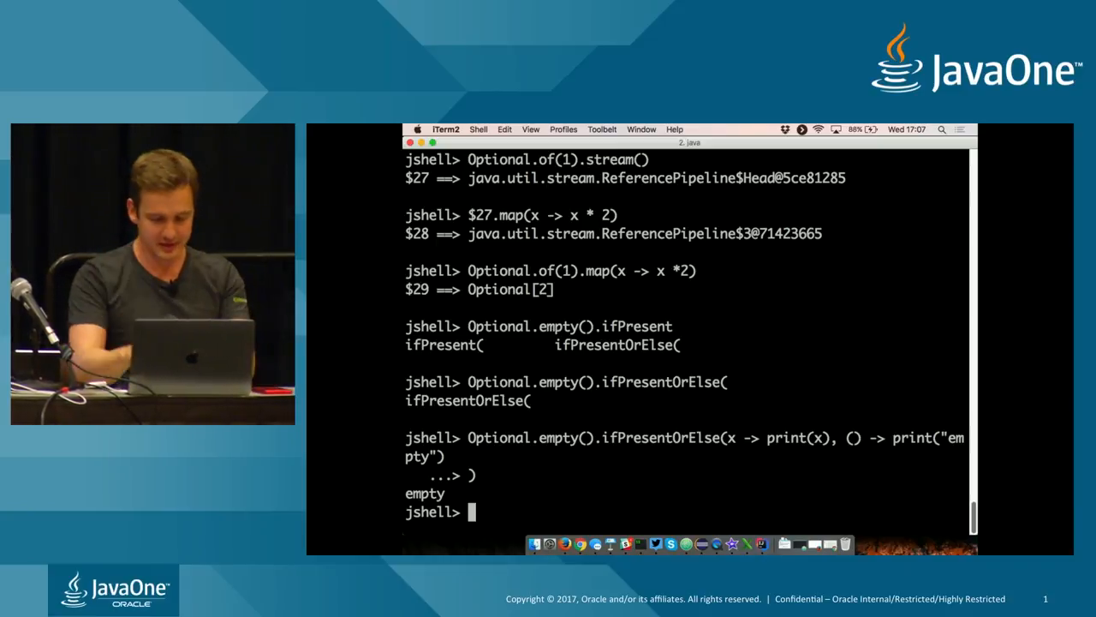
Step: Write IntStream.range(1, 10).dropWhile(x -> x < 5) using Tab completion
type("Int")
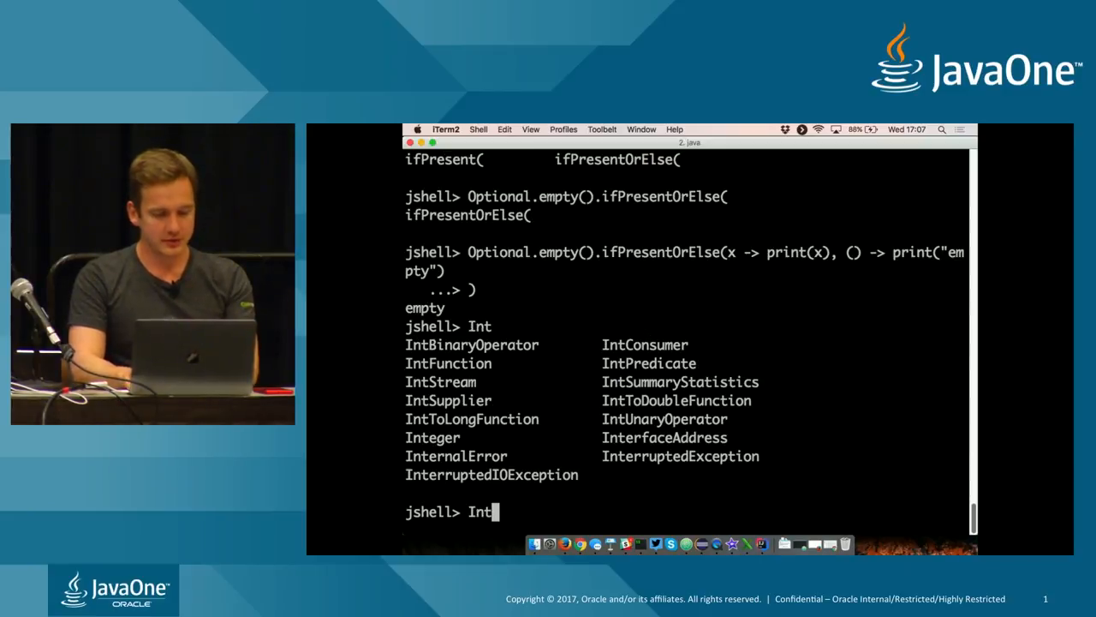
type("St")
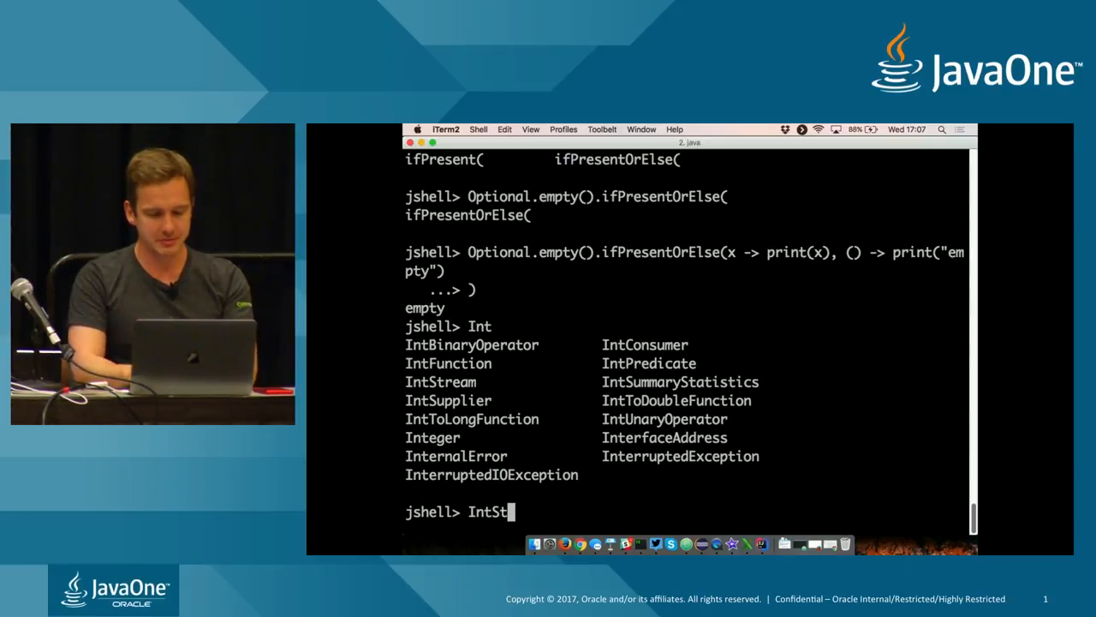
type("ream.")
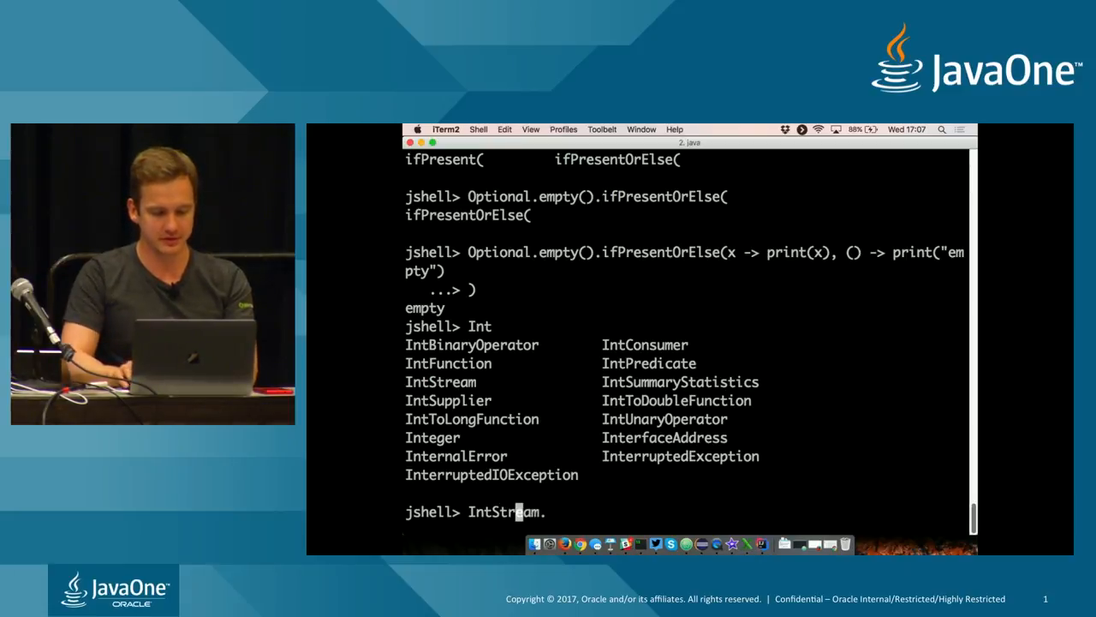
type("ran")
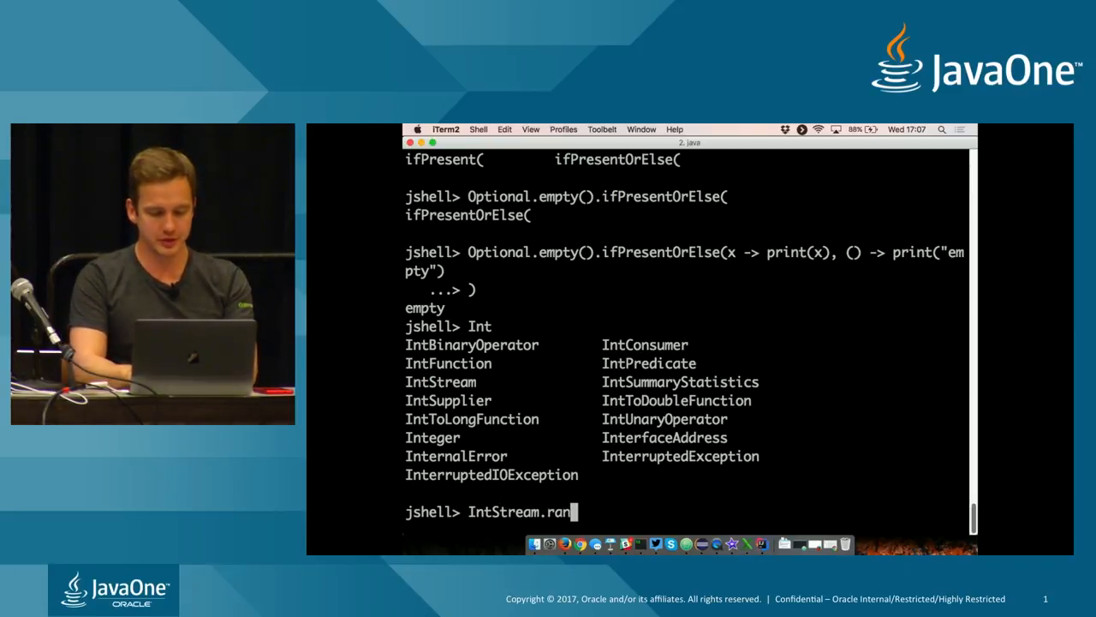
type("ge(1, 10)")
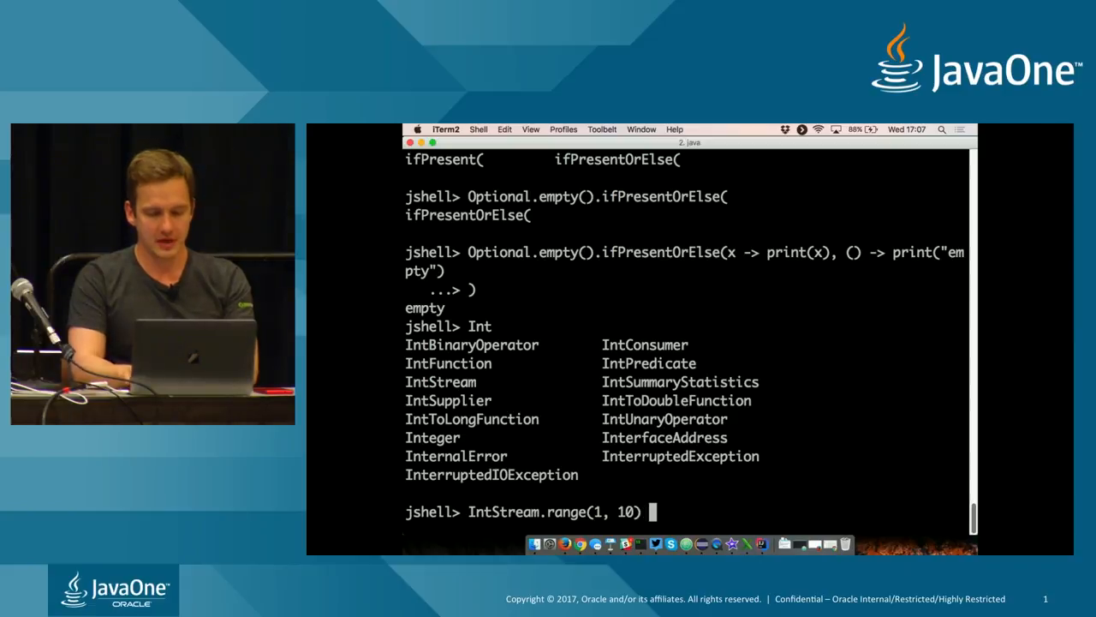
type(".")
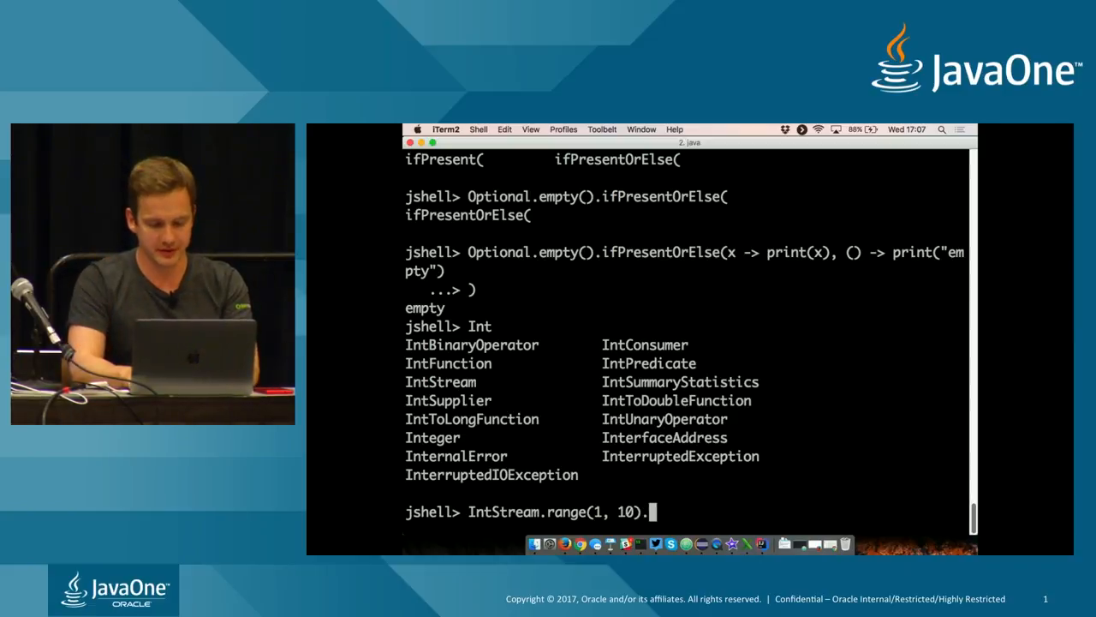
type("dropWhile(")
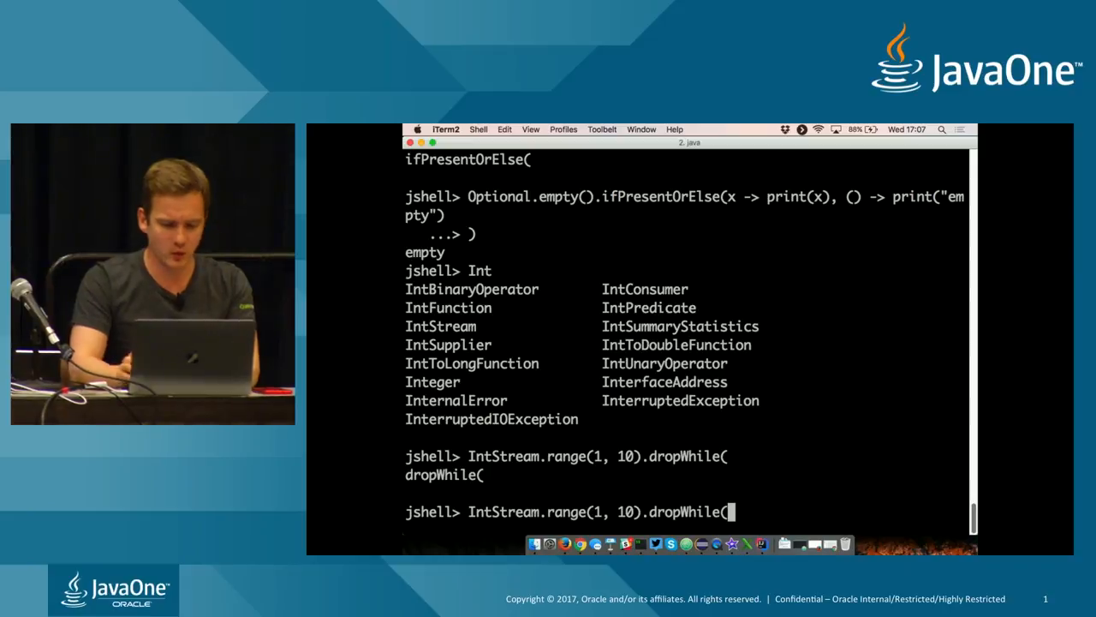
type("x -> x <")
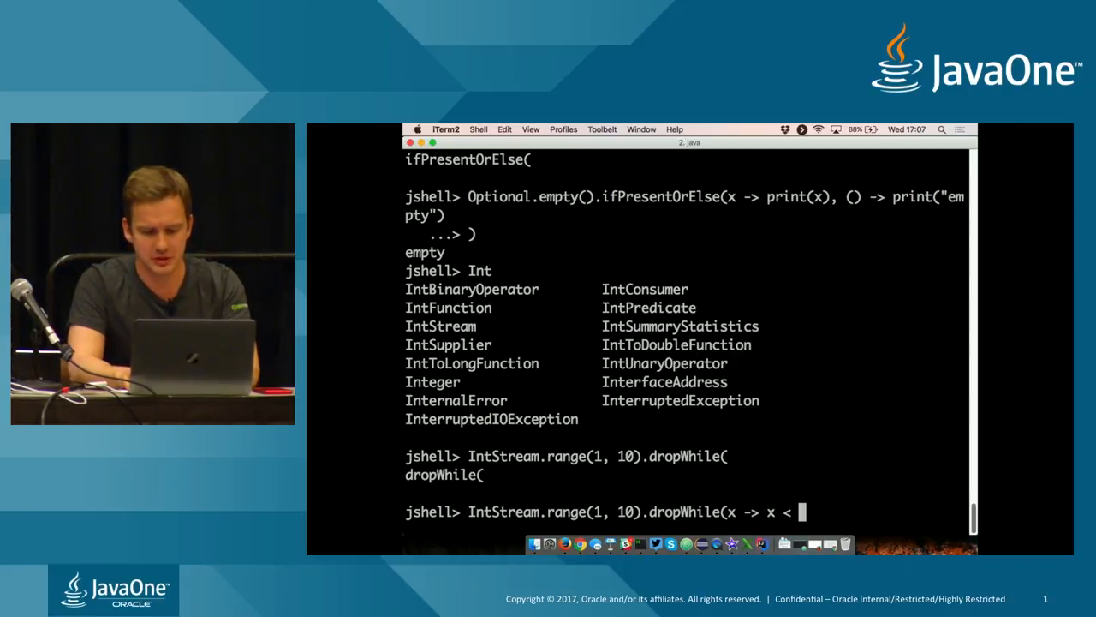
type("5)")
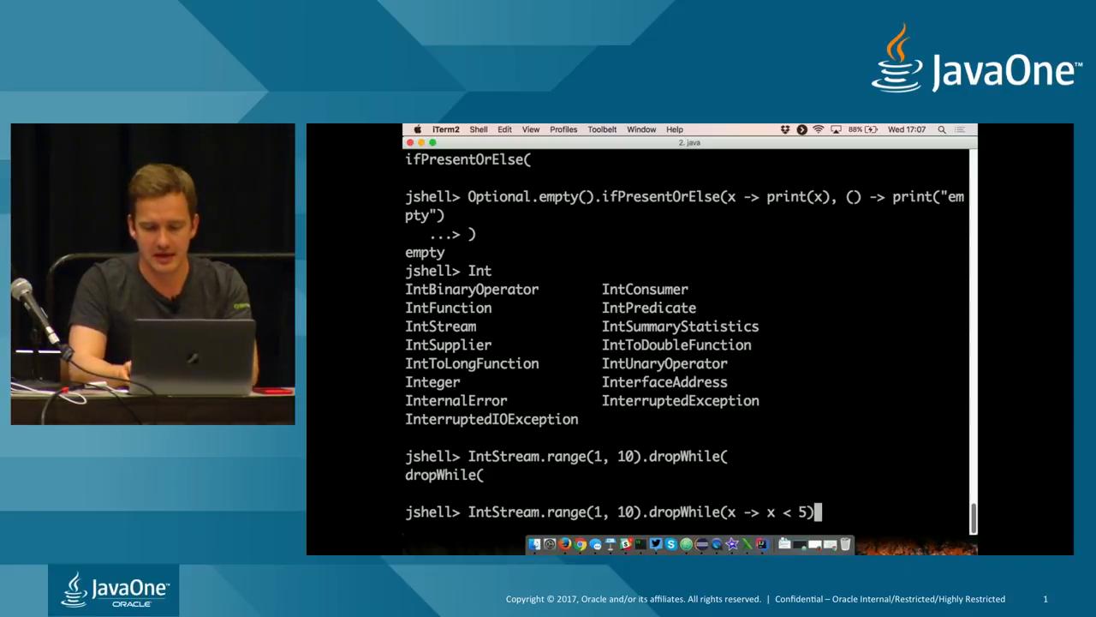
Step: Finish with .forEach(x -> print(x)) so it prints 56789, then begin the next IntStream expression
type(".")
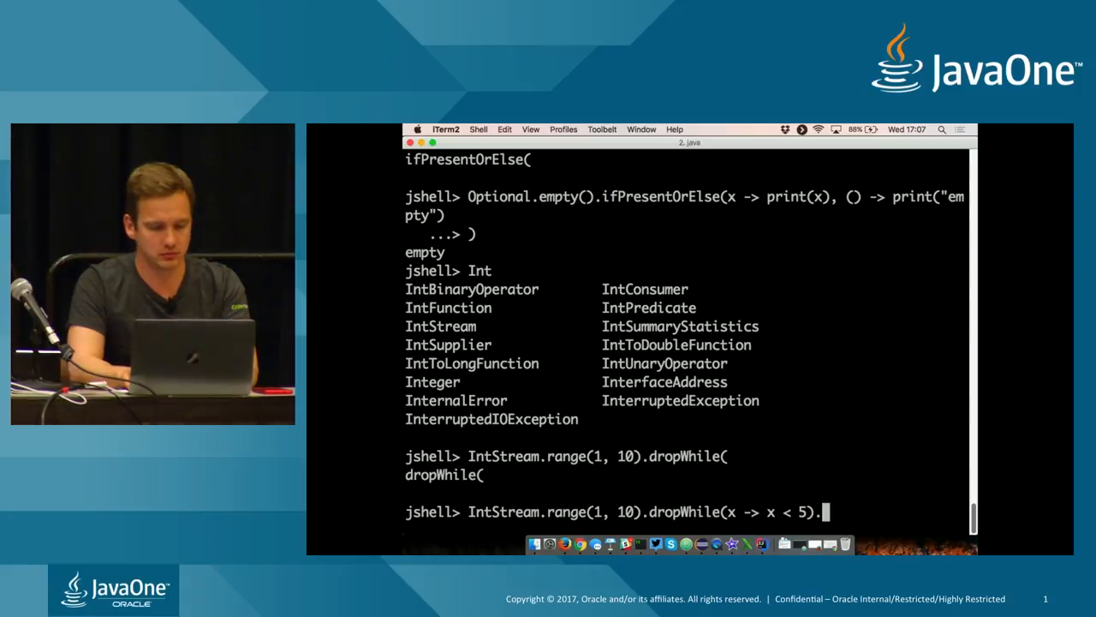
type("forEach(x -> print(x))")
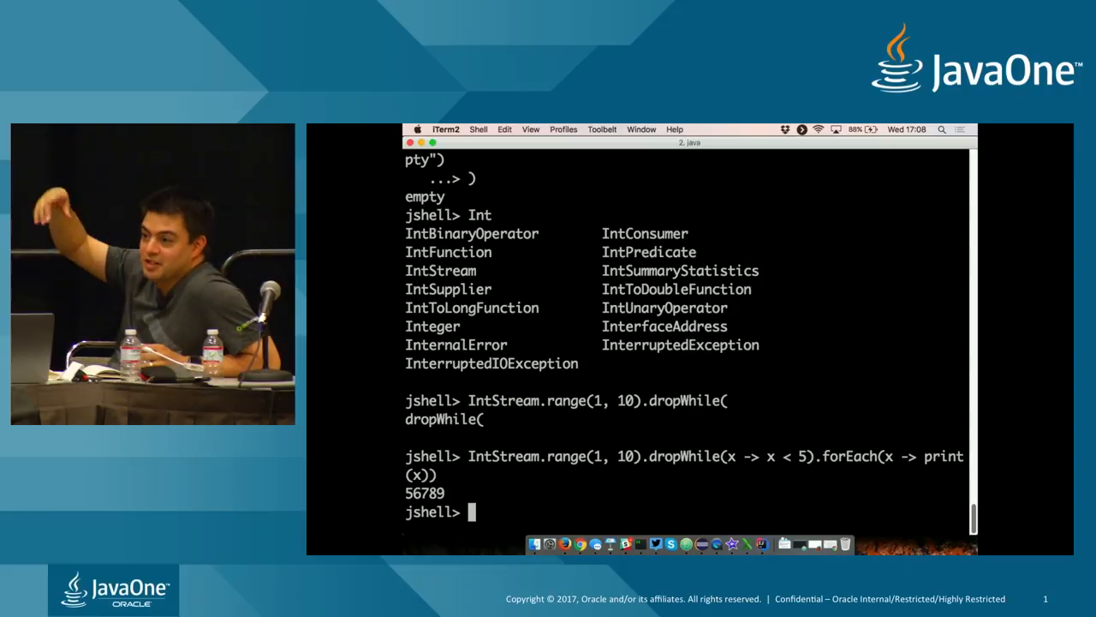
type("IntStream")
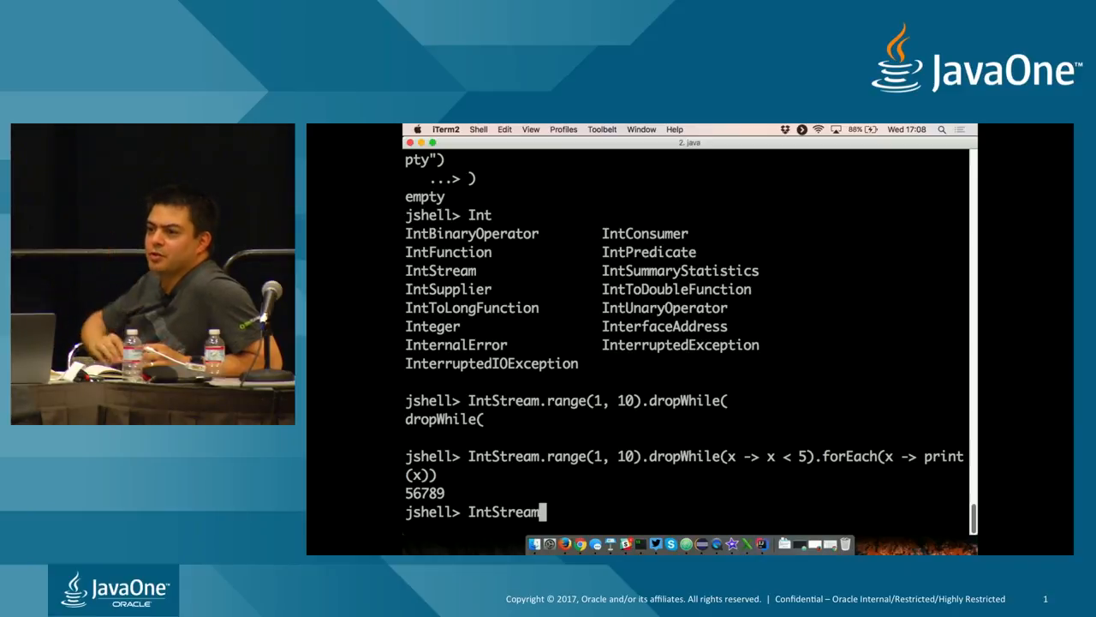
Step: Write IntStream.iterate(0, x -> x < 10, x -> x + 1) with the new stop condition
type(".")
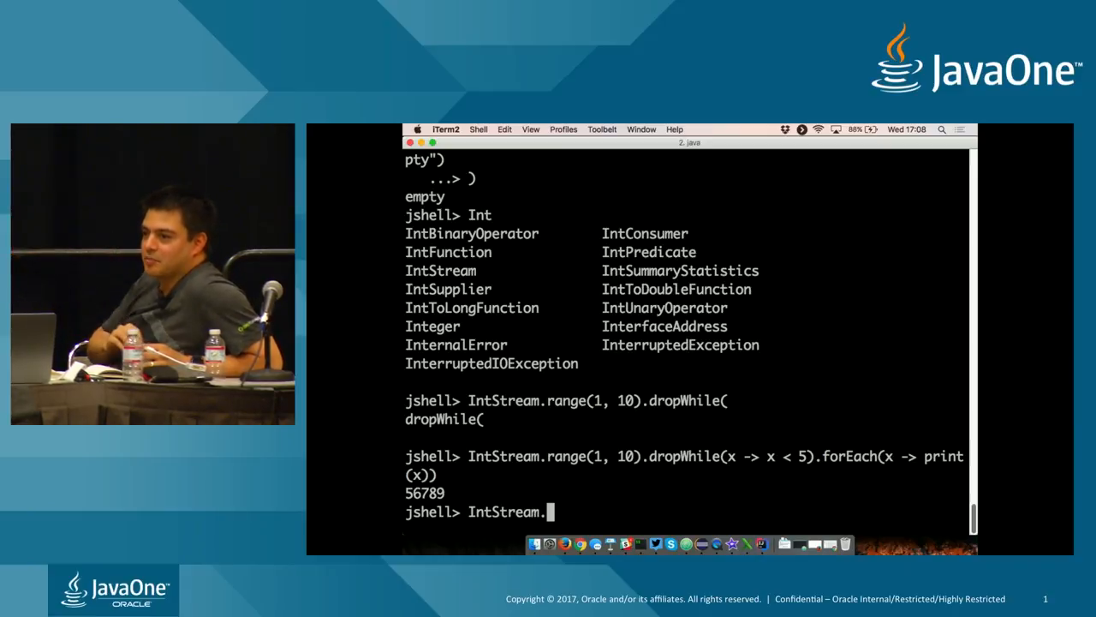
type("iterate")
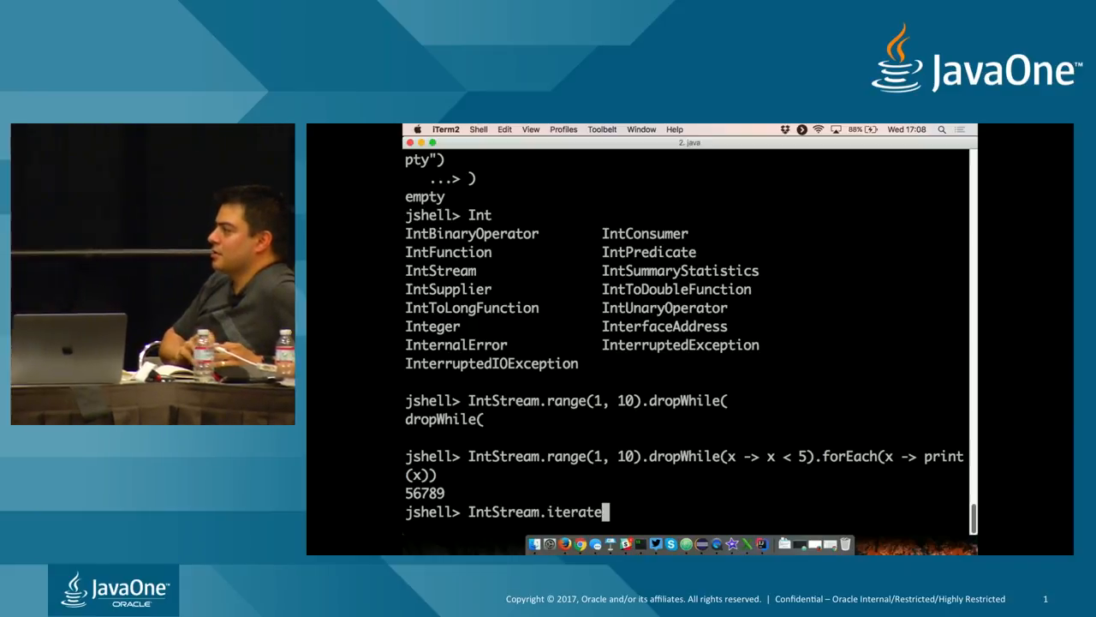
type("(")
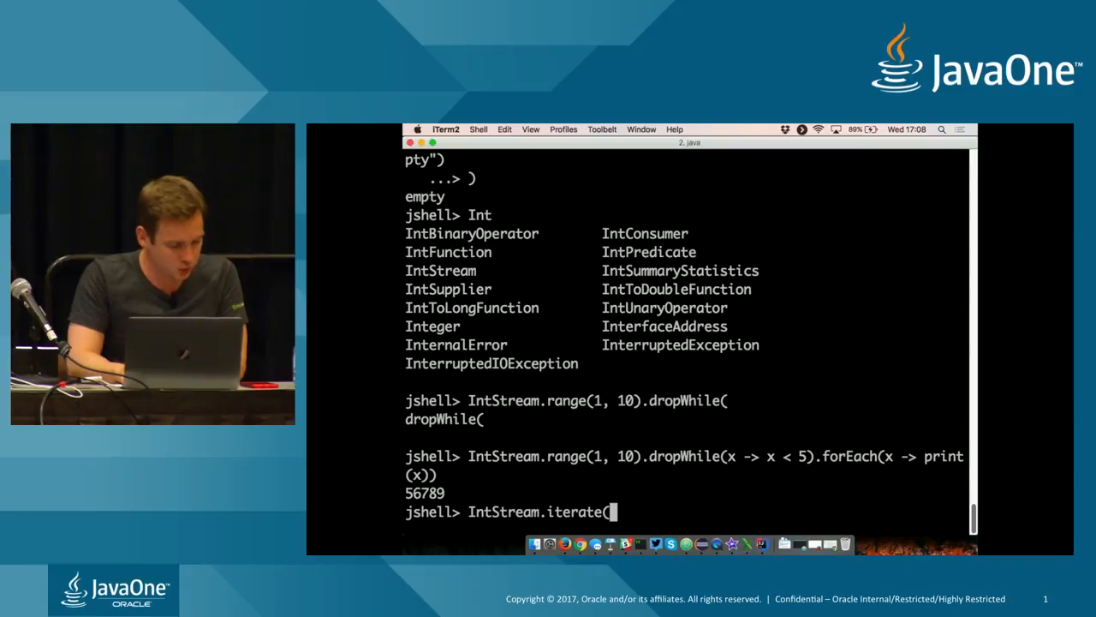
type("0, x ->")
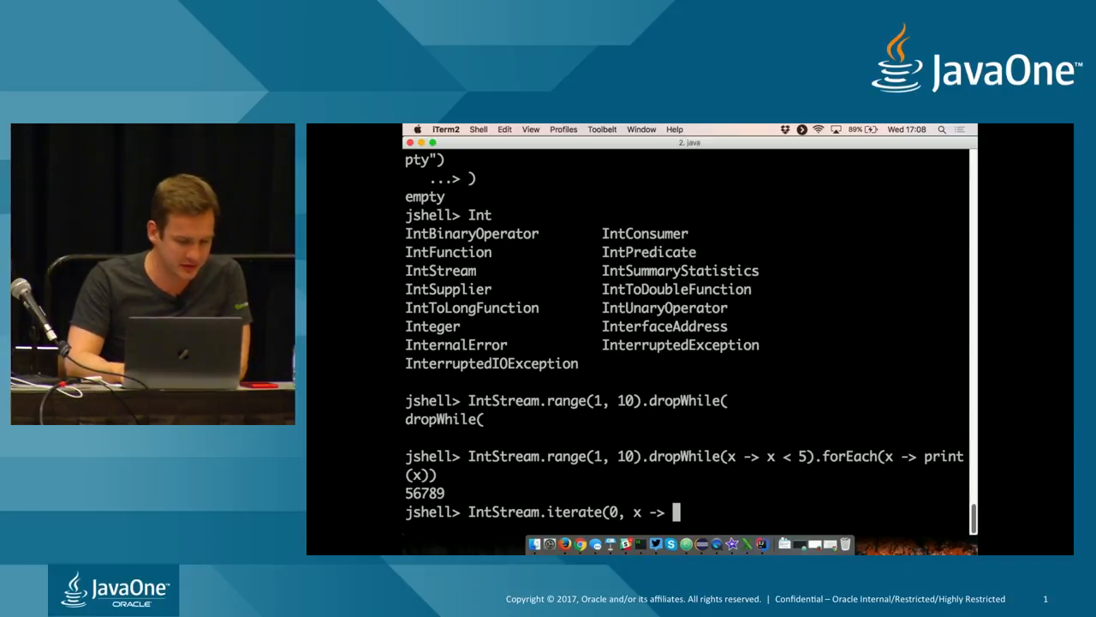
type("x +")
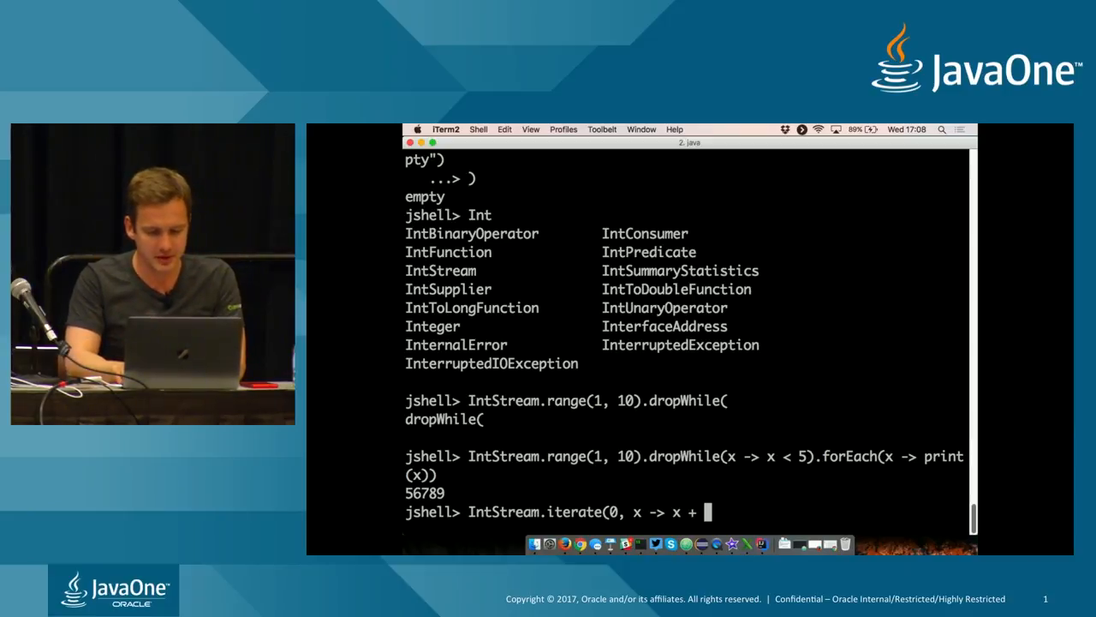
type("1,")
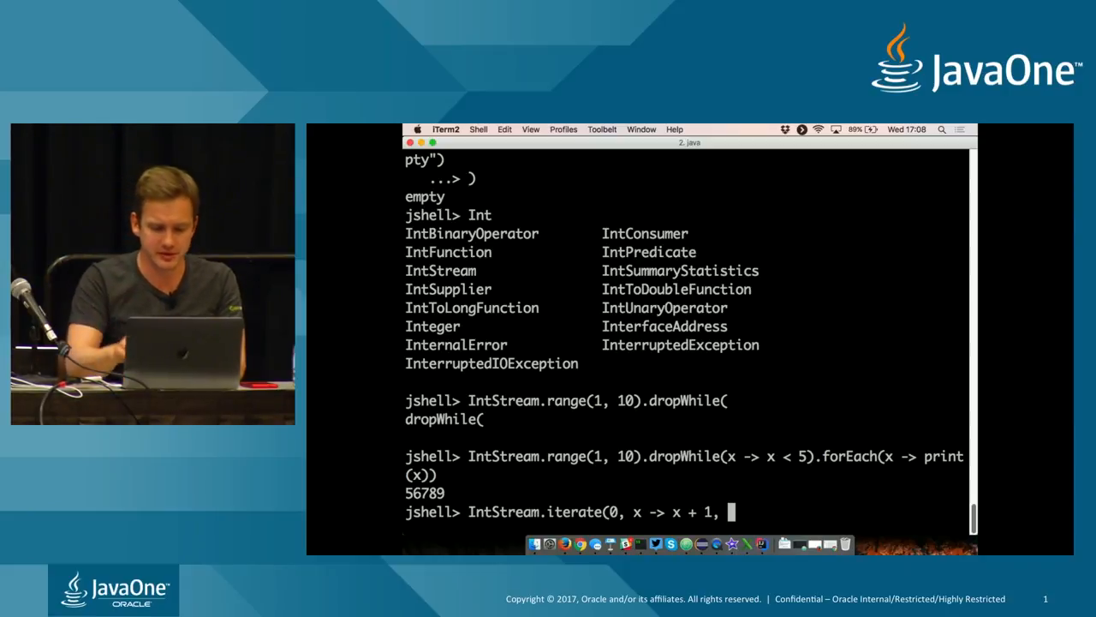
type("x -> x < 10")
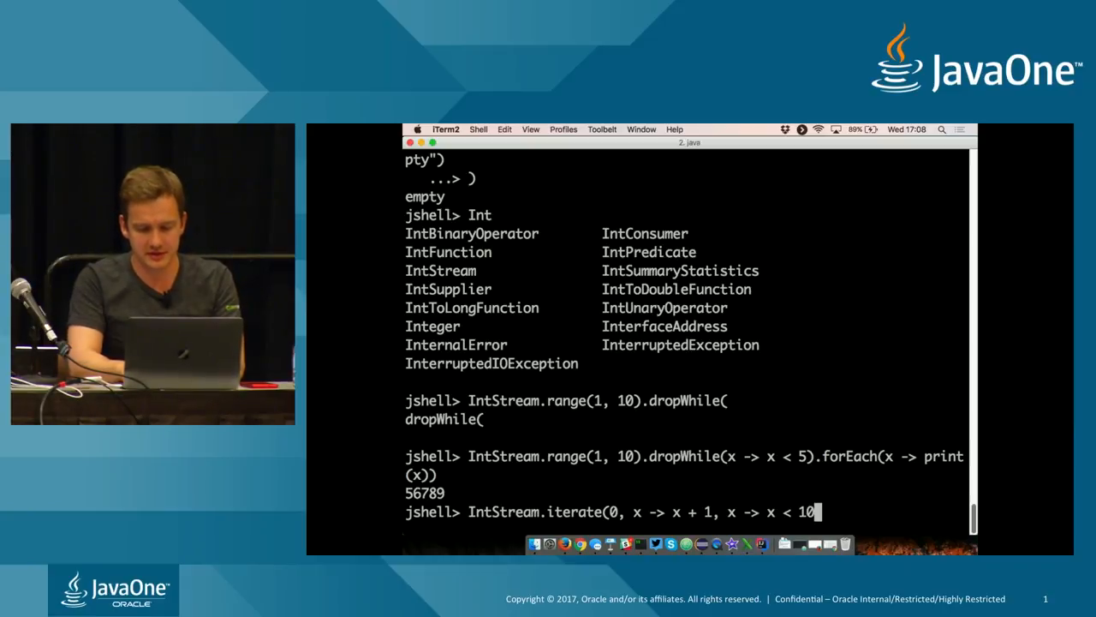
type(").")
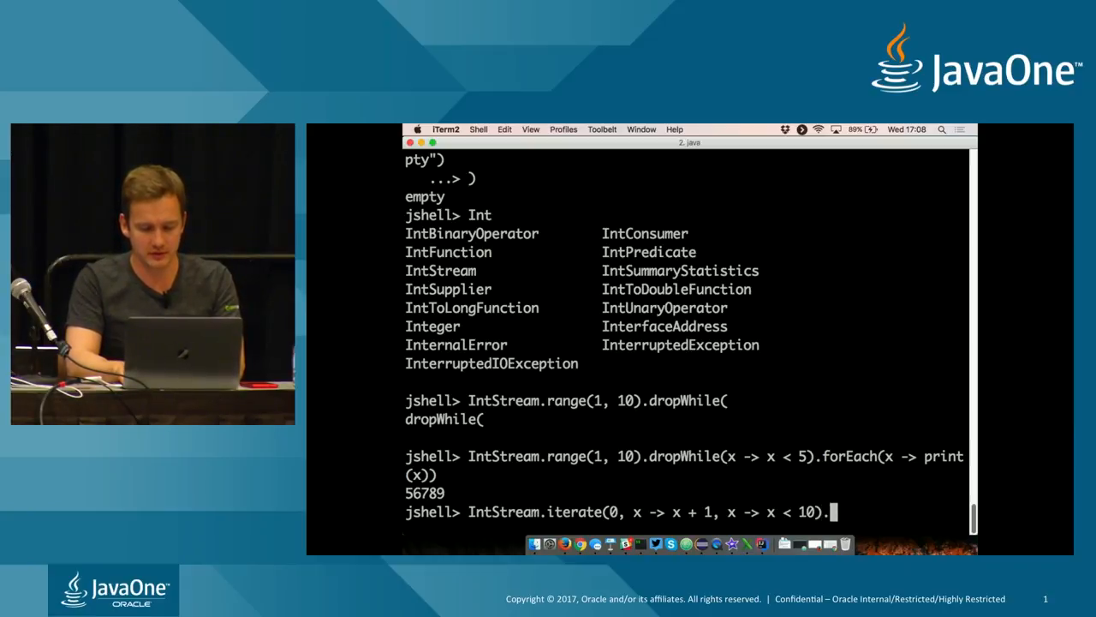
type("forEach)")
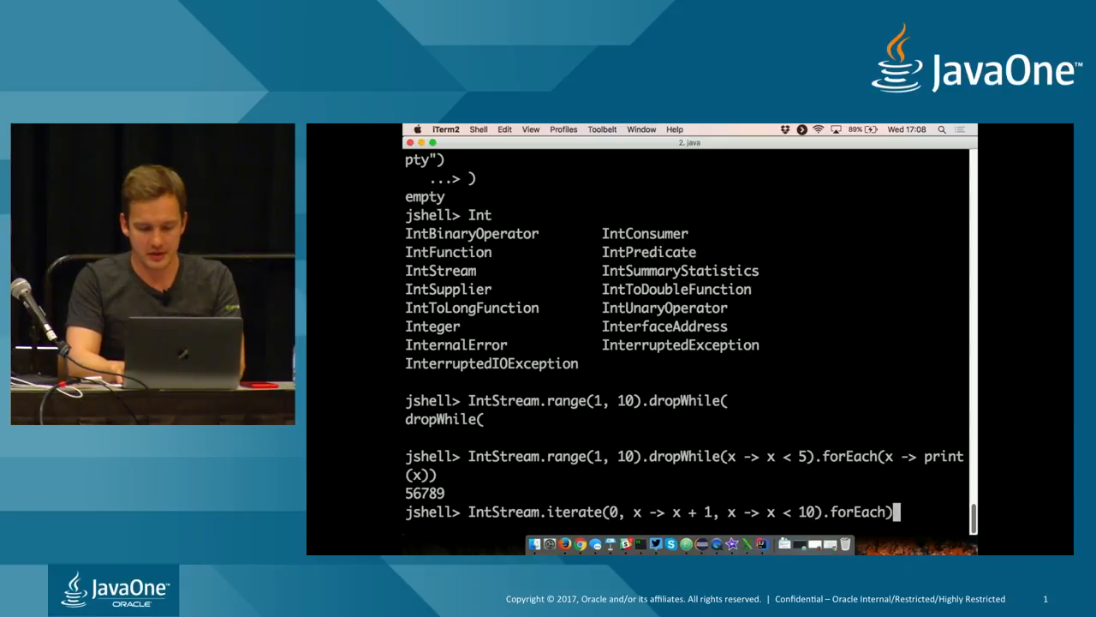
type("print(x")
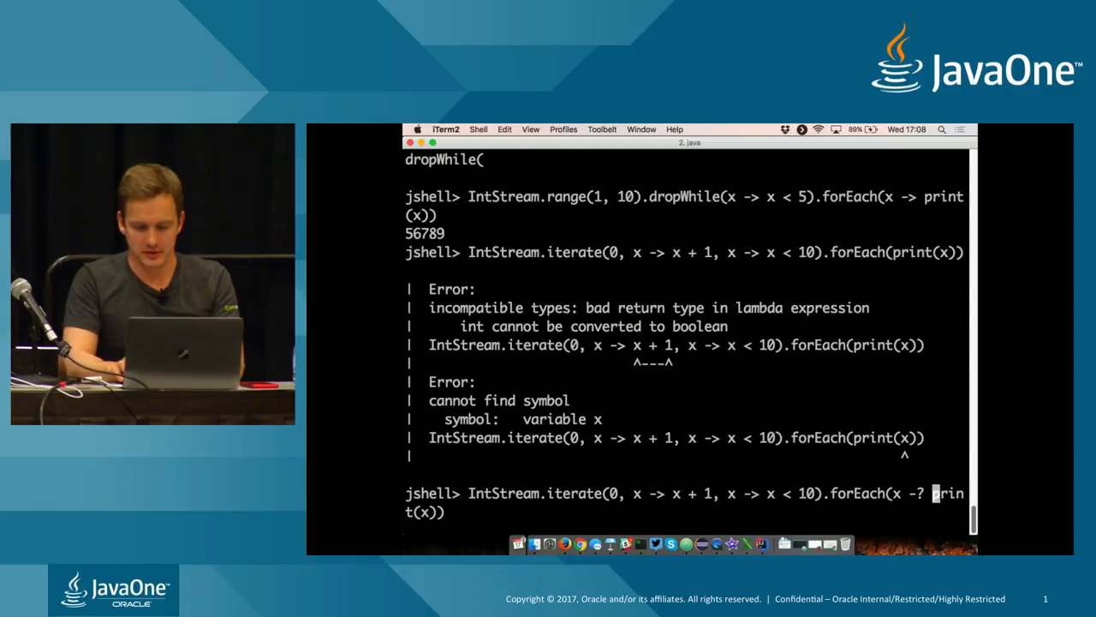
key("Return")
type("ProcessHandle")
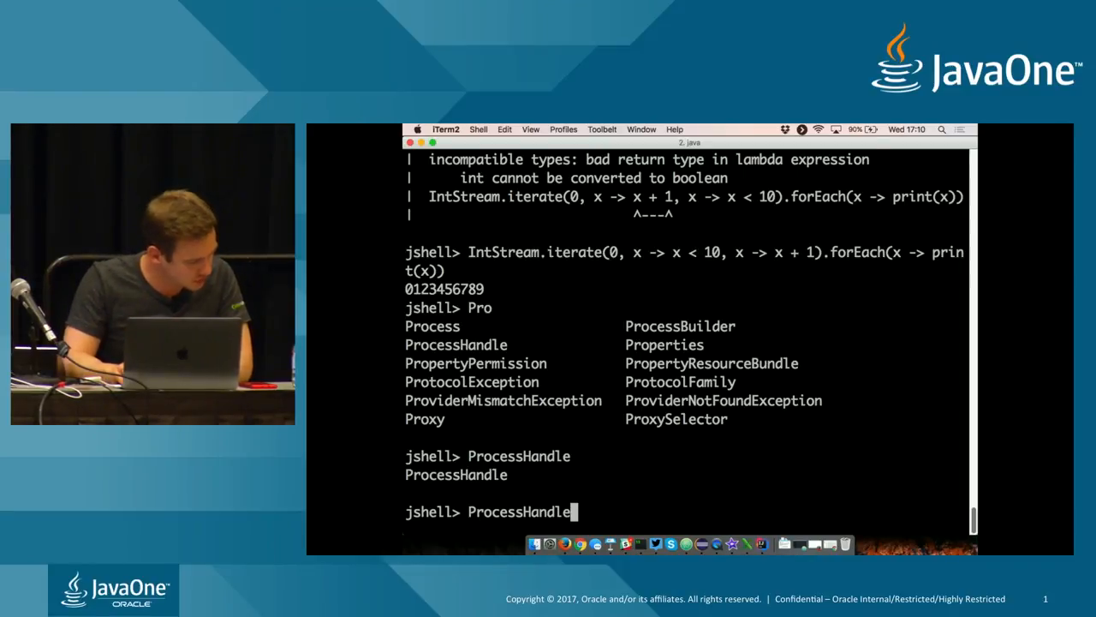
Step: Run ProcessHandle.current() as $33, then $33.info().arguments().get() to show its launch arguments
type(".current(")
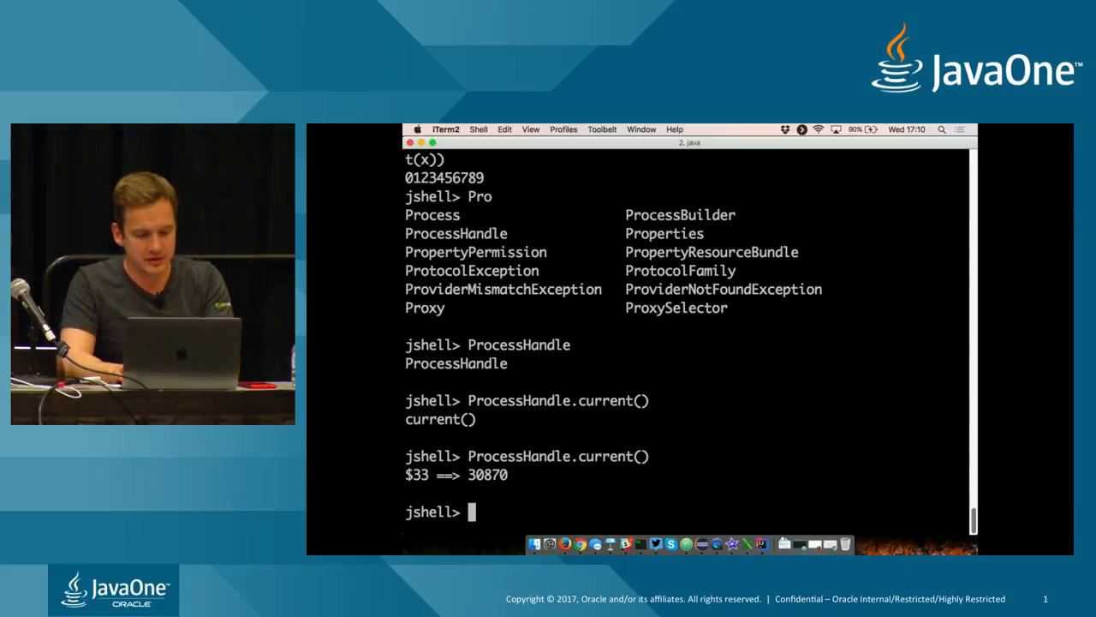
type("$33.")
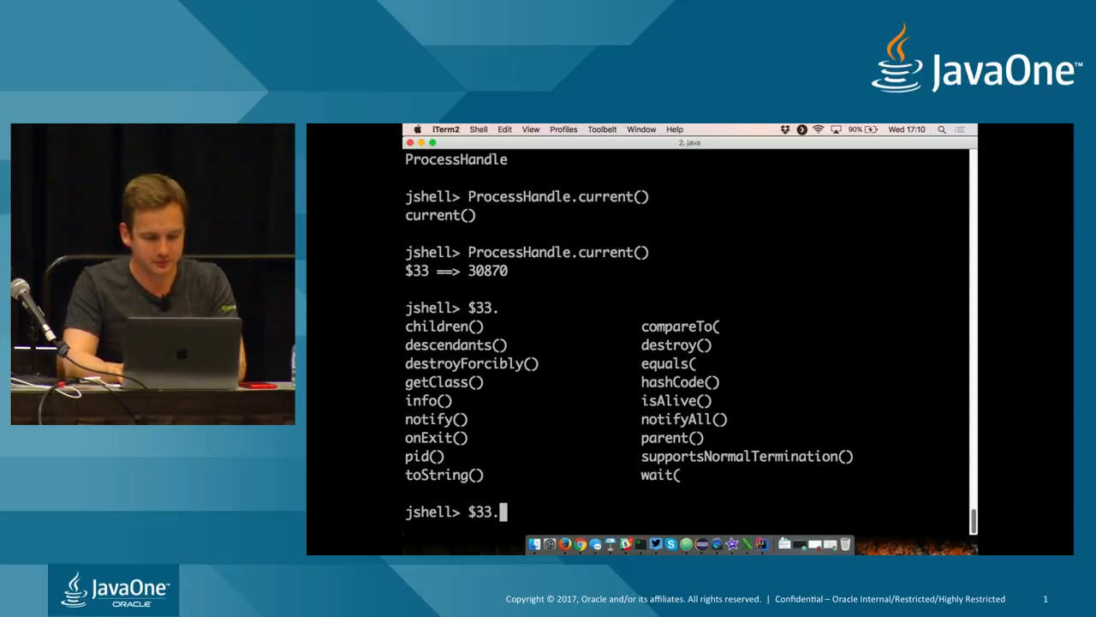
type("ingo")
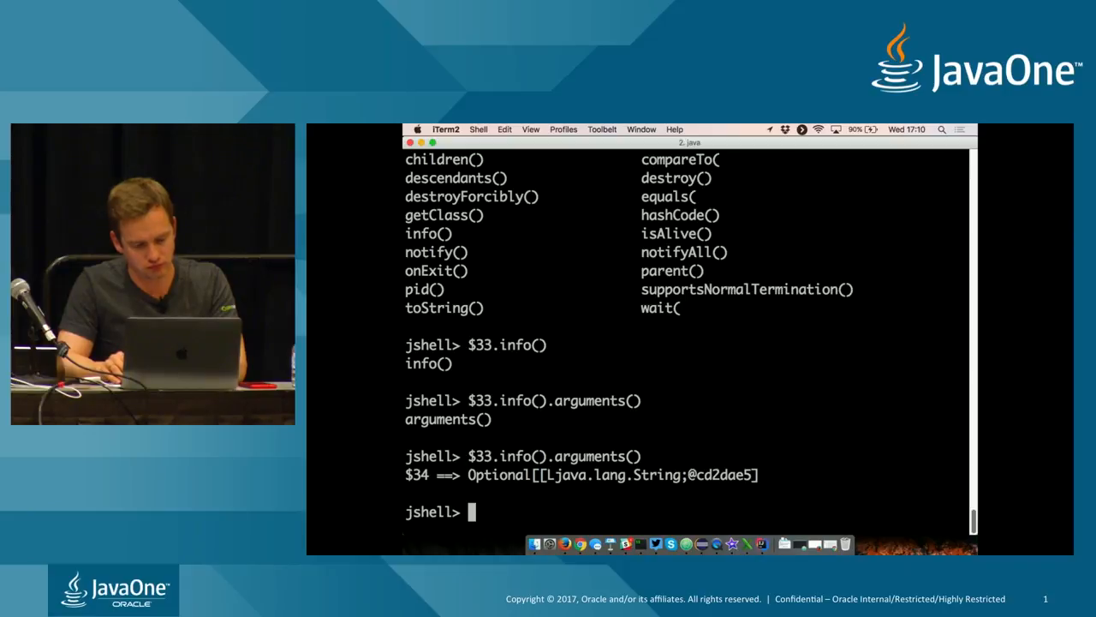
type("$33.info().arguments().get(")
type("_ = 1")
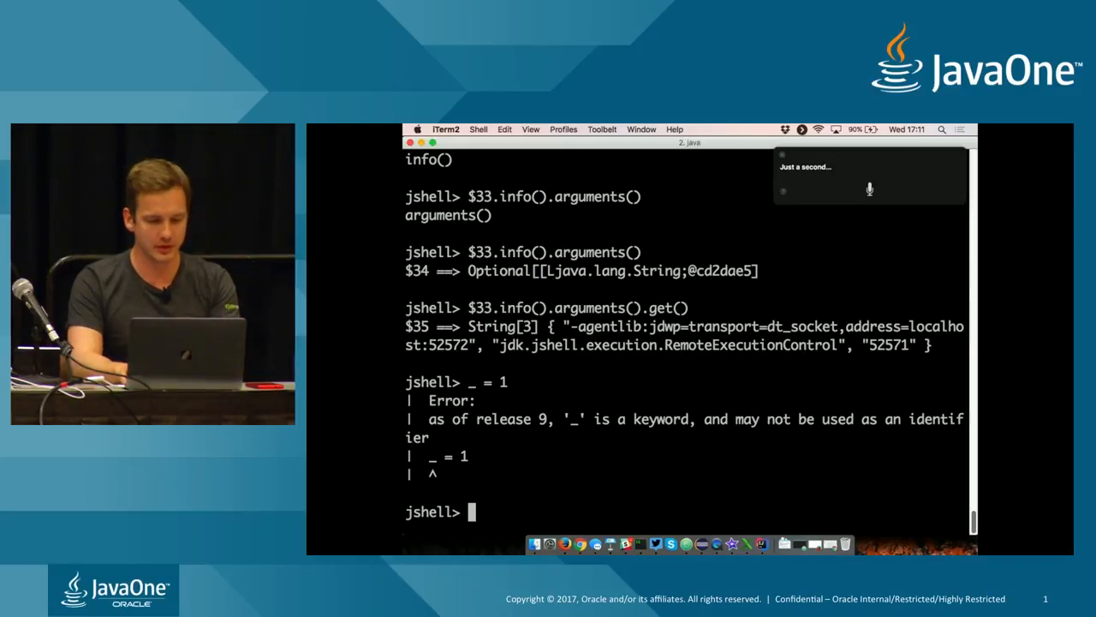
Step: Try __ = 1 and int __ in JShell to show double underscore is still a valid identifier
type("__ +")
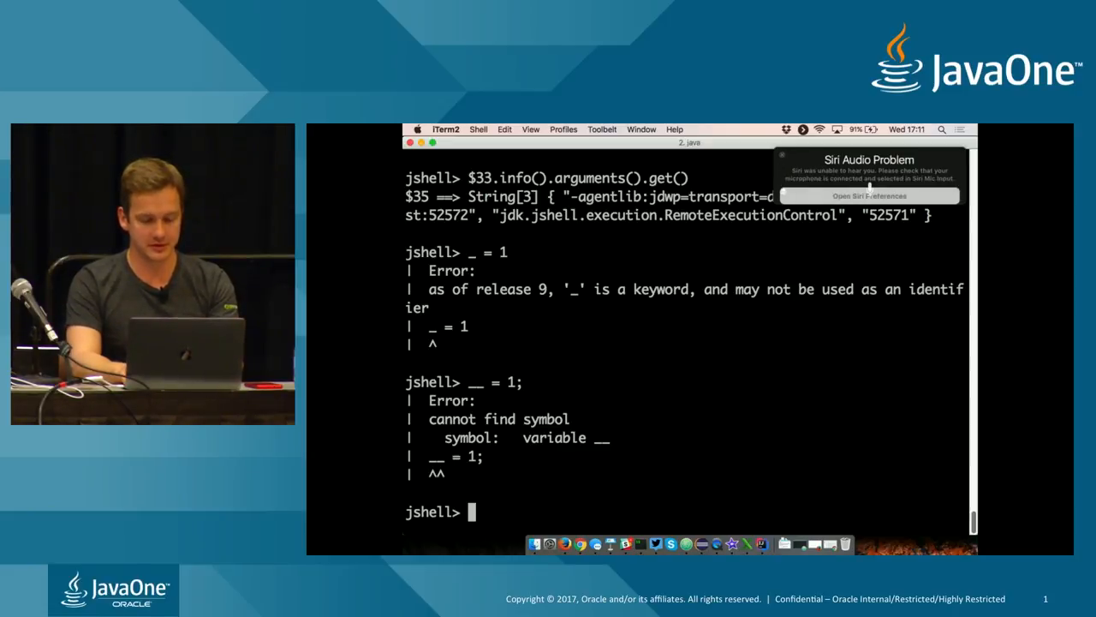
type("int __")
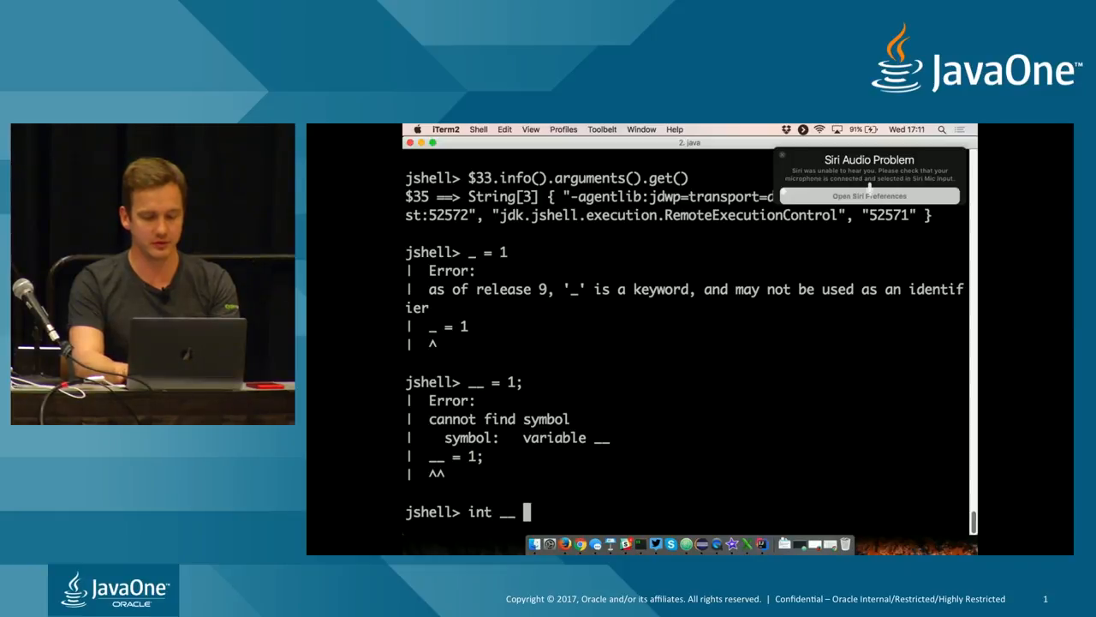
key("Return")
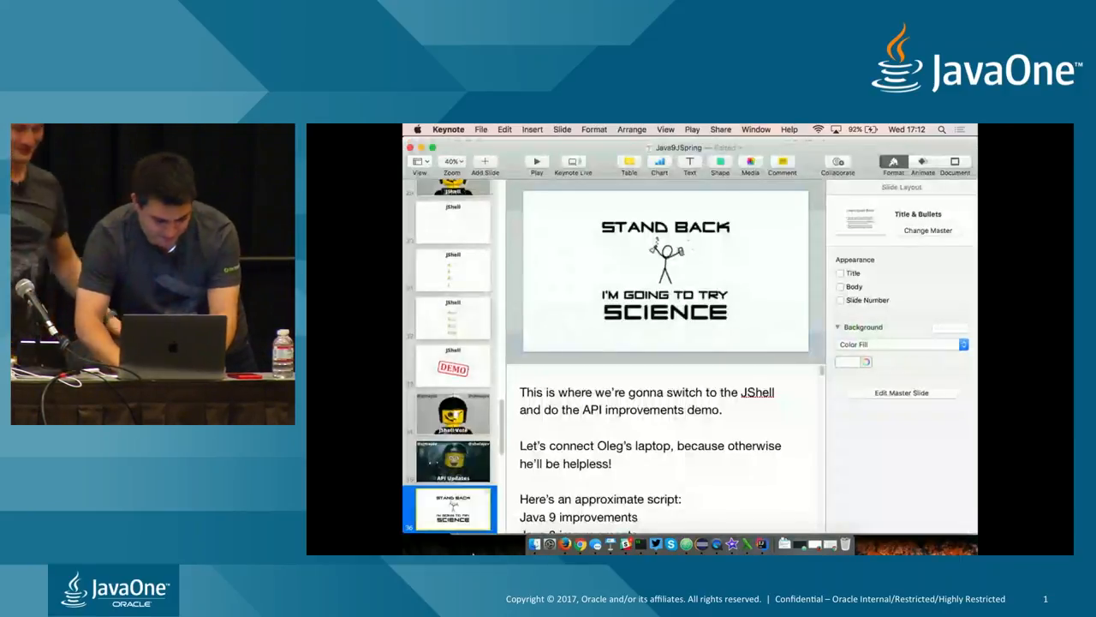
Step: Select the HTTP/2 slide in the navigator and start presenting it full screen
scroll("down", 3)
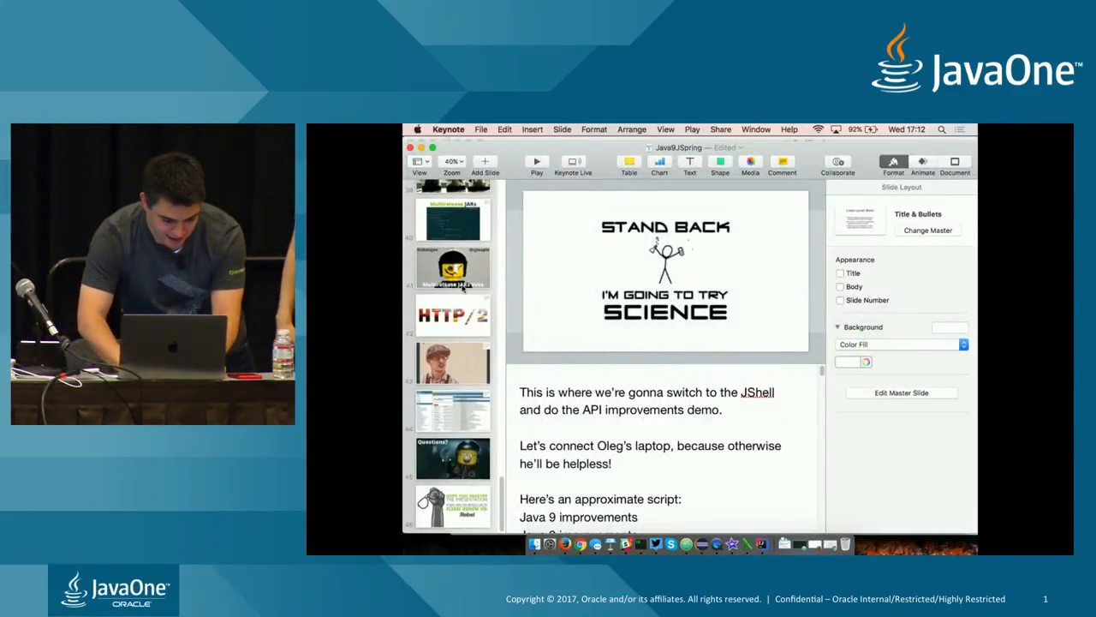
left_click(450, 315)
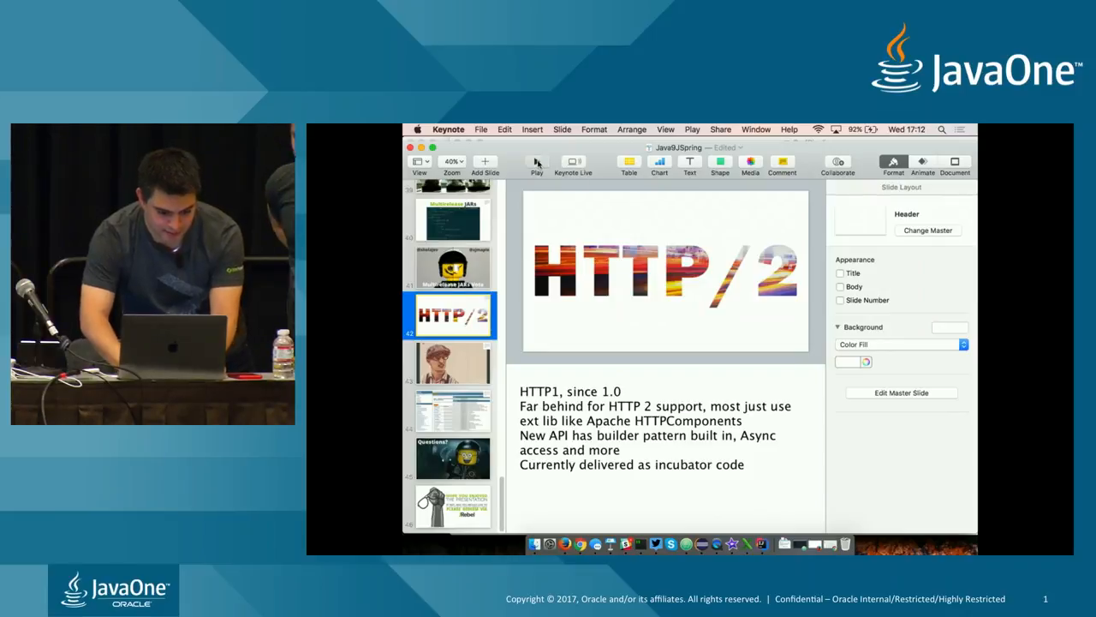
left_click(534, 161)
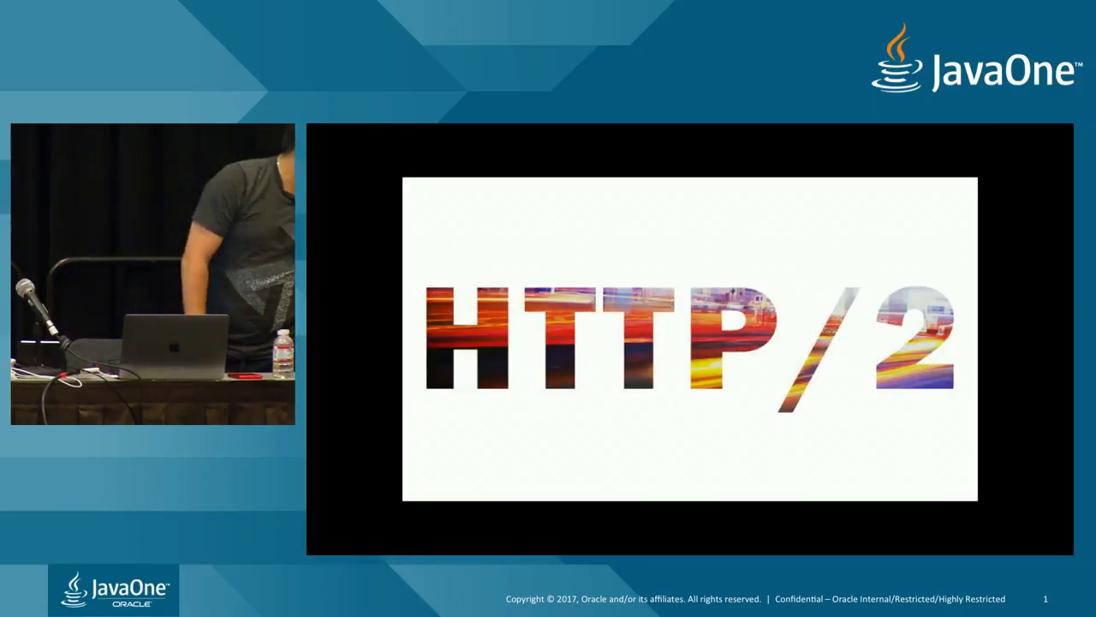